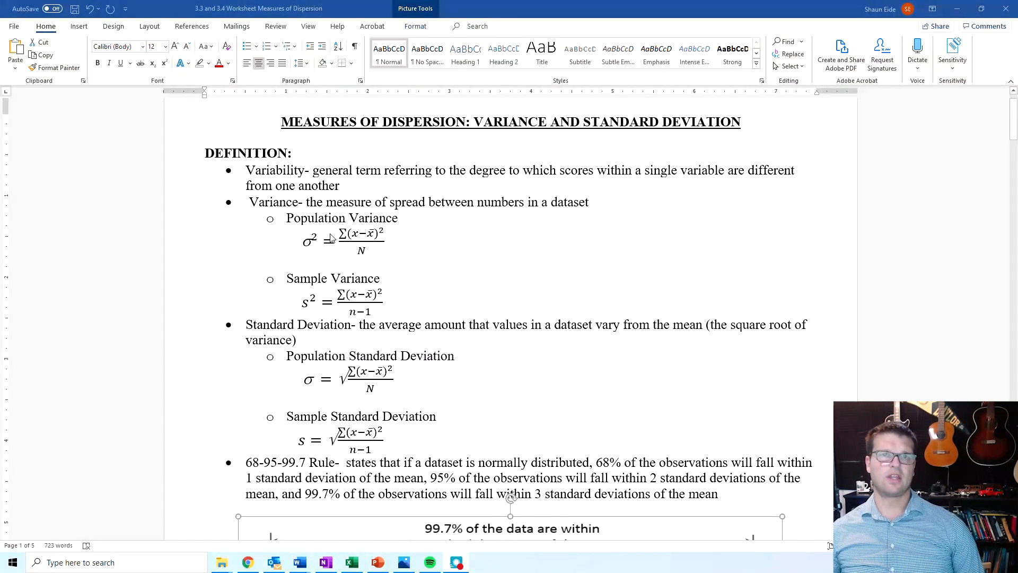
Step: Scroll down to the 68-95-99.7 rule bell curve and its empty percentage table
scroll(down, 3)
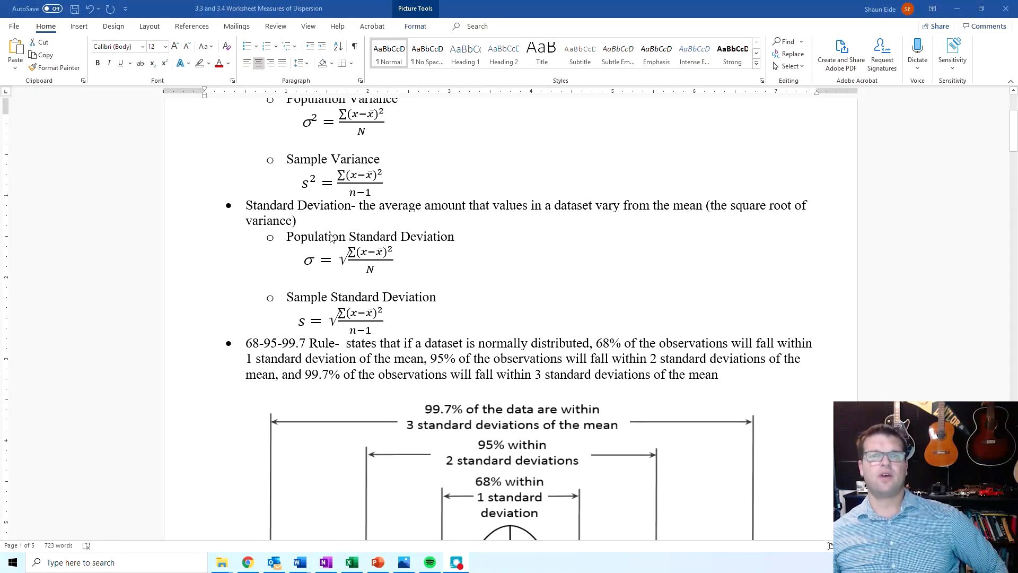
scroll(down, 3)
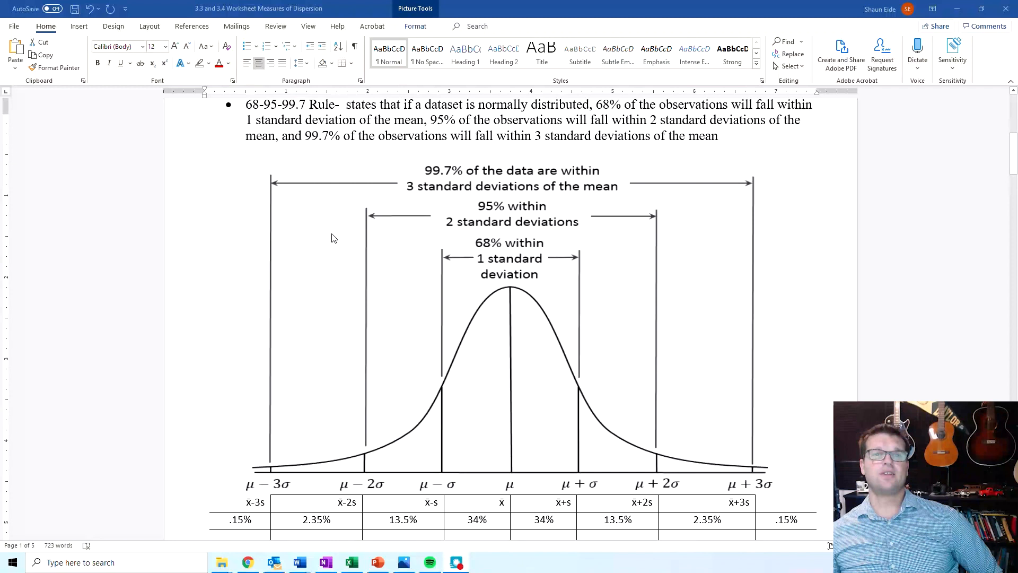
scroll(down, 3)
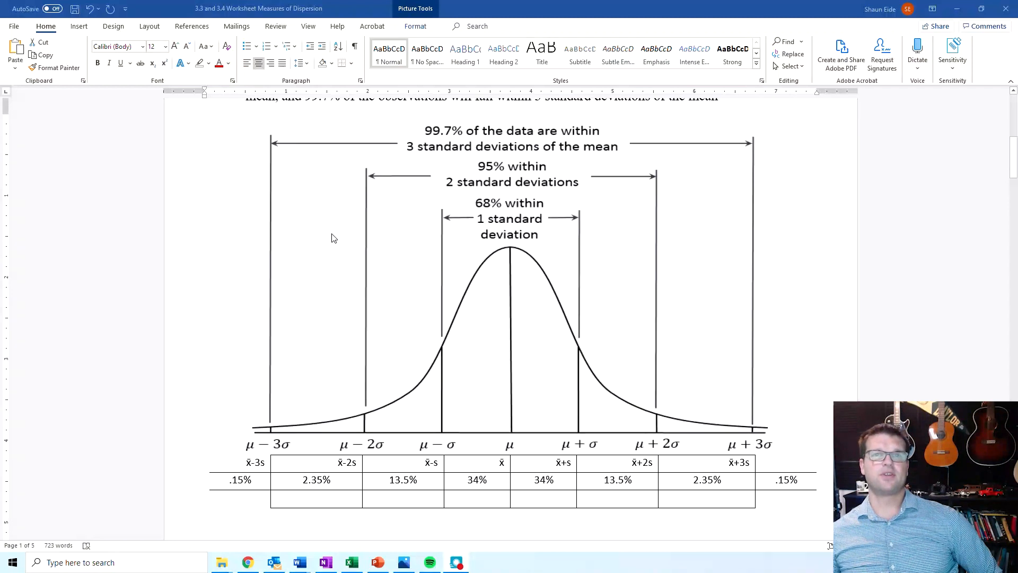
scroll(up, 3)
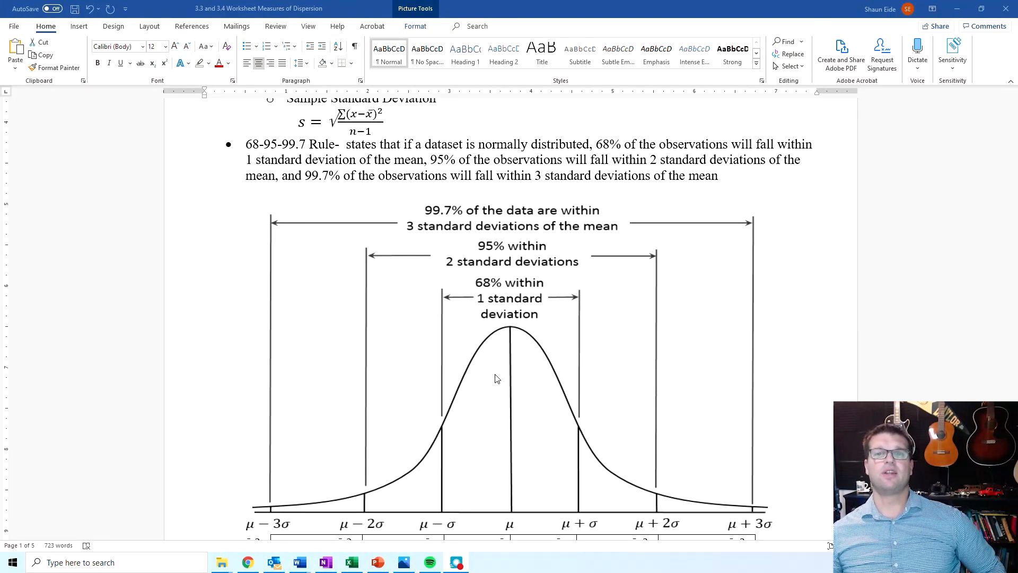
mouse_move(495, 370)
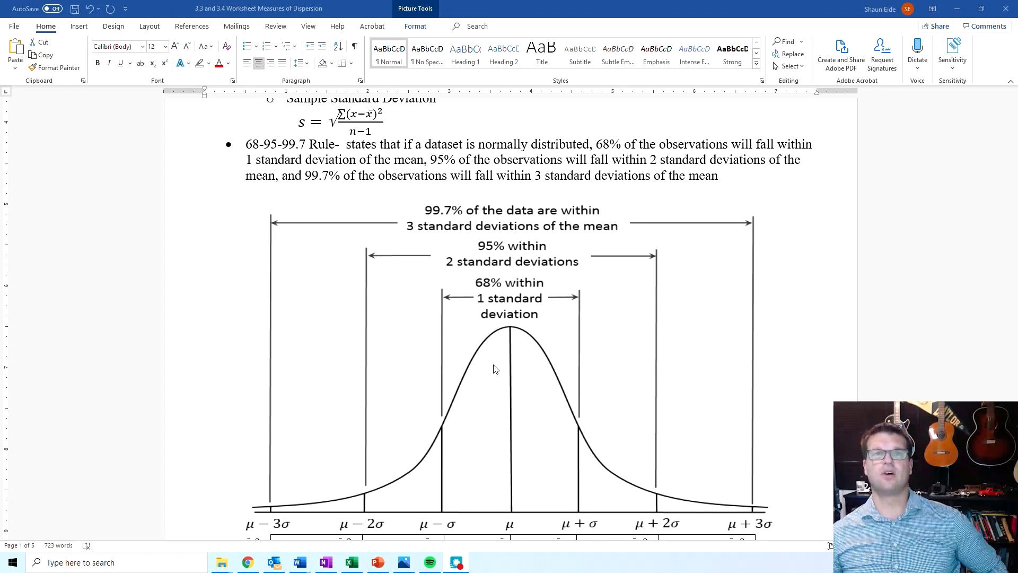
mouse_move(482, 208)
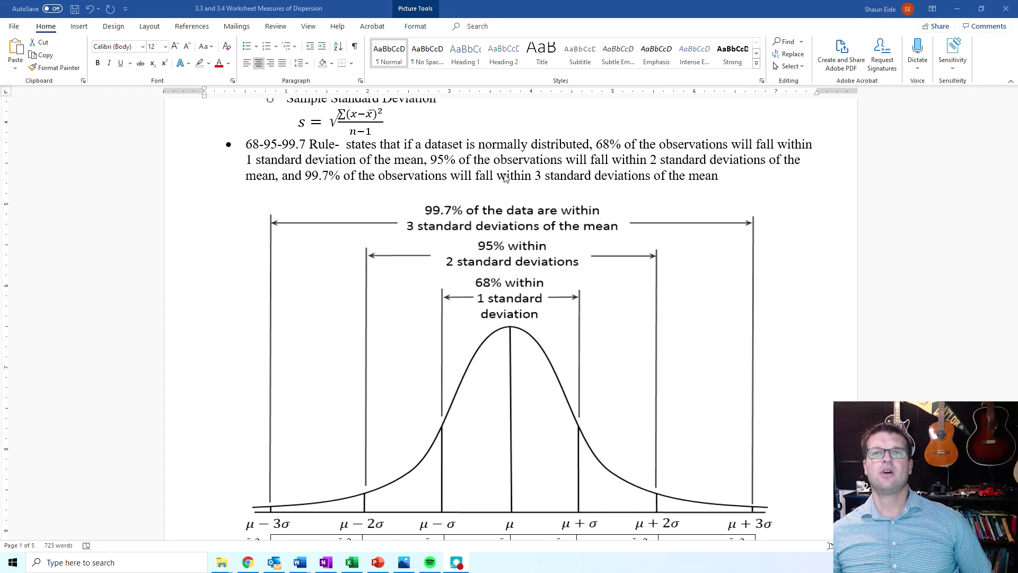
mouse_move(543, 365)
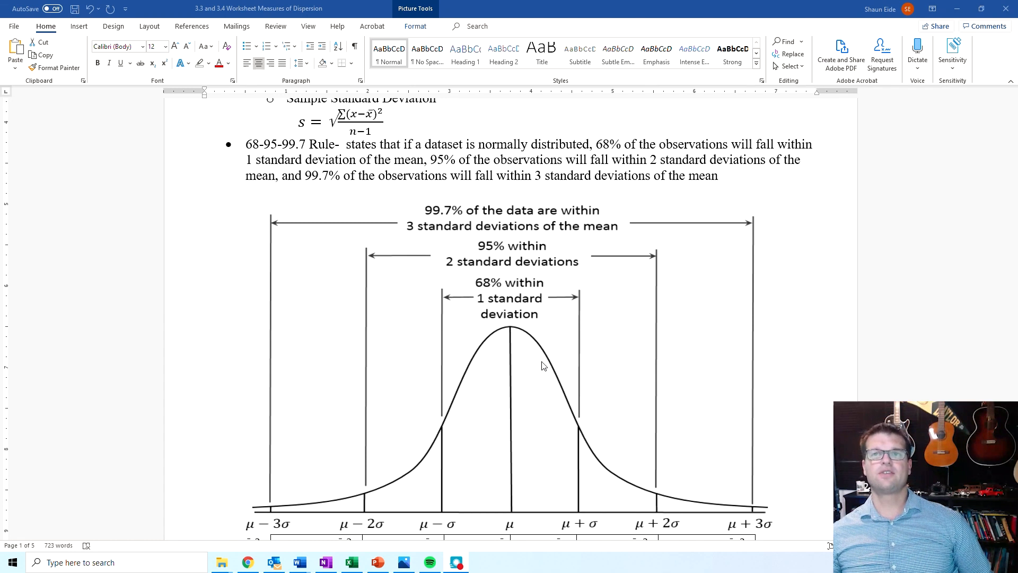
mouse_move(328, 210)
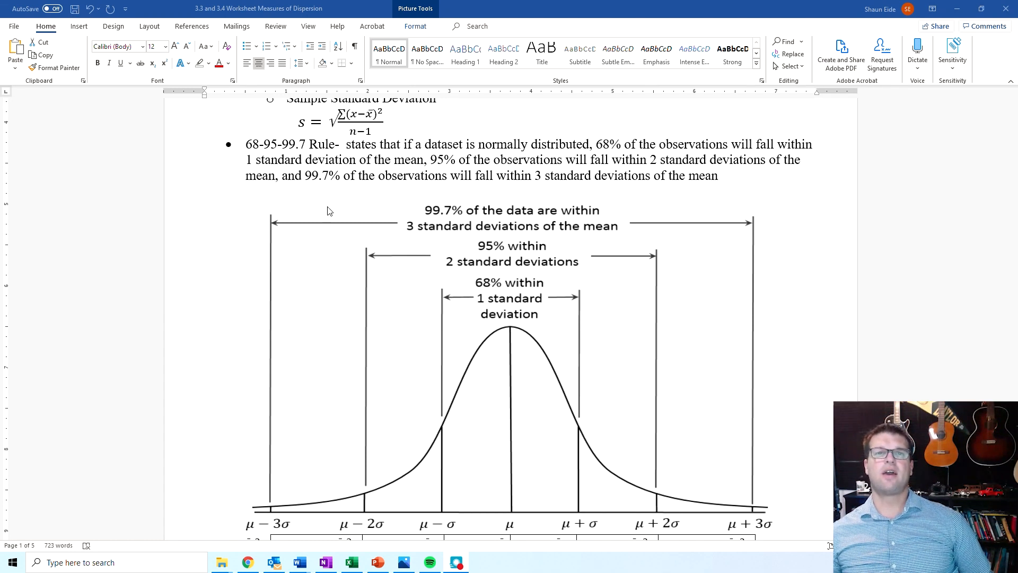
mouse_move(365, 371)
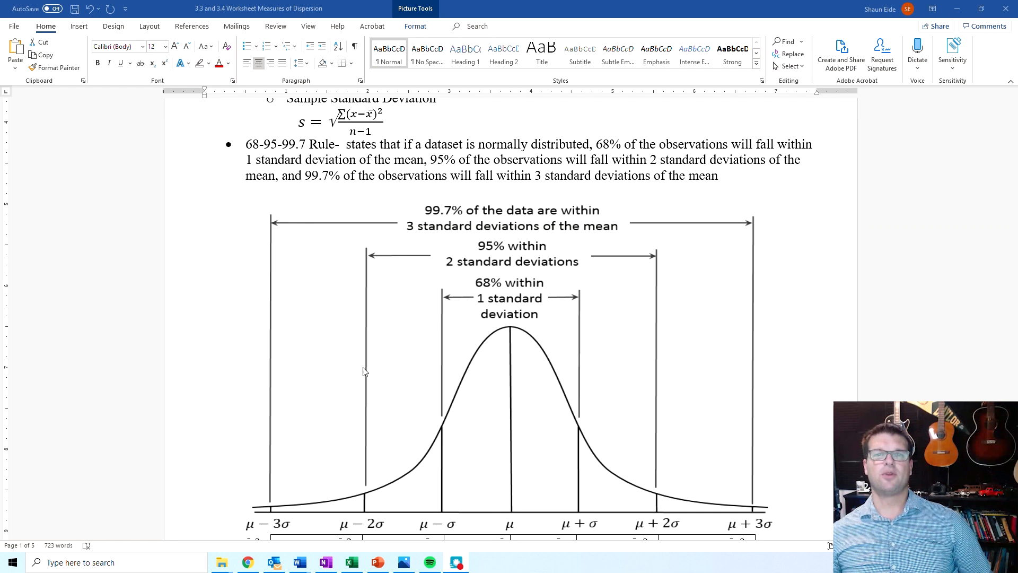
scroll(down, 3)
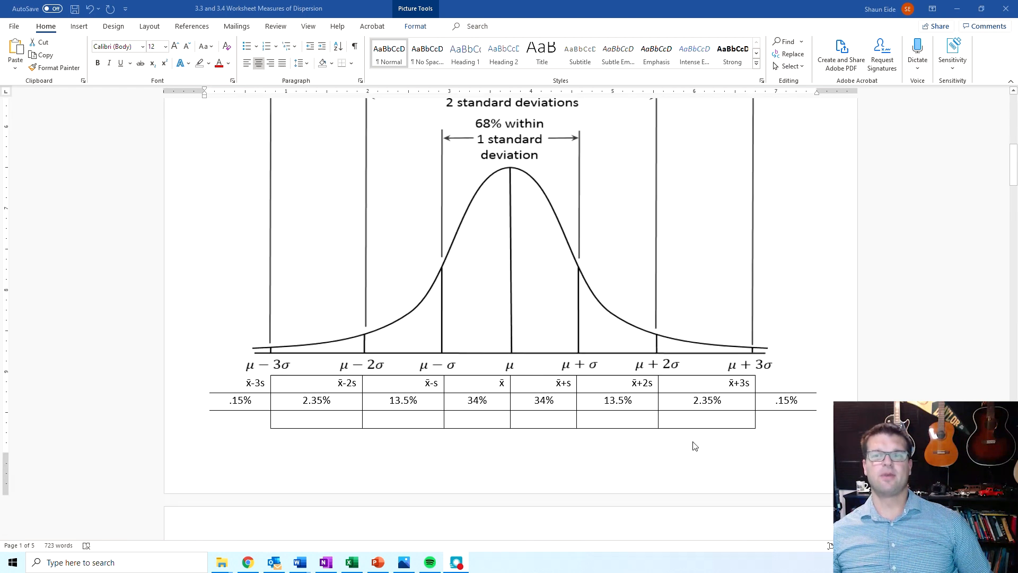
scroll(up, 3)
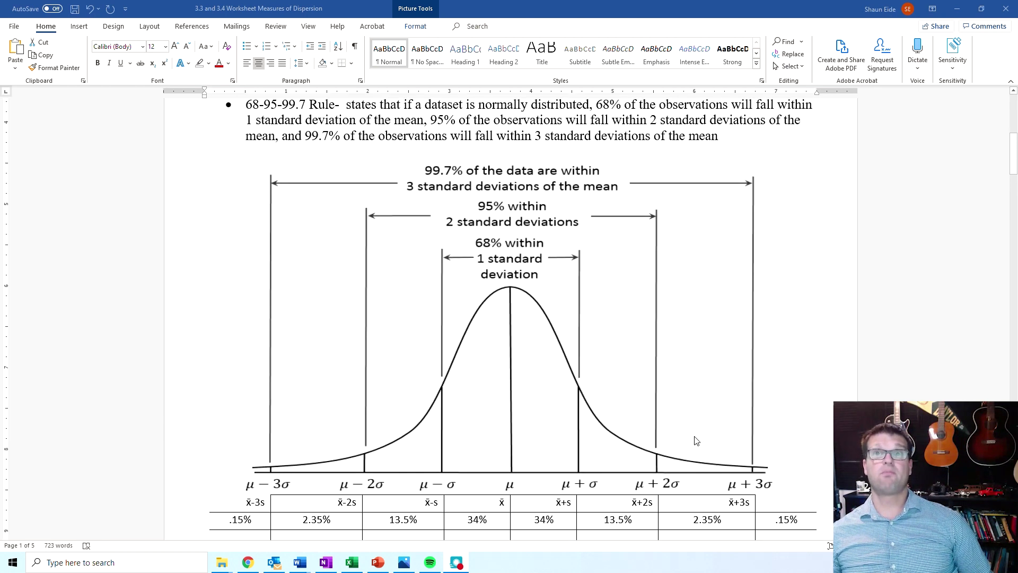
scroll(down, 3)
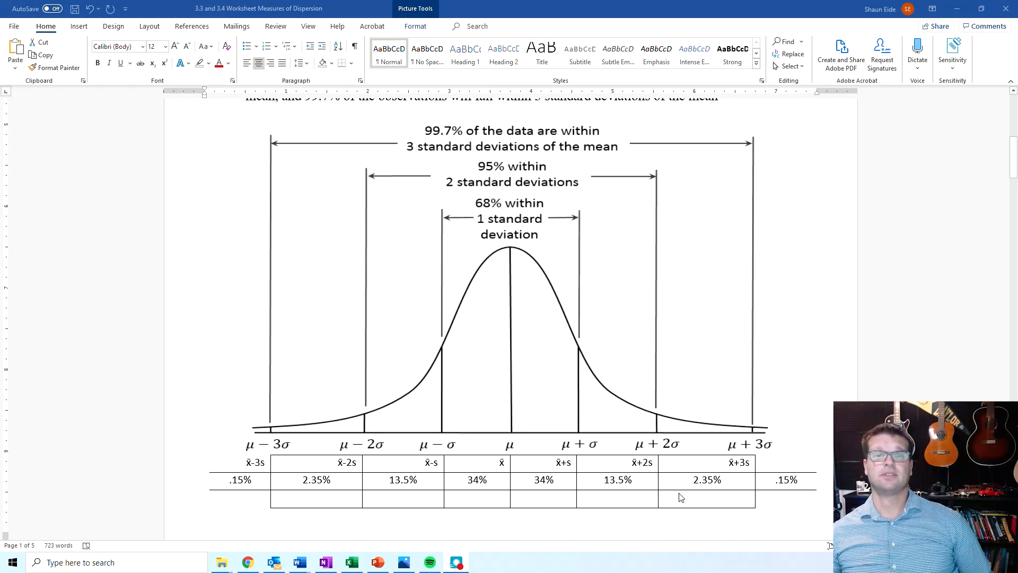
mouse_move(675, 498)
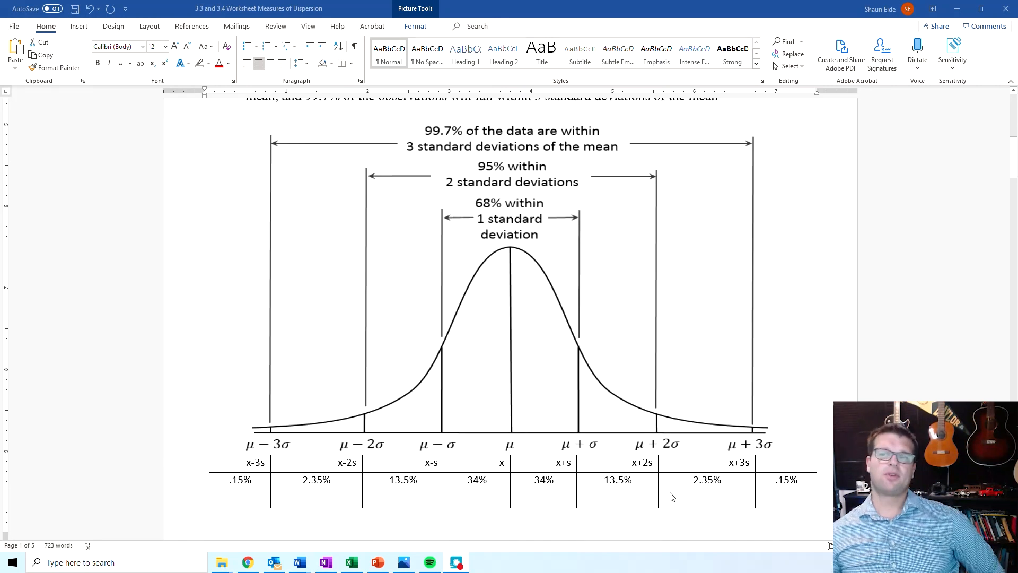
mouse_move(769, 483)
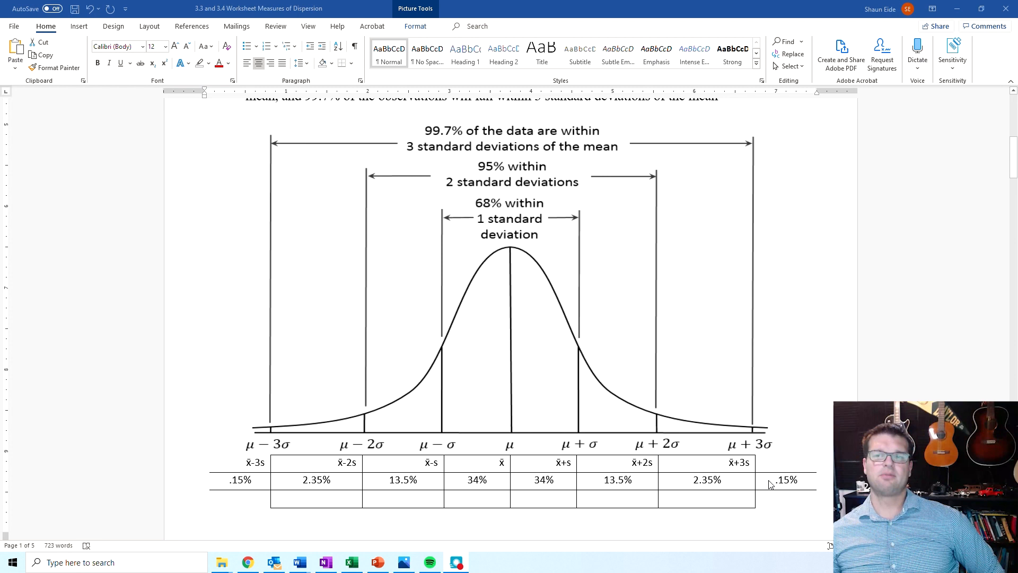
mouse_move(193, 494)
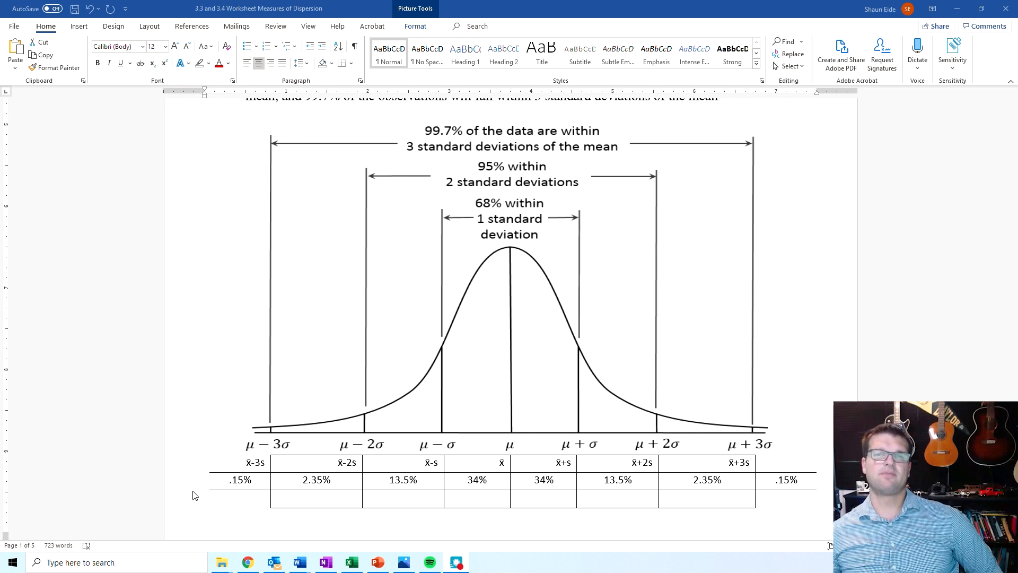
mouse_move(413, 418)
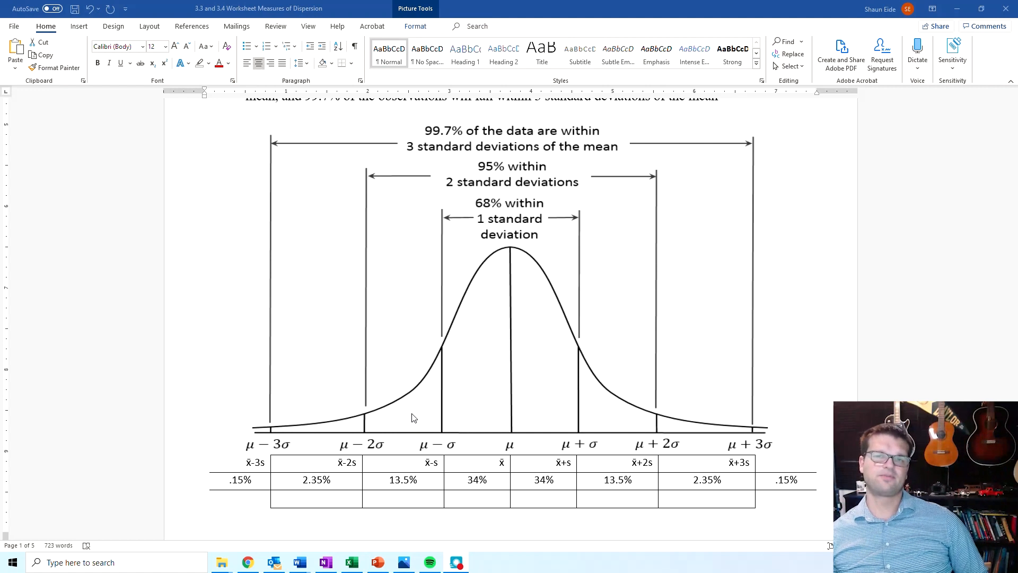
mouse_move(450, 419)
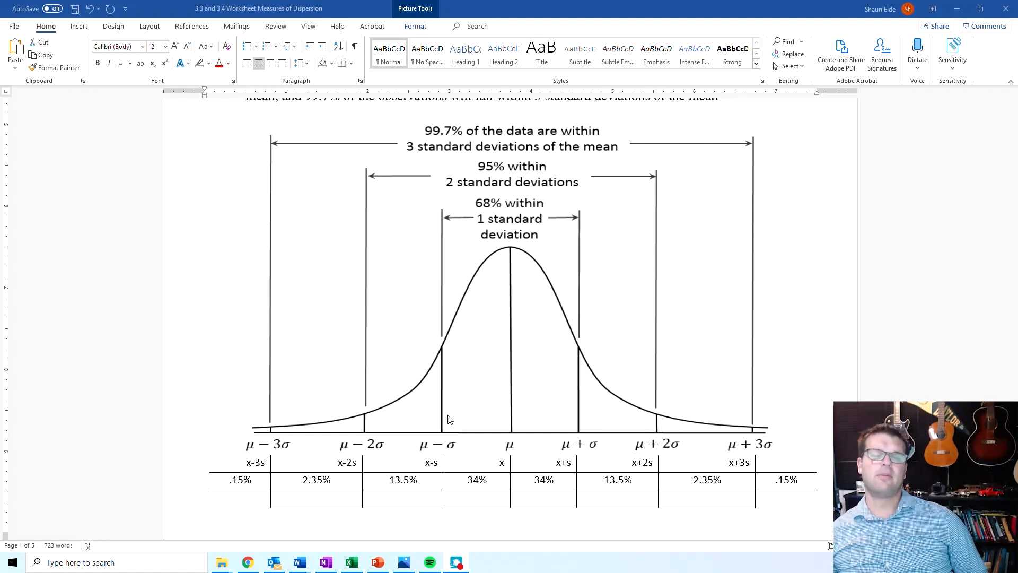
mouse_move(509, 422)
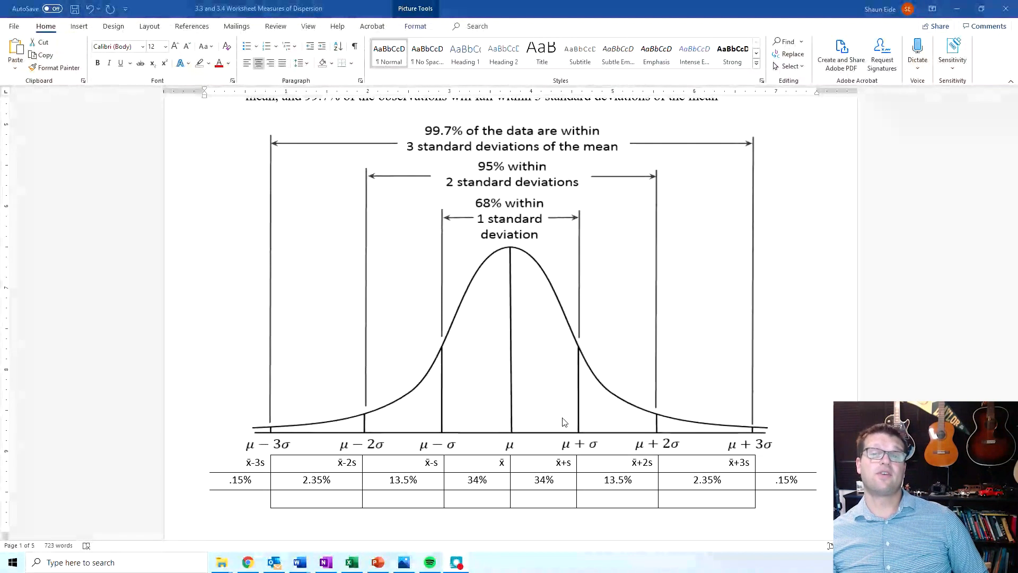
mouse_move(572, 443)
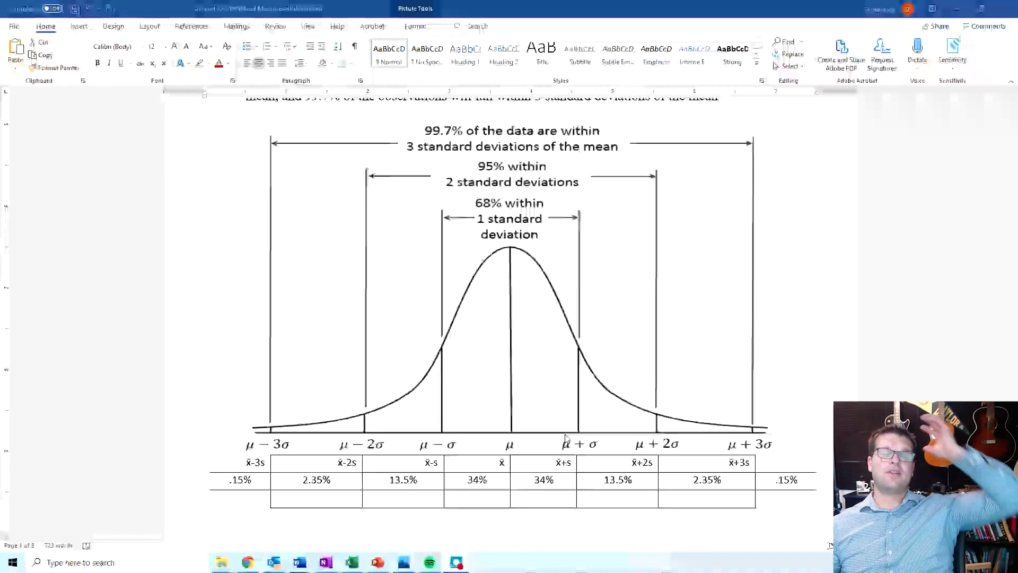
scroll(up, 3)
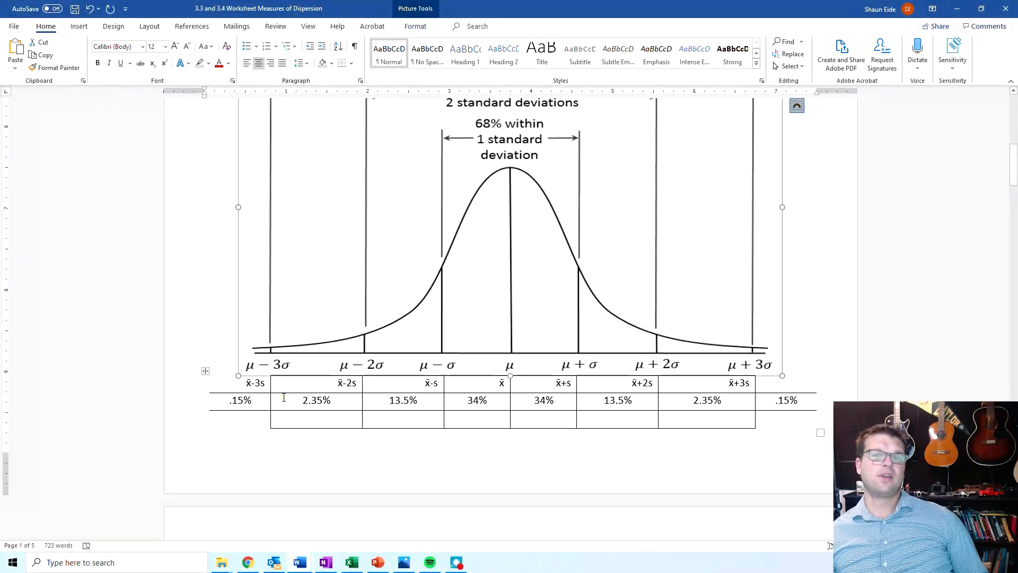
Step: Enter the example values 100, 120, 140, 160, 80, 60 and 40 in the row under the bell curve
click(316, 418)
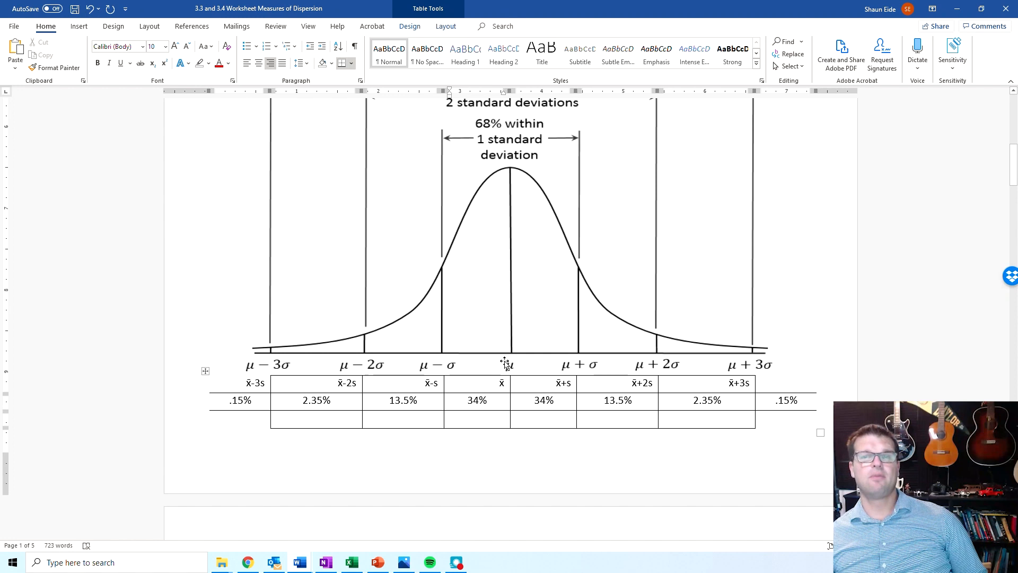
text(100)
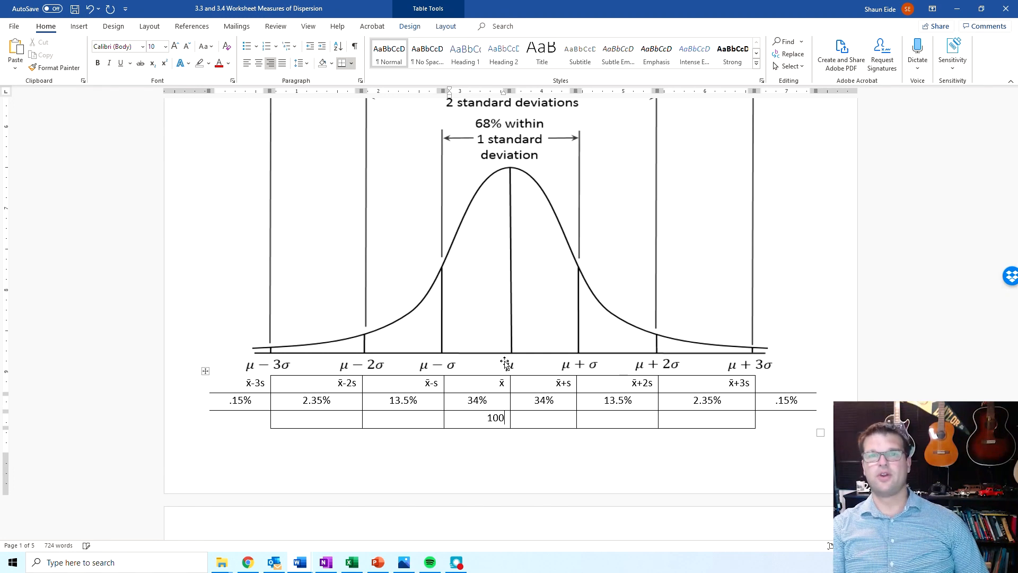
mouse_move(507, 403)
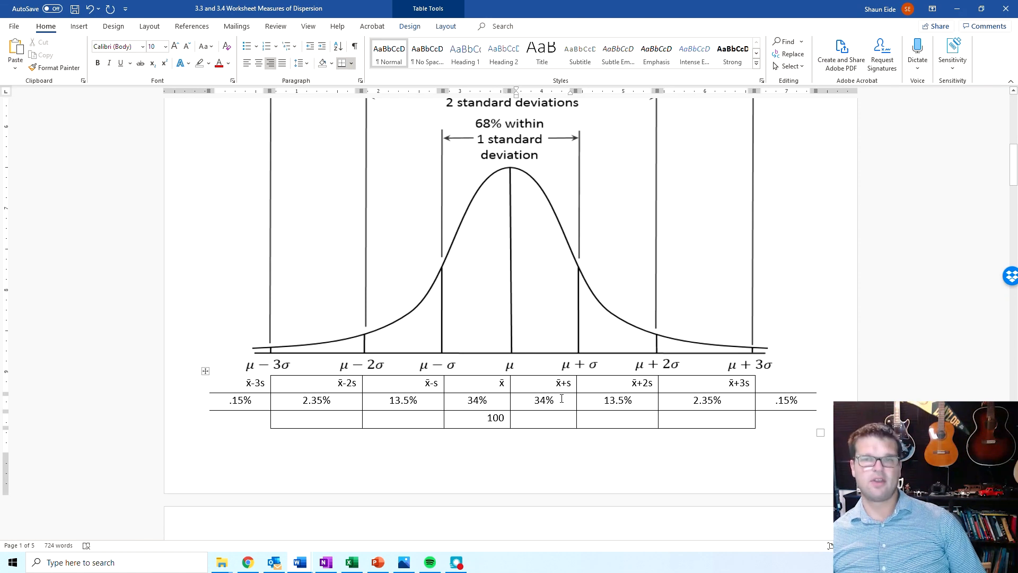
text(120)
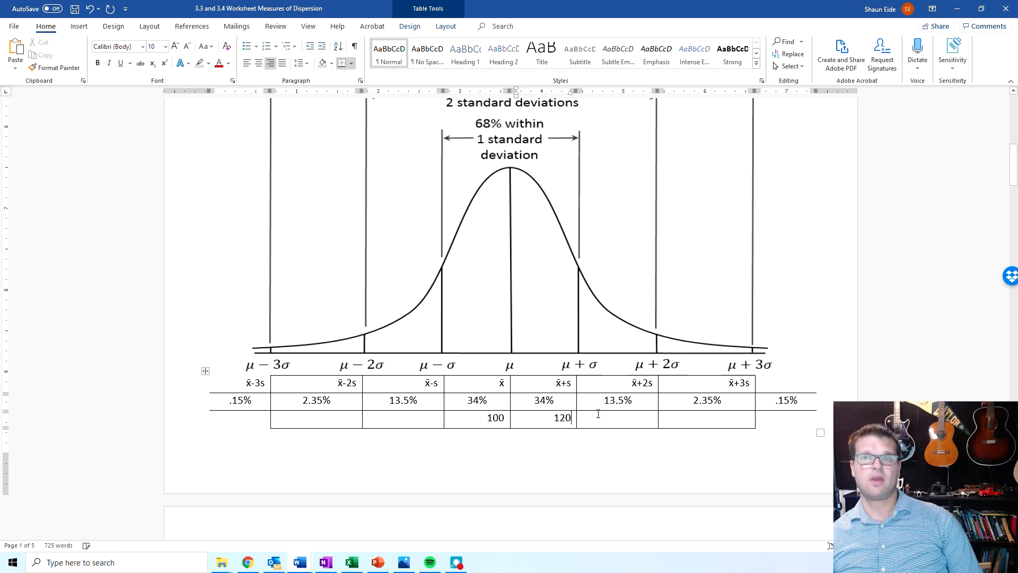
click(617, 419)
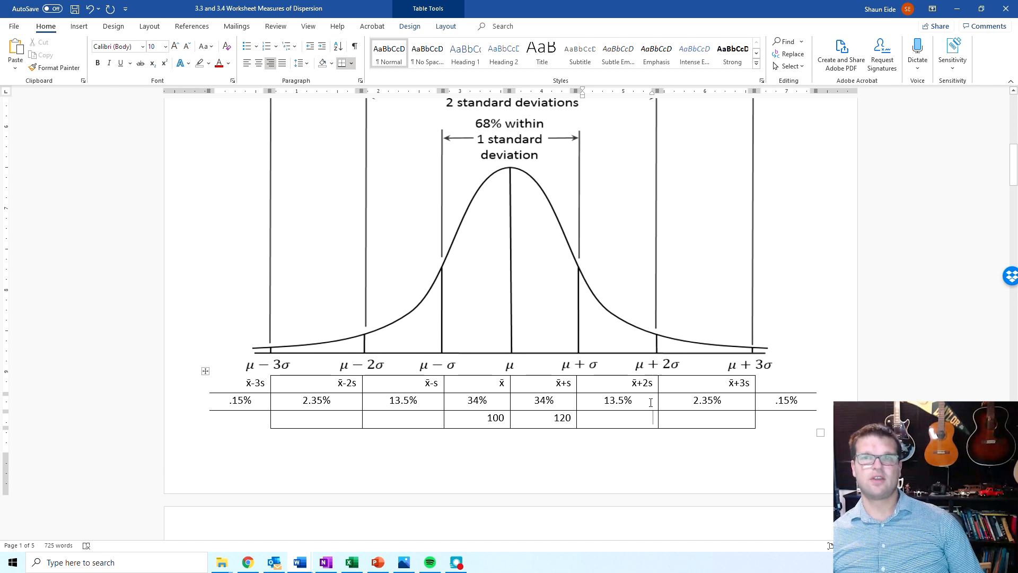
mouse_move(654, 445)
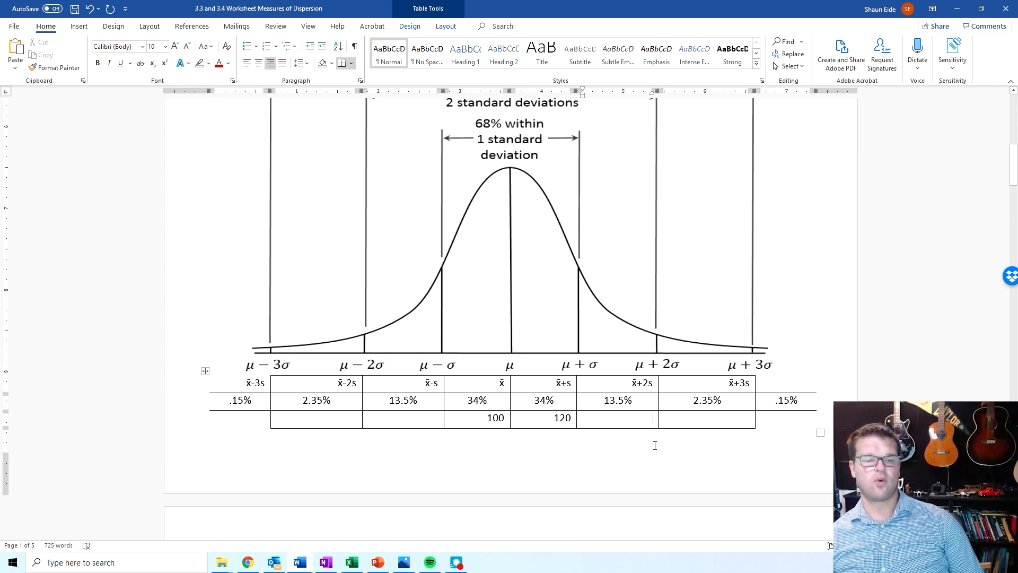
text(140)
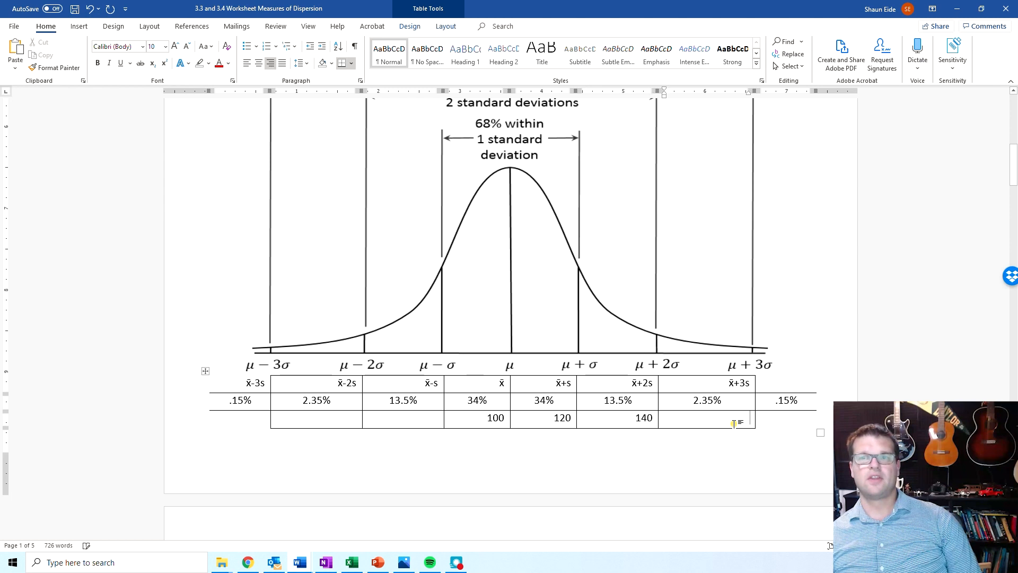
text(160)
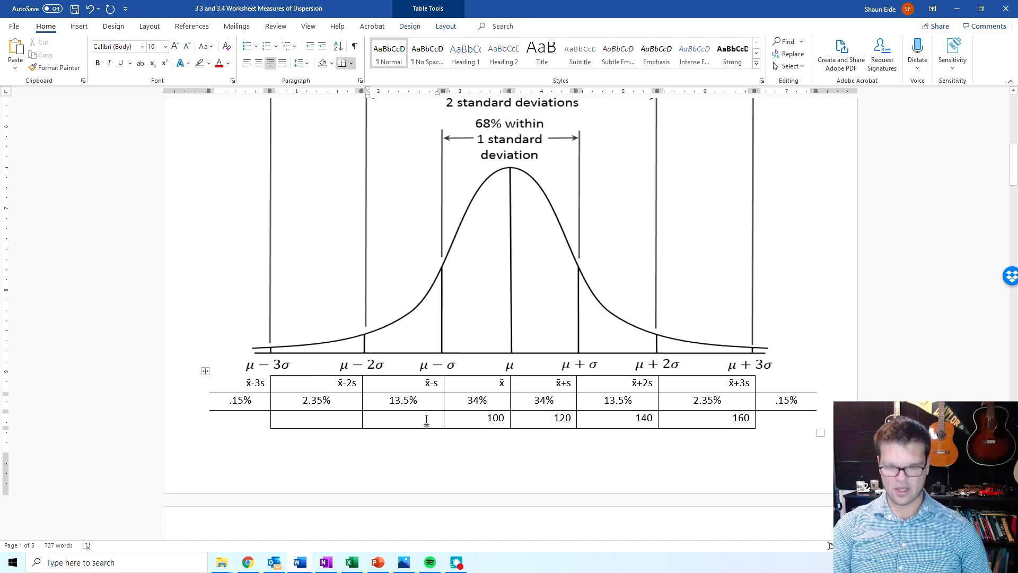
text(80)
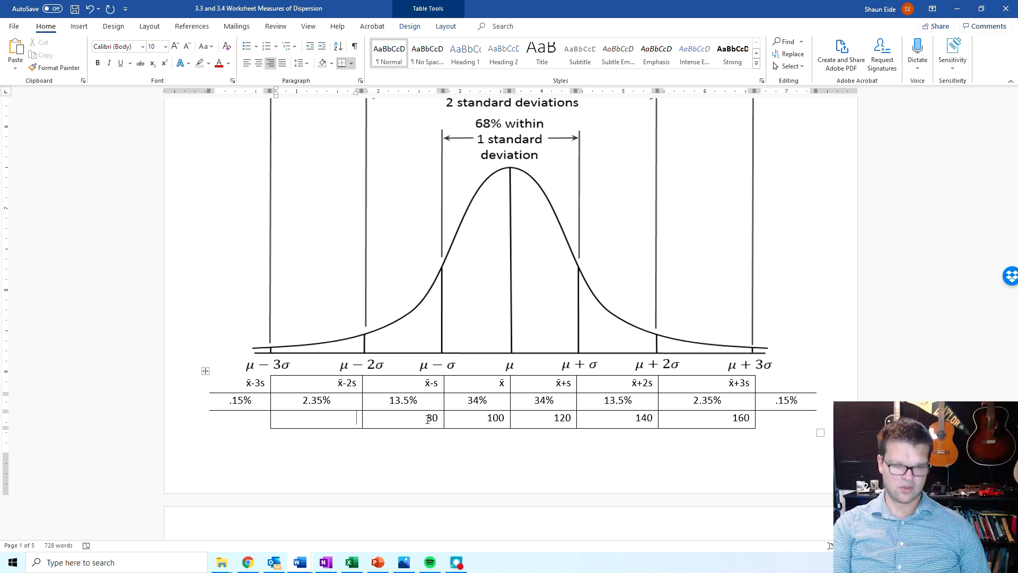
text(60)
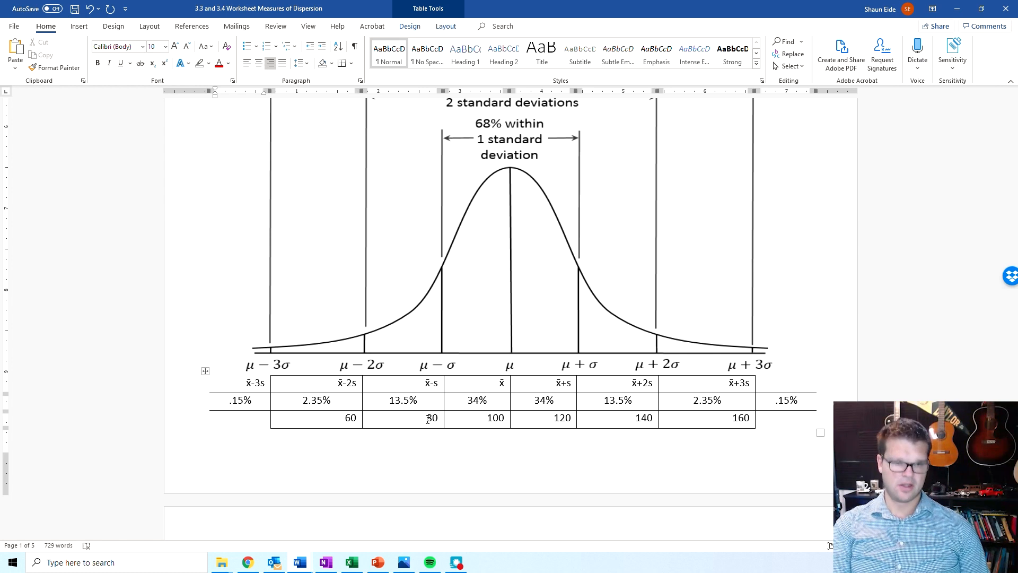
text(40)
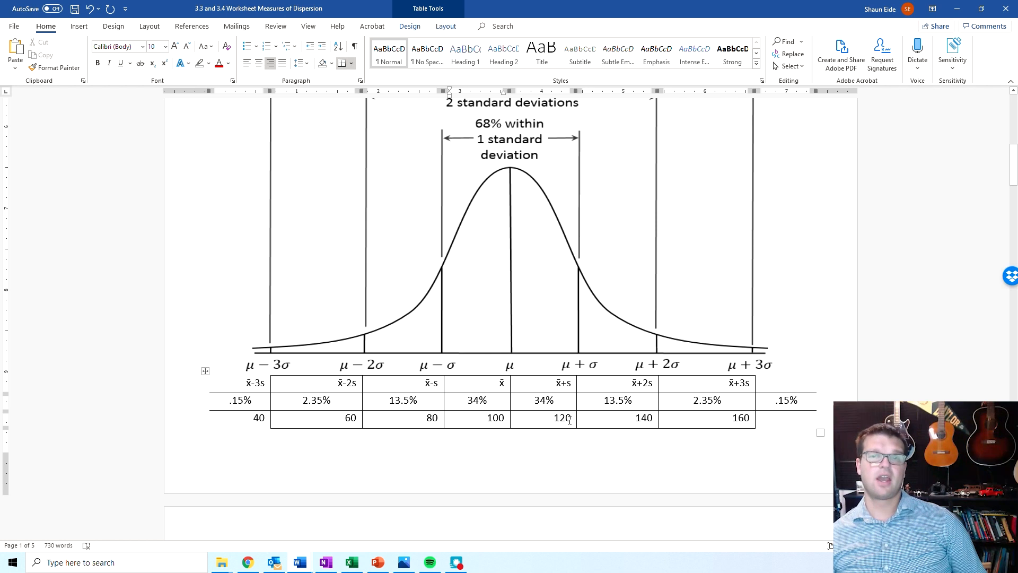
click(495, 417)
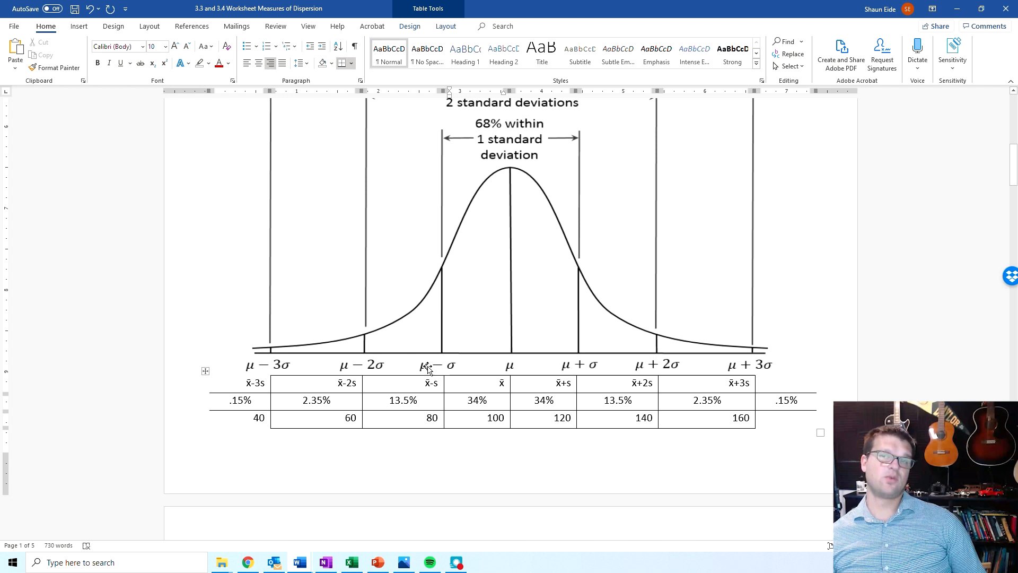
mouse_move(581, 364)
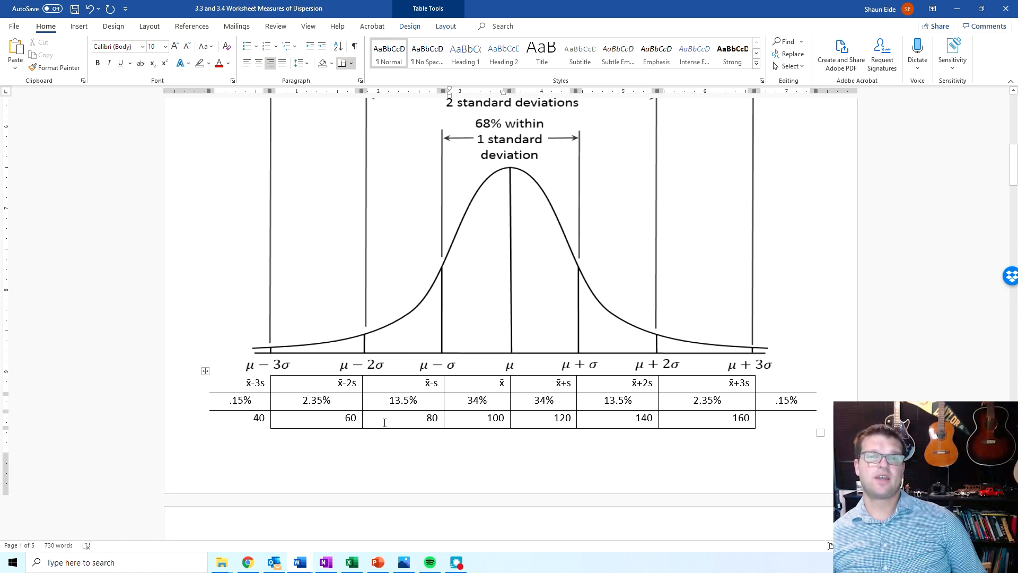
mouse_move(624, 445)
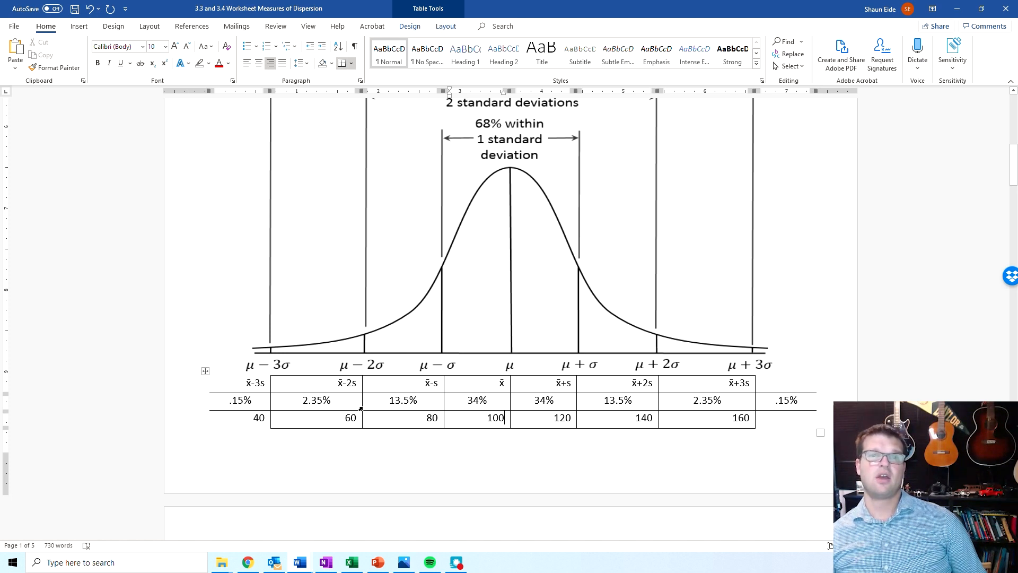
mouse_move(557, 279)
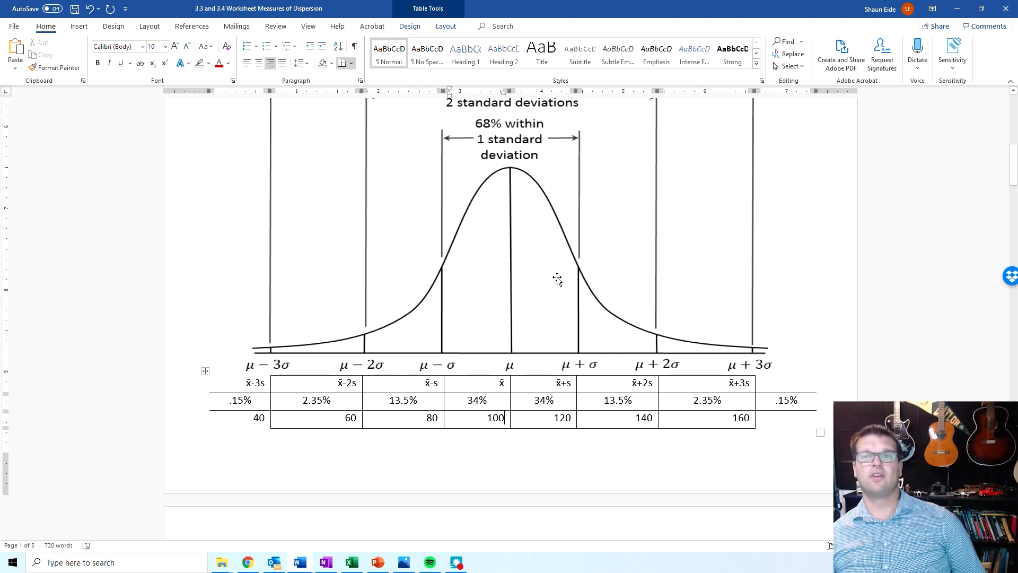
mouse_move(134, 462)
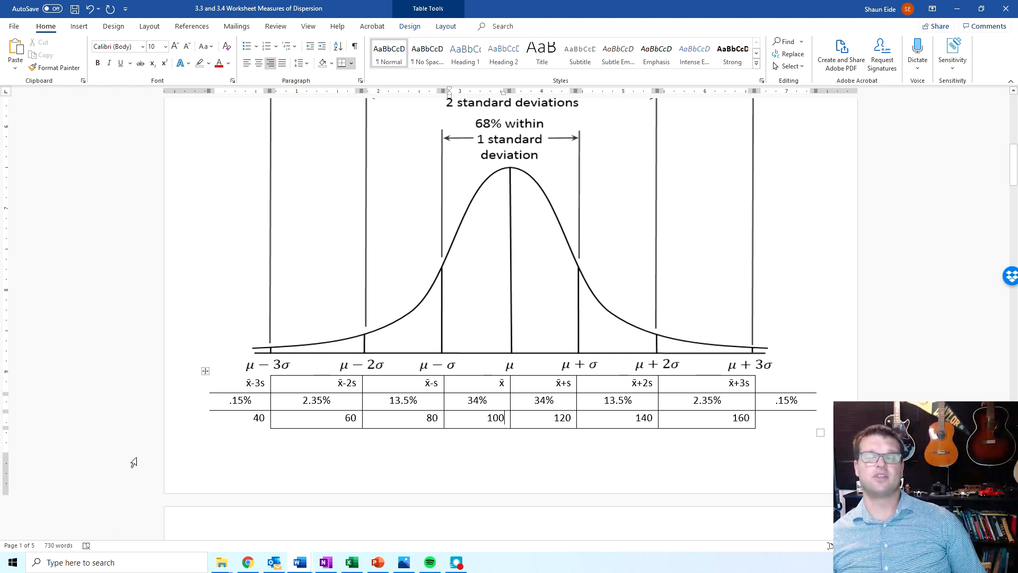
mouse_move(596, 439)
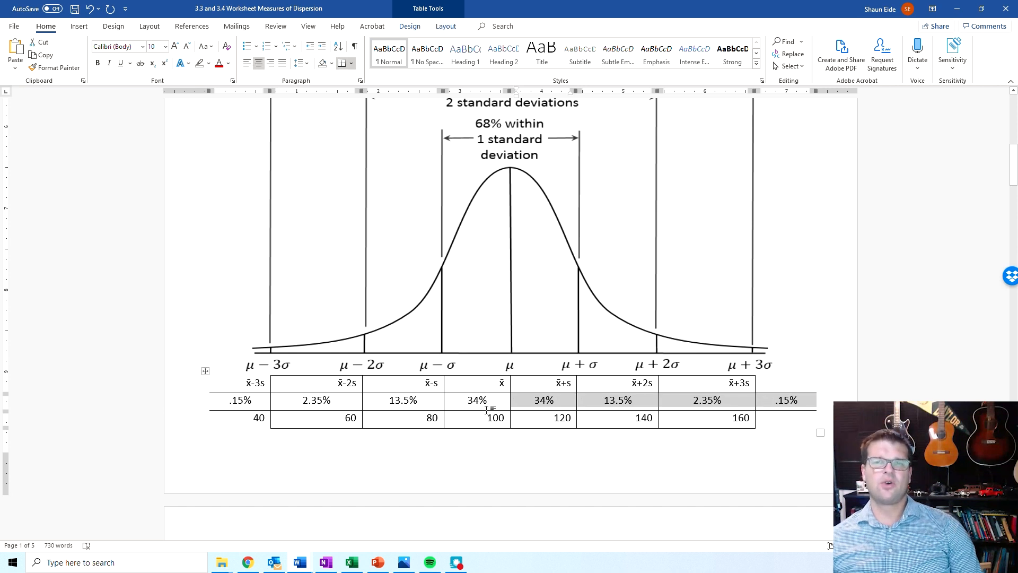
mouse_move(514, 343)
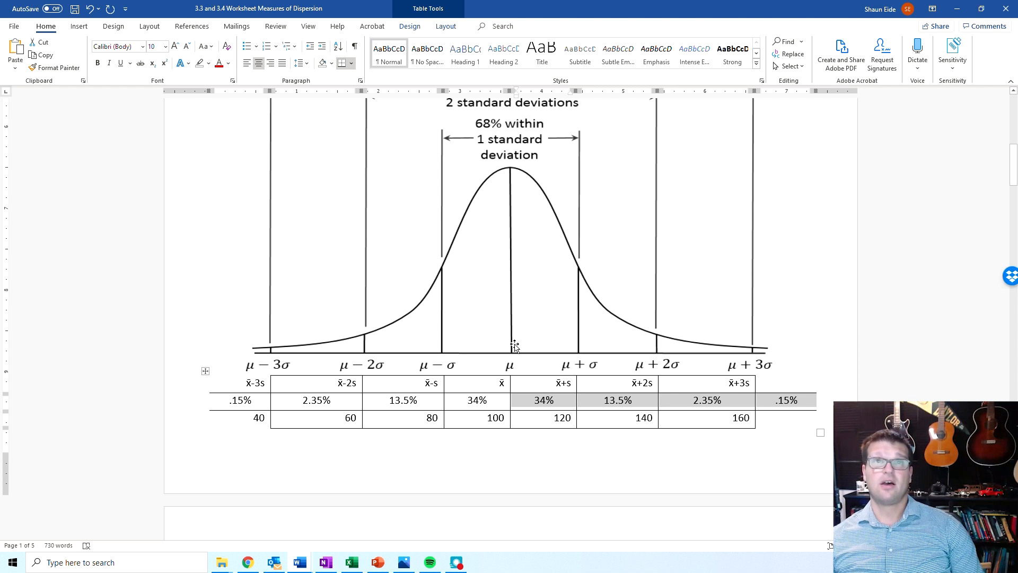
mouse_move(574, 438)
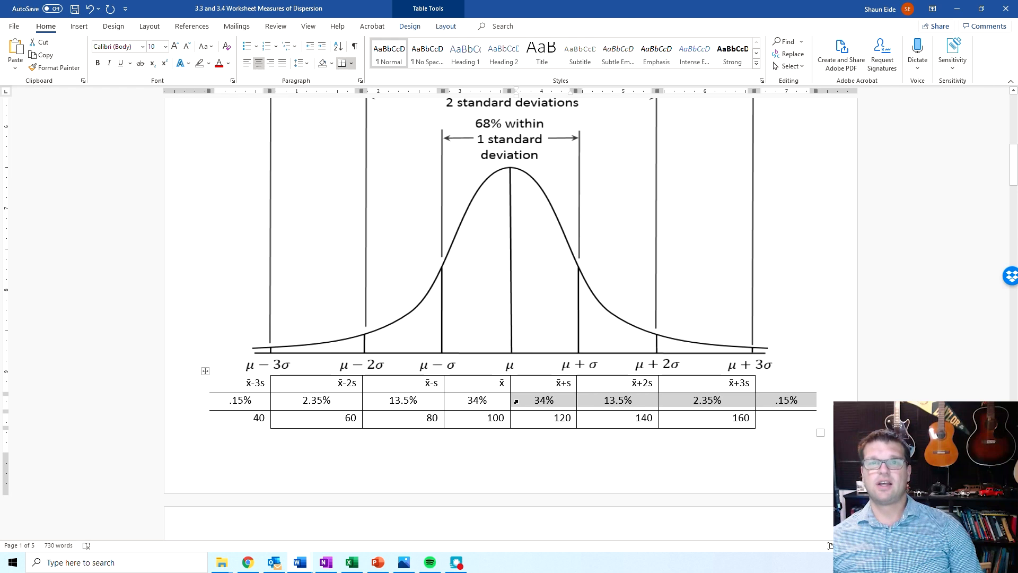
mouse_move(428, 397)
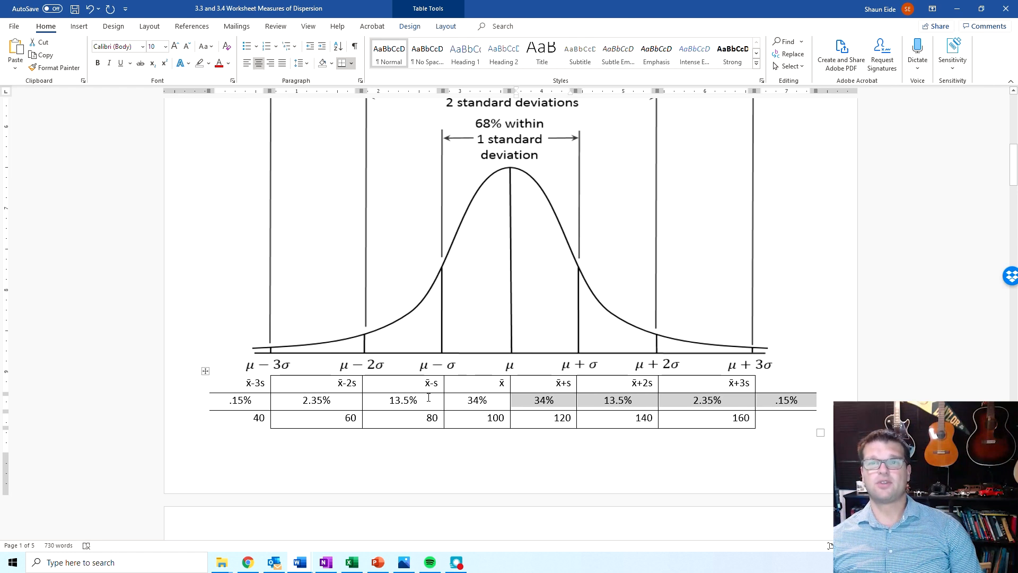
Step: Scroll down to the Clark's Comics employee table with its empty Average row
scroll(down, 3)
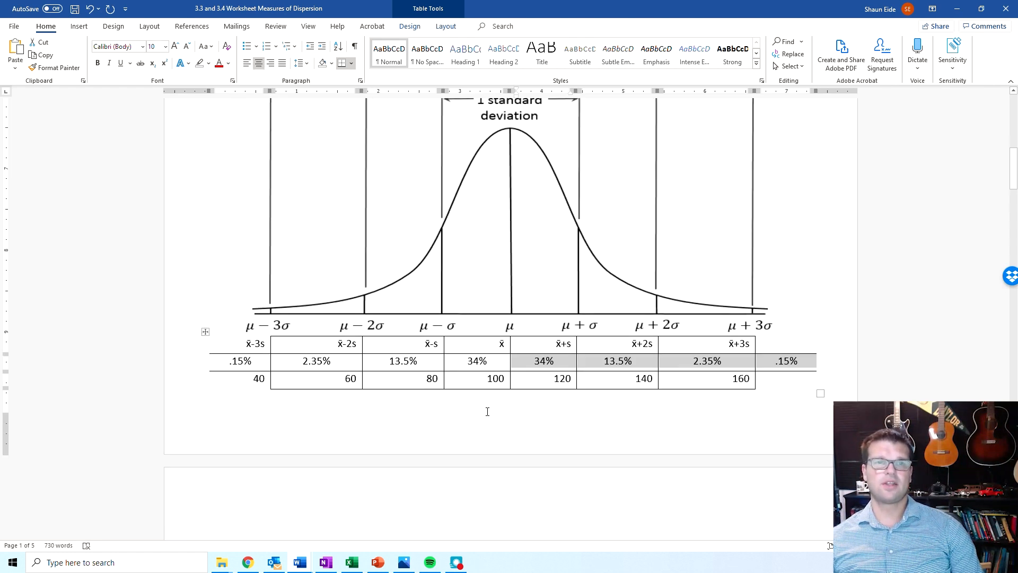
scroll(down, 3)
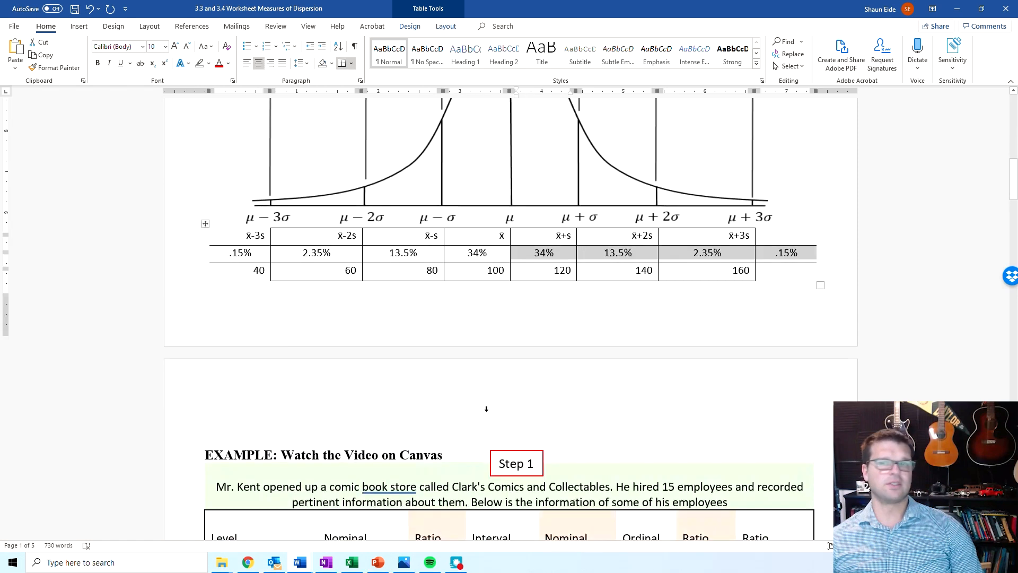
scroll(down, 3)
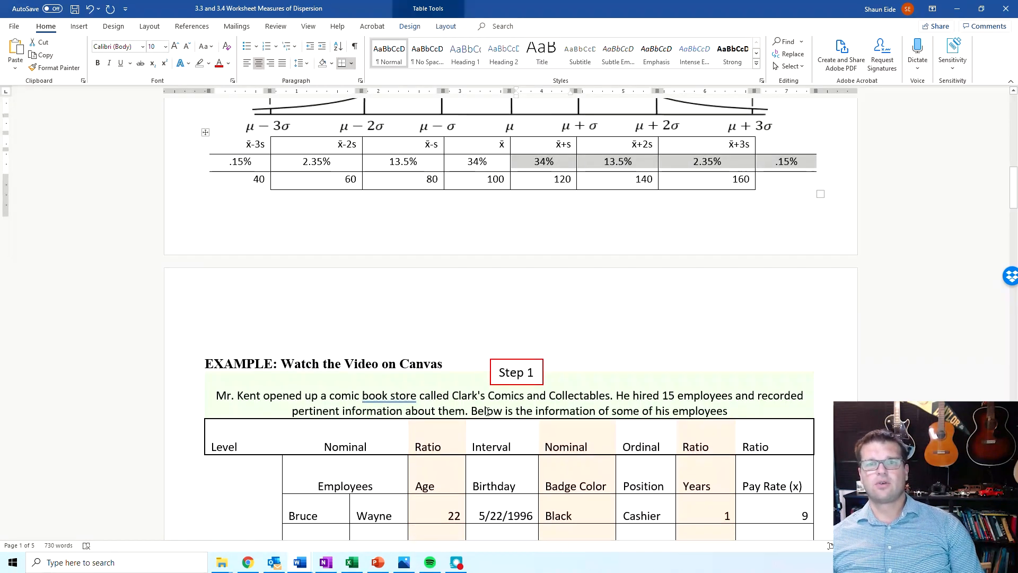
scroll(down, 3)
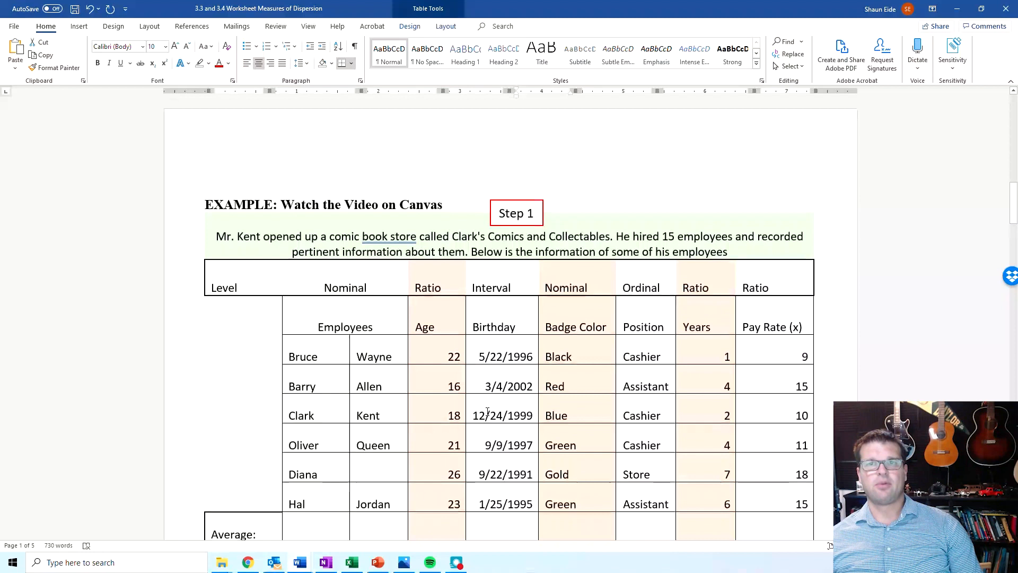
scroll(down, 3)
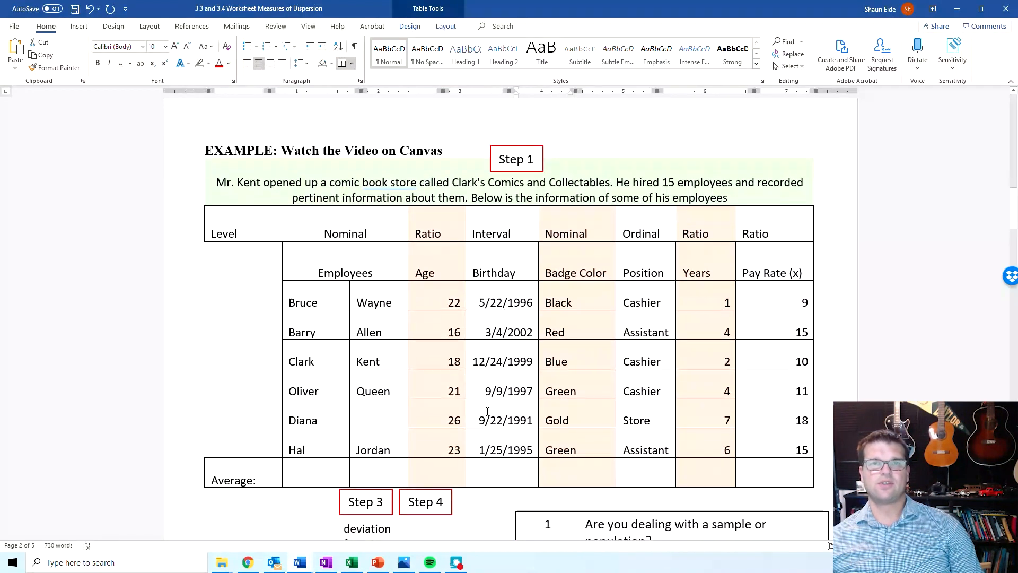
scroll(down, 3)
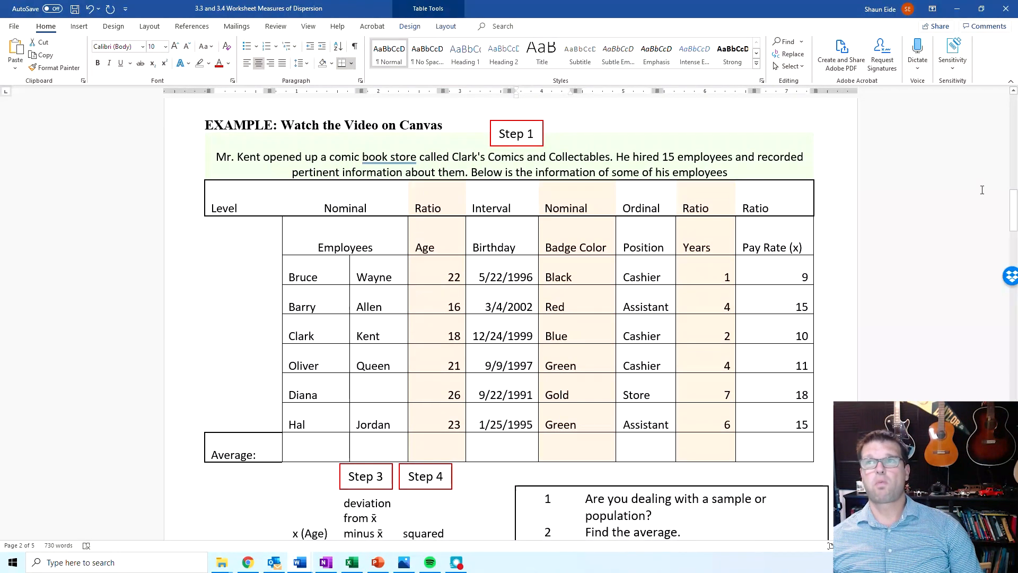
mouse_move(1010, 81)
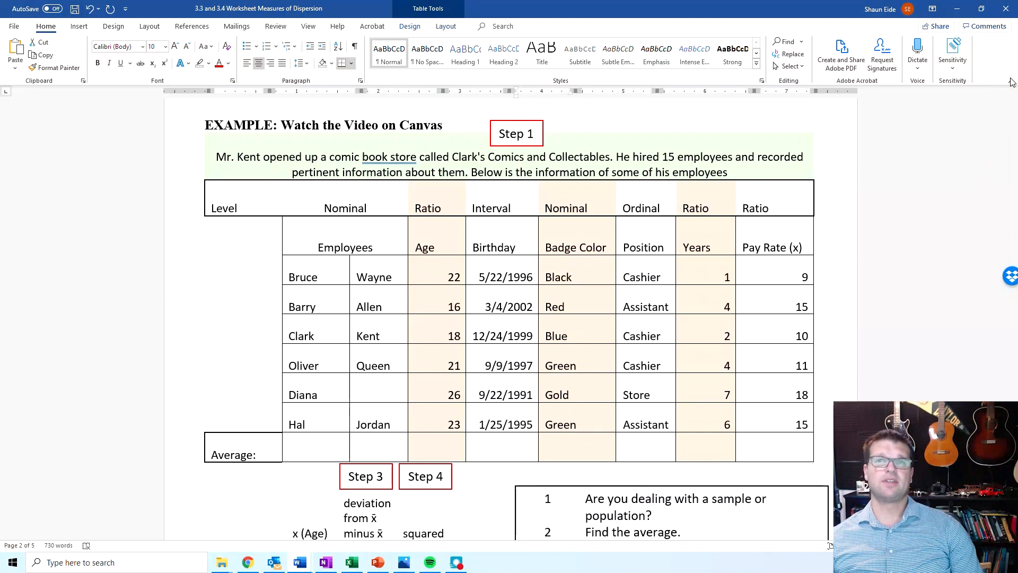
scroll(down, 3)
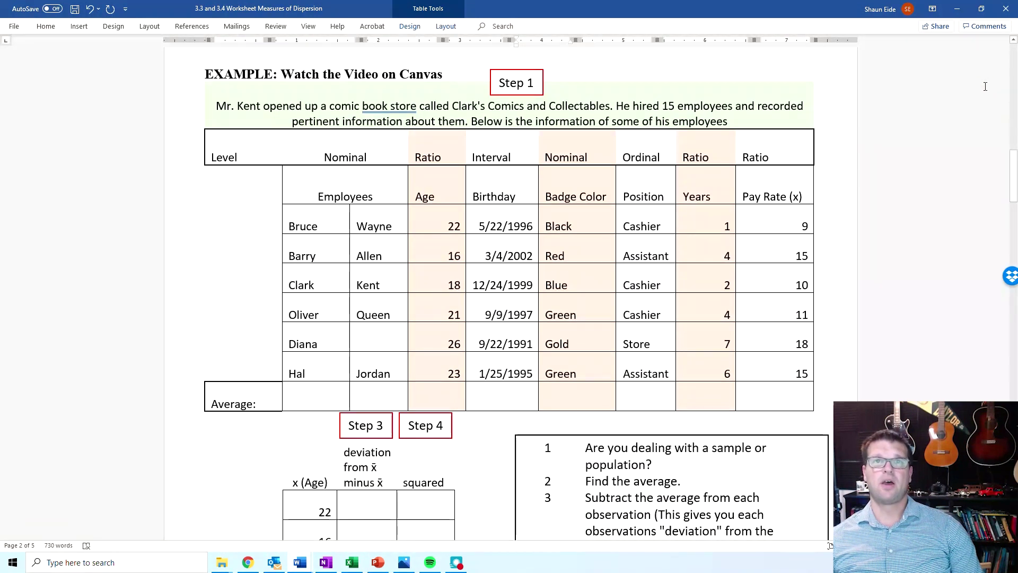
mouse_move(947, 125)
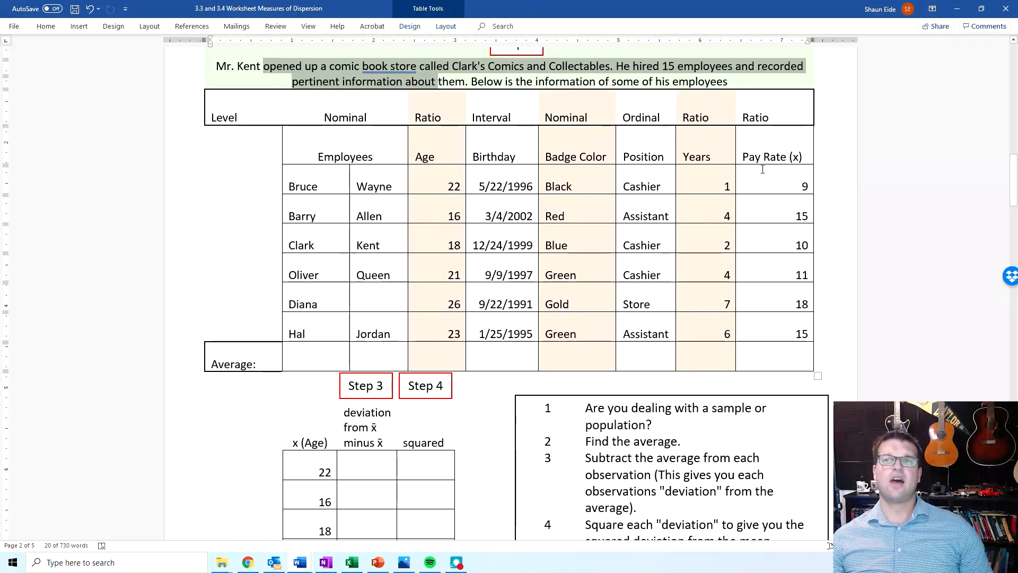
mouse_move(731, 202)
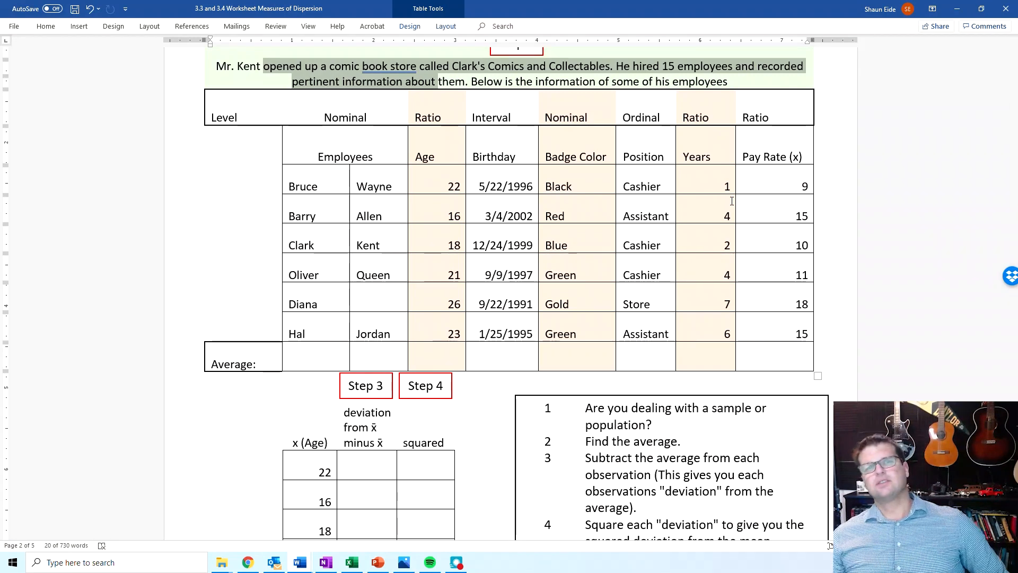
scroll(down, 3)
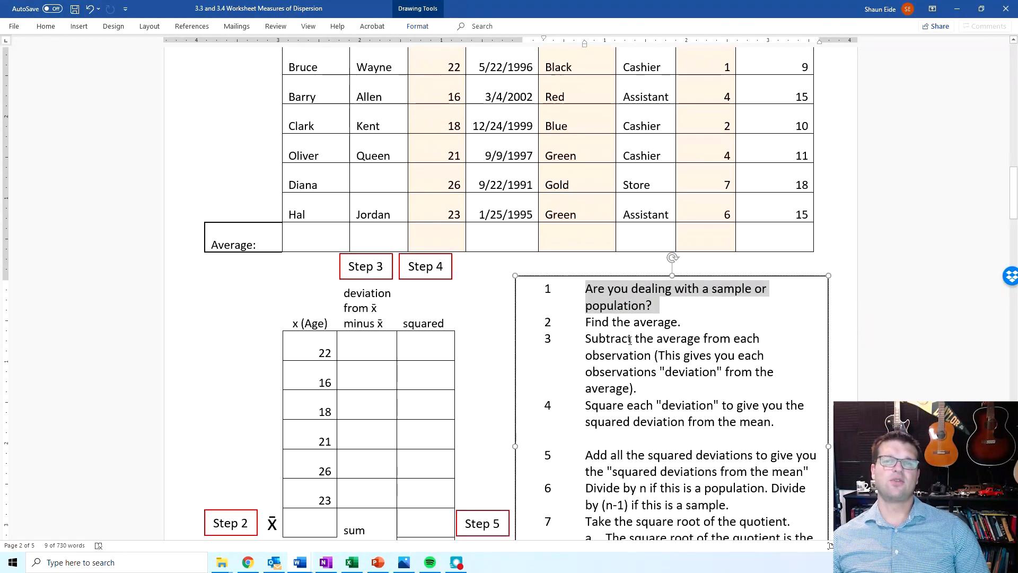
Step: Scroll until the whole age table and its Steps 5–7 sum, variance and deviation rows show
scroll(down, 3)
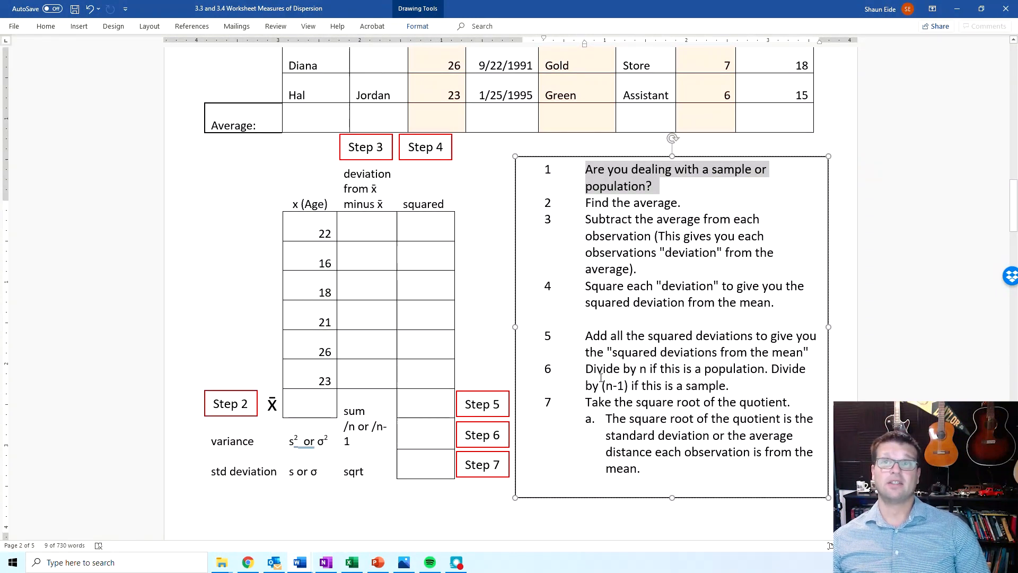
scroll(up, 3)
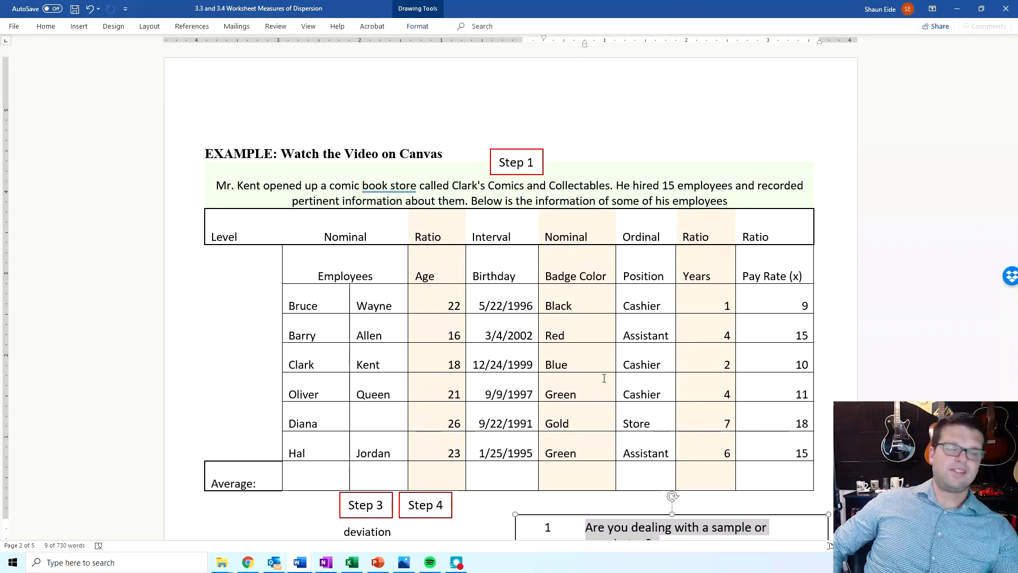
scroll(down, 3)
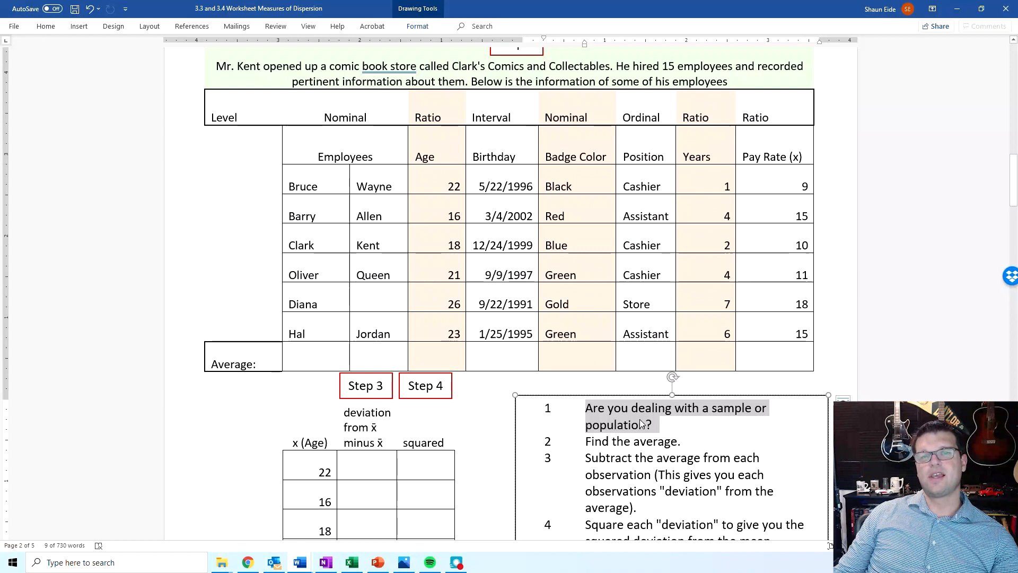
scroll(down, 3)
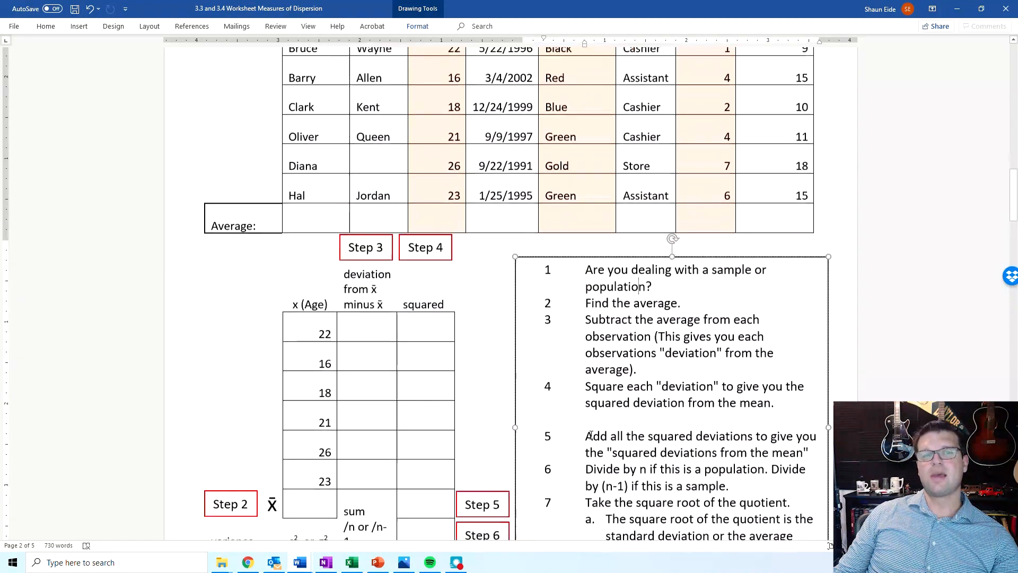
scroll(down, 3)
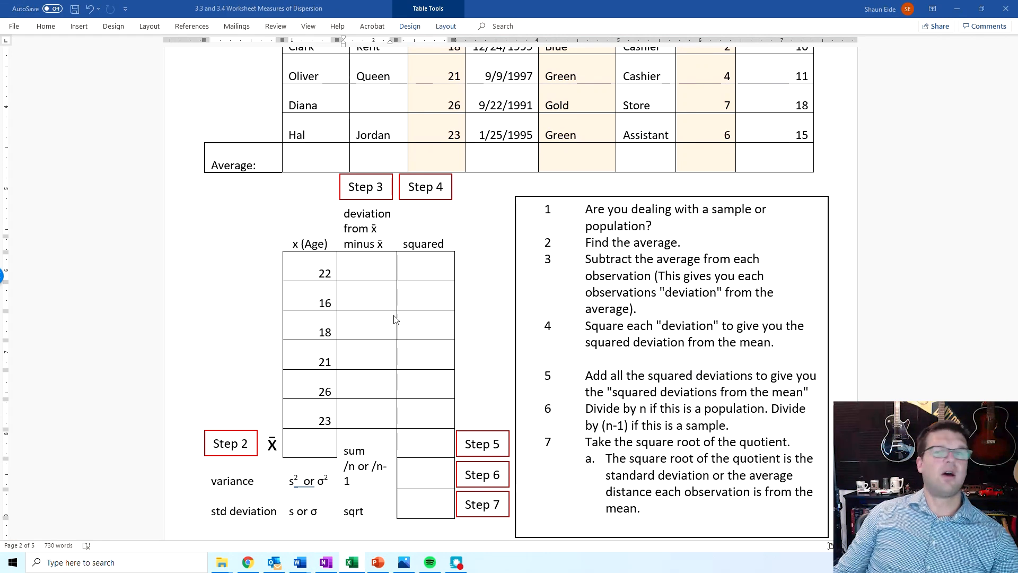
Step: Enter 21 as the mean in the Step 2 x̄ cell below the age column
scroll(up, 3)
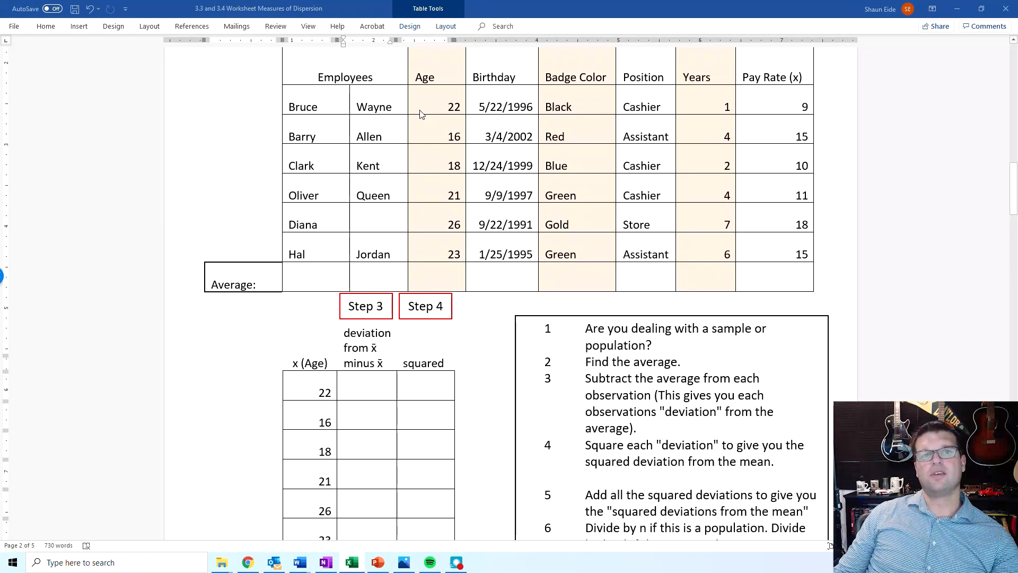
mouse_move(454, 286)
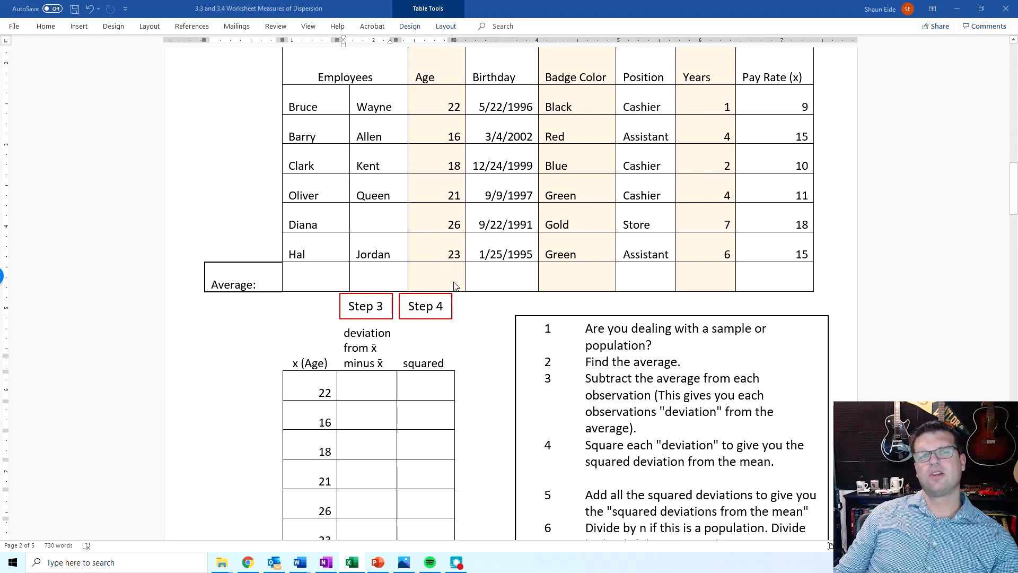
scroll(down, 3)
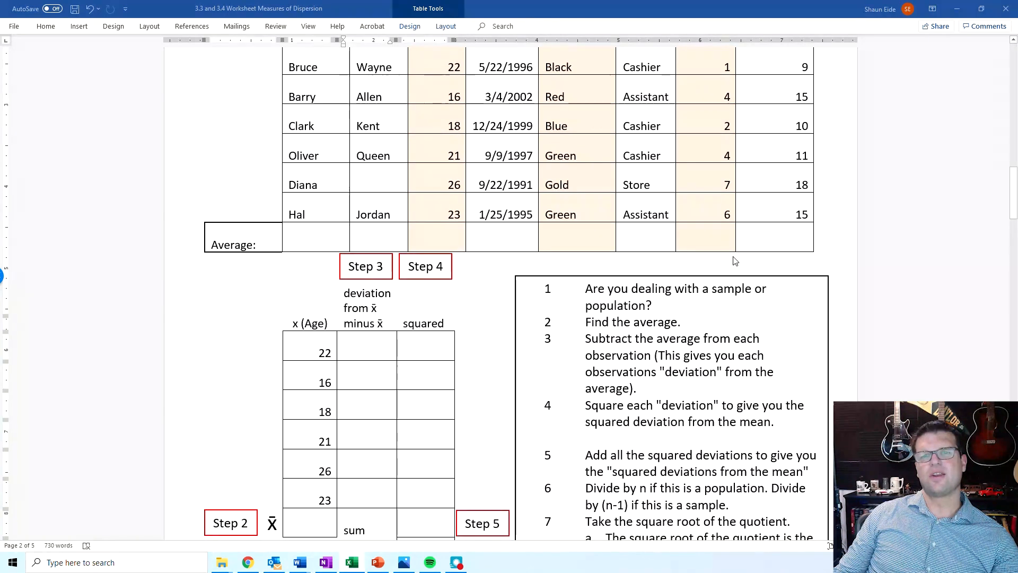
mouse_move(353, 361)
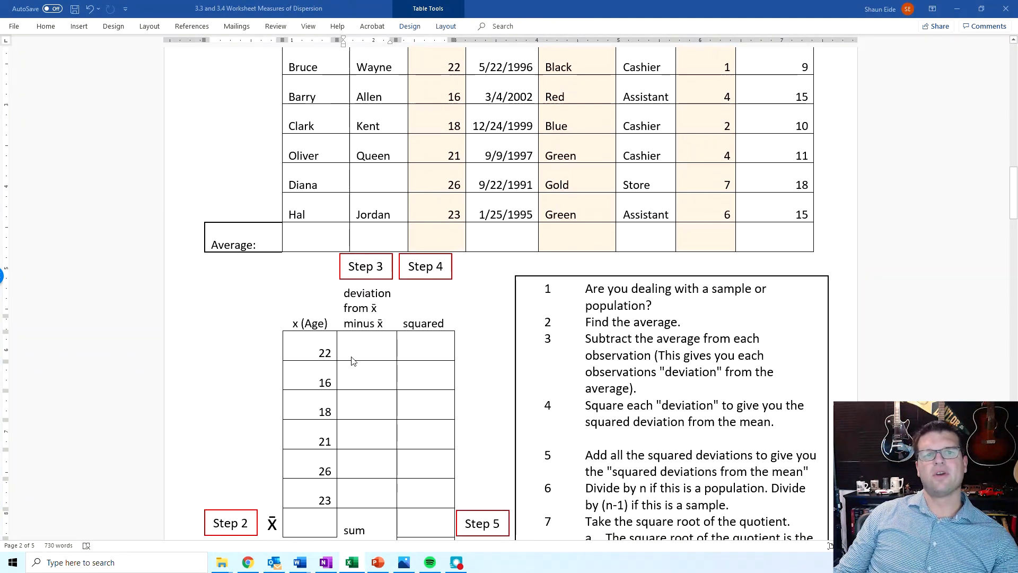
mouse_move(322, 409)
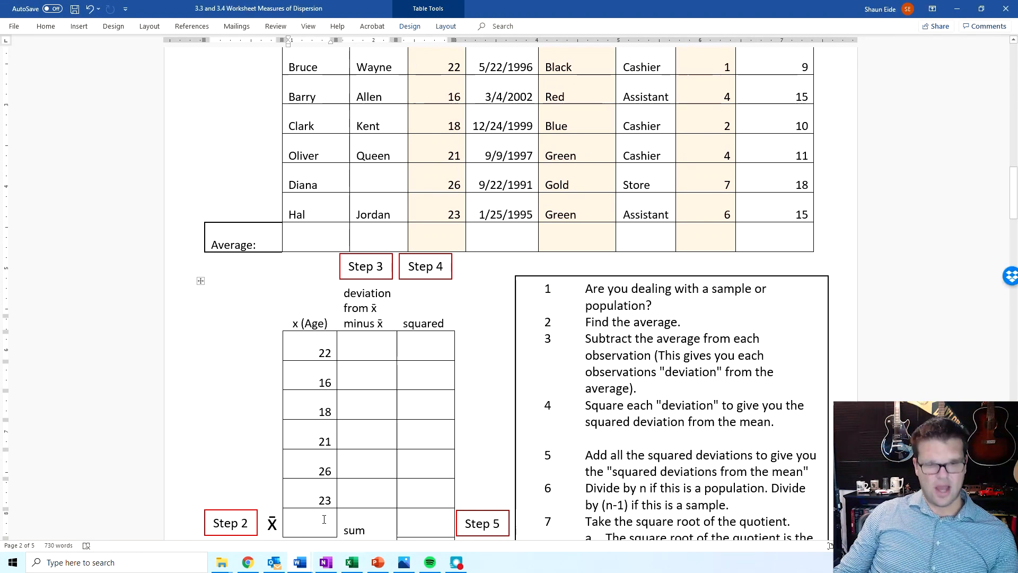
text(21)
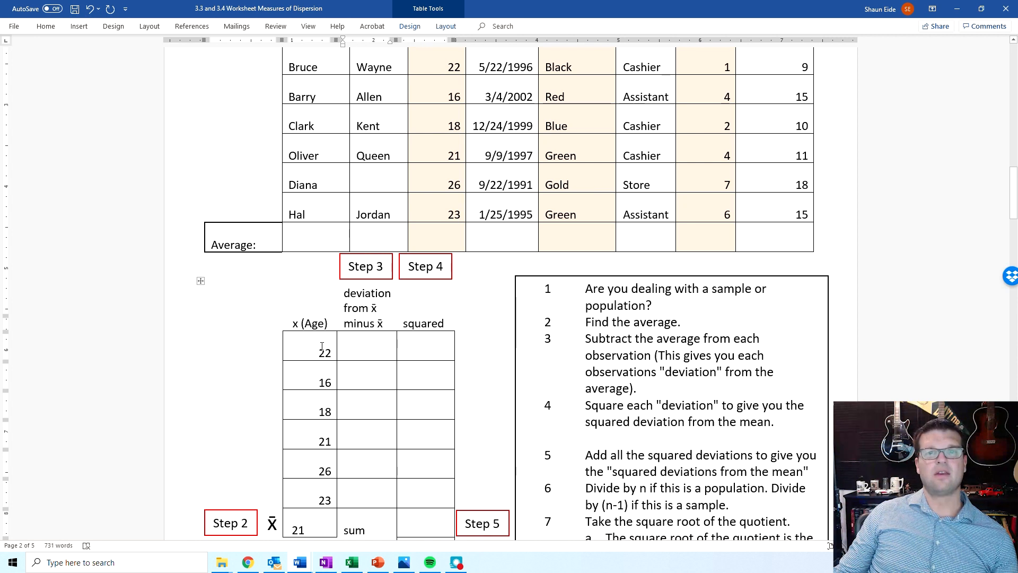
Step: Enter the deviations 1, -5, -3, 0, 5 and 2 down the deviation-from-x̄ column
click(366, 345)
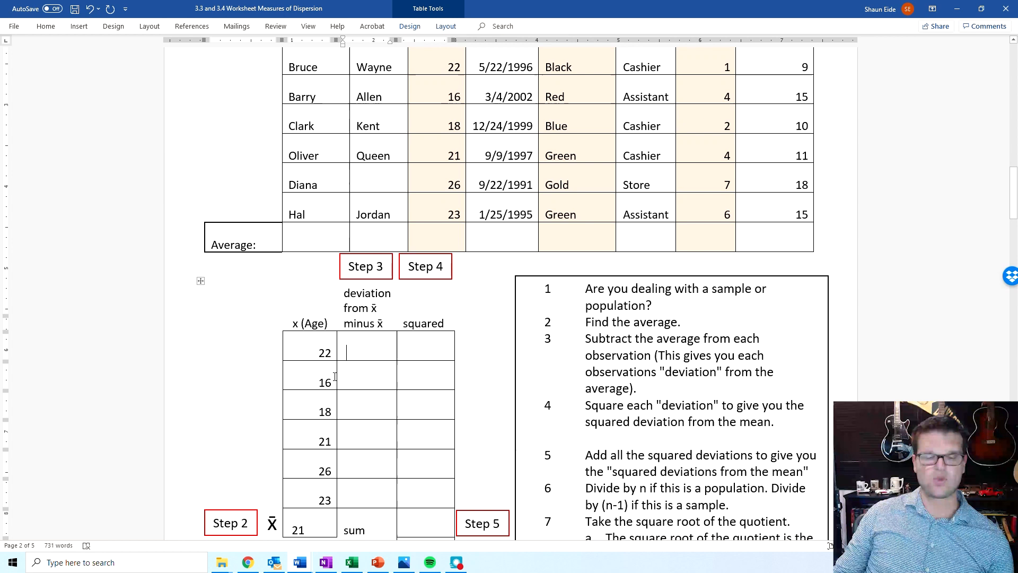
text(1)
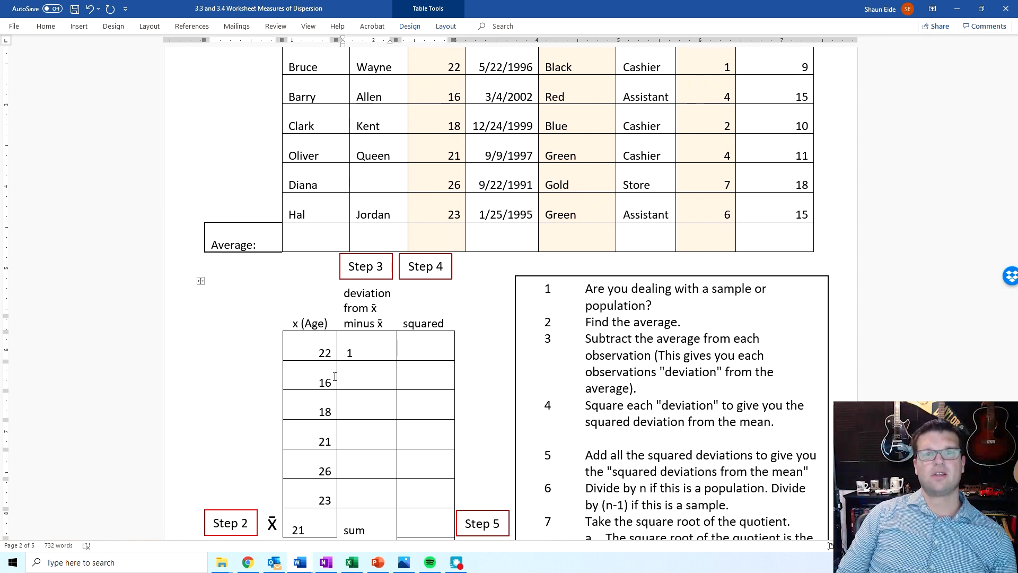
click(365, 379)
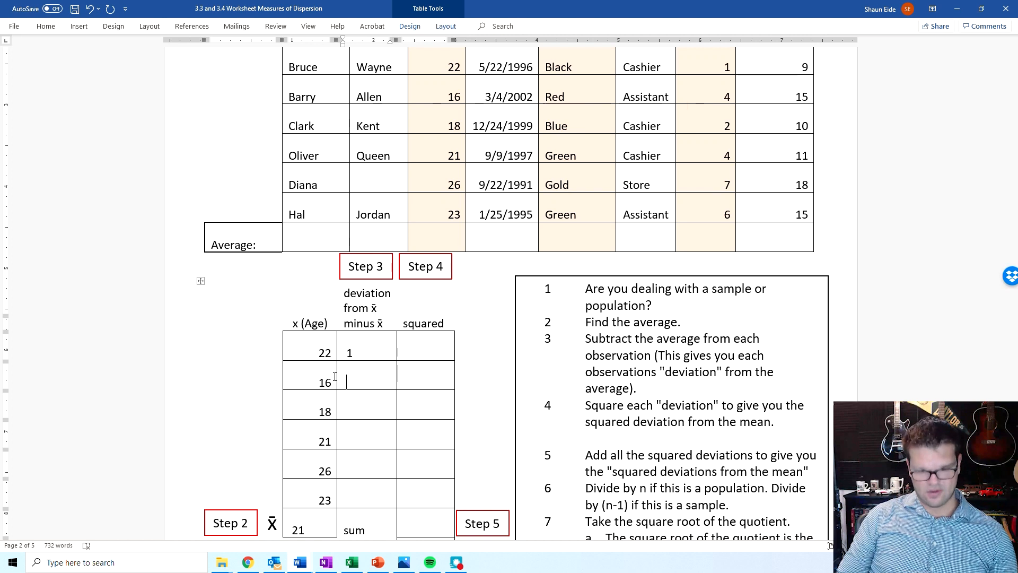
text(-5)
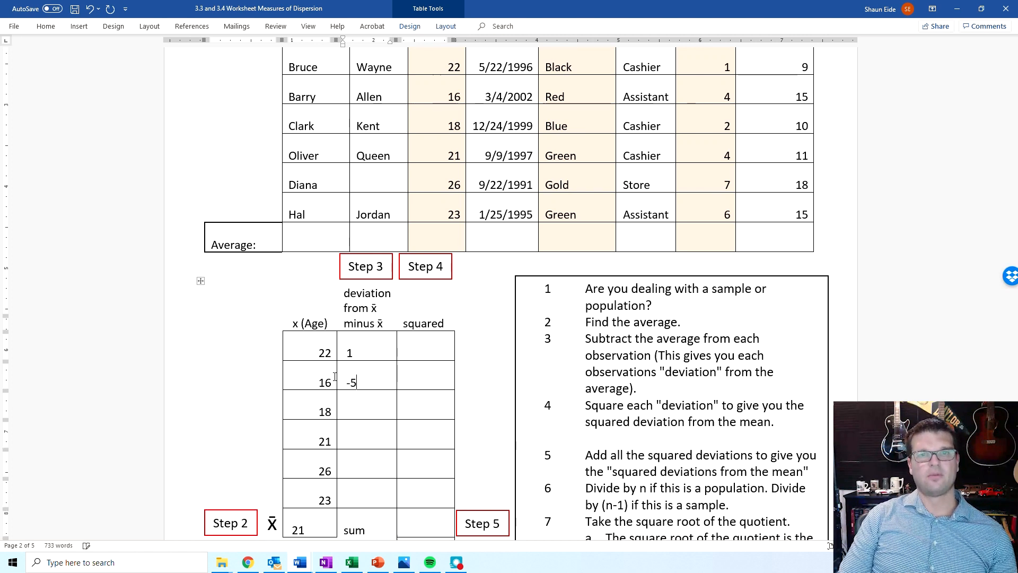
click(364, 410)
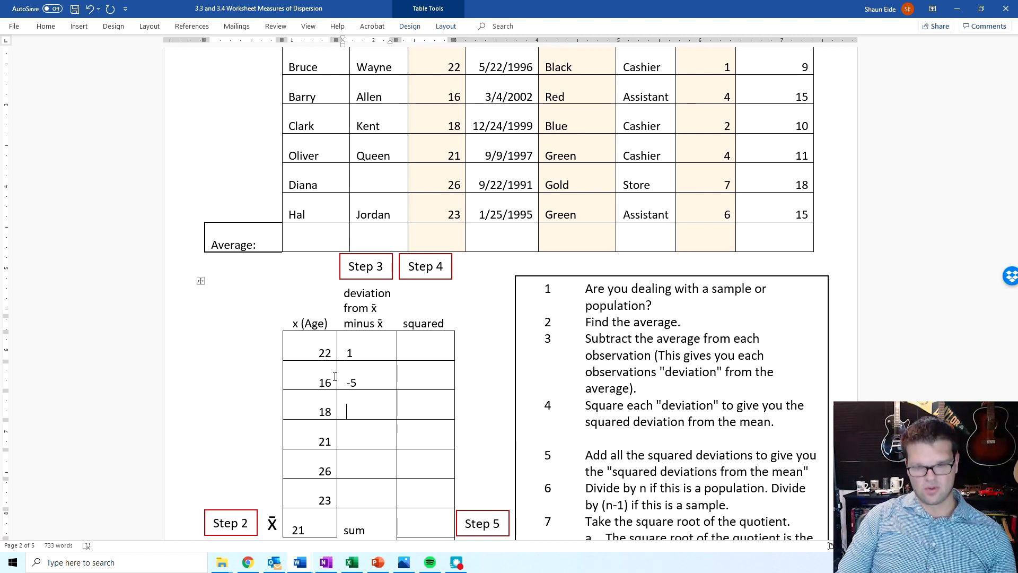
text(-3)
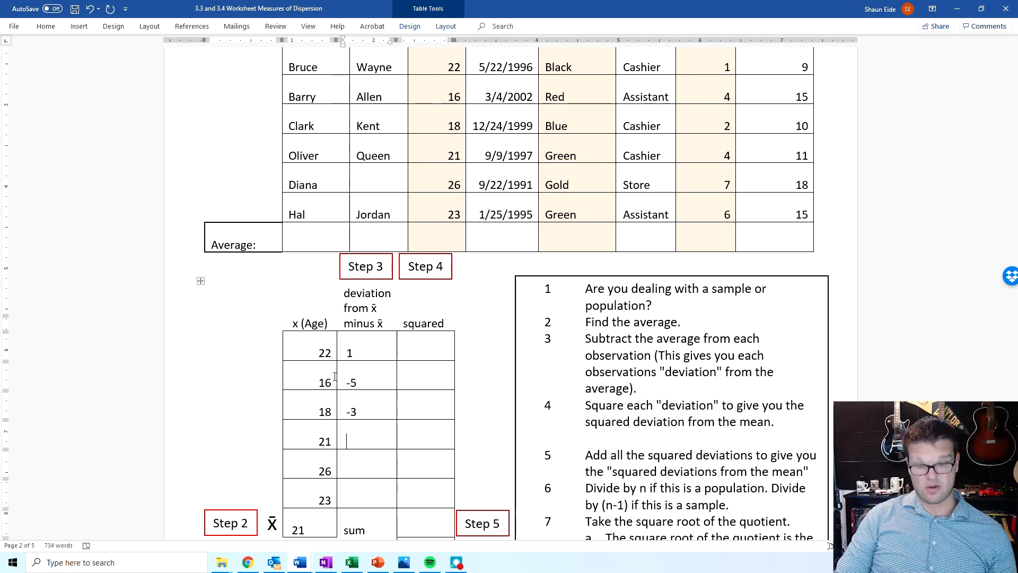
text(0)
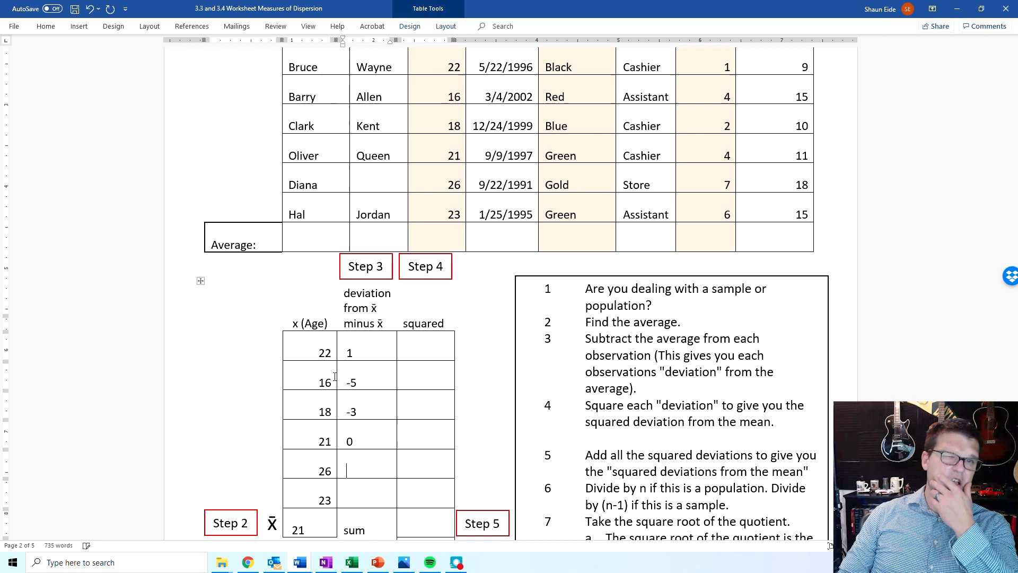
text(5)
click(366, 493)
text(2)
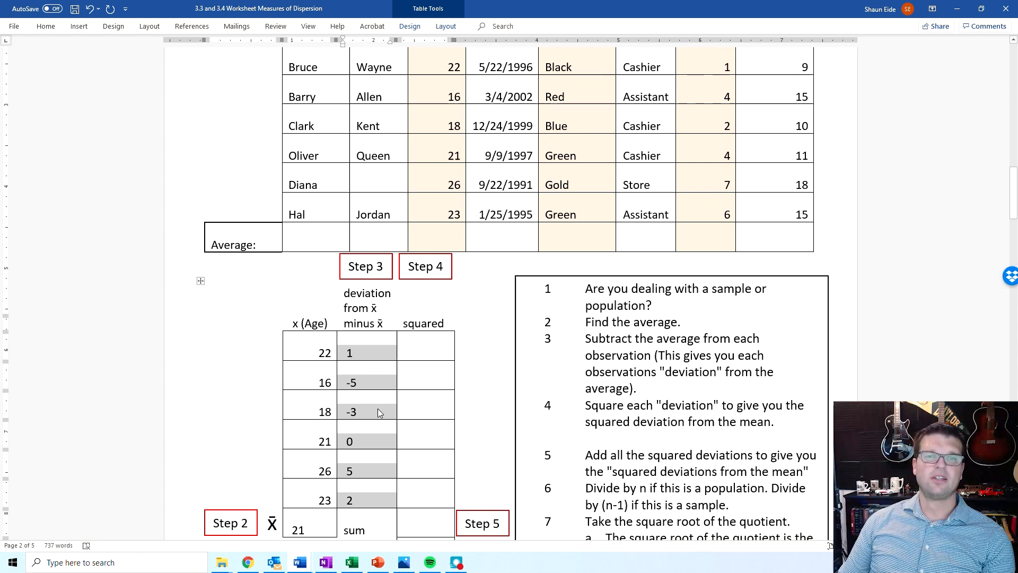
mouse_move(367, 428)
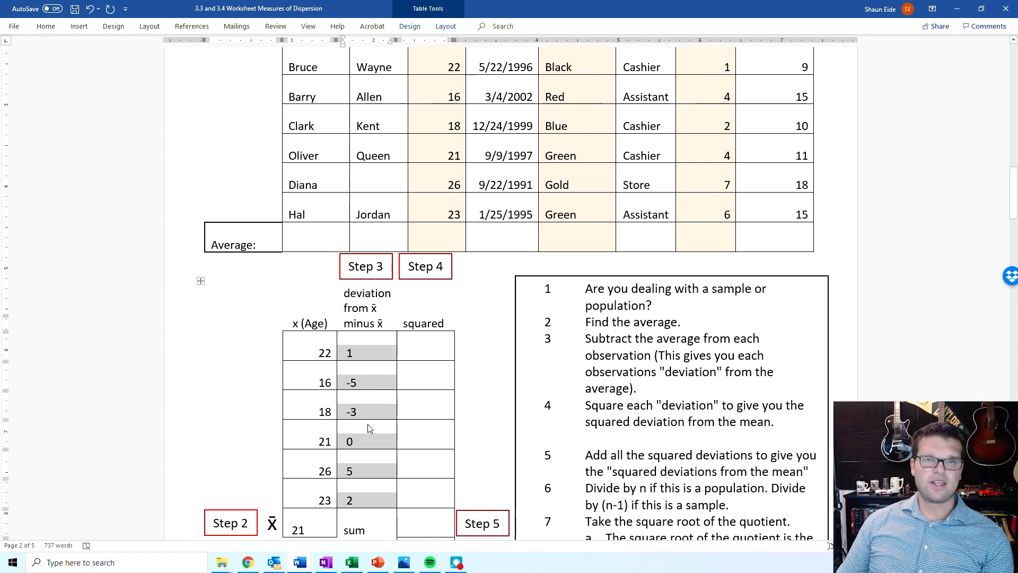
mouse_move(364, 462)
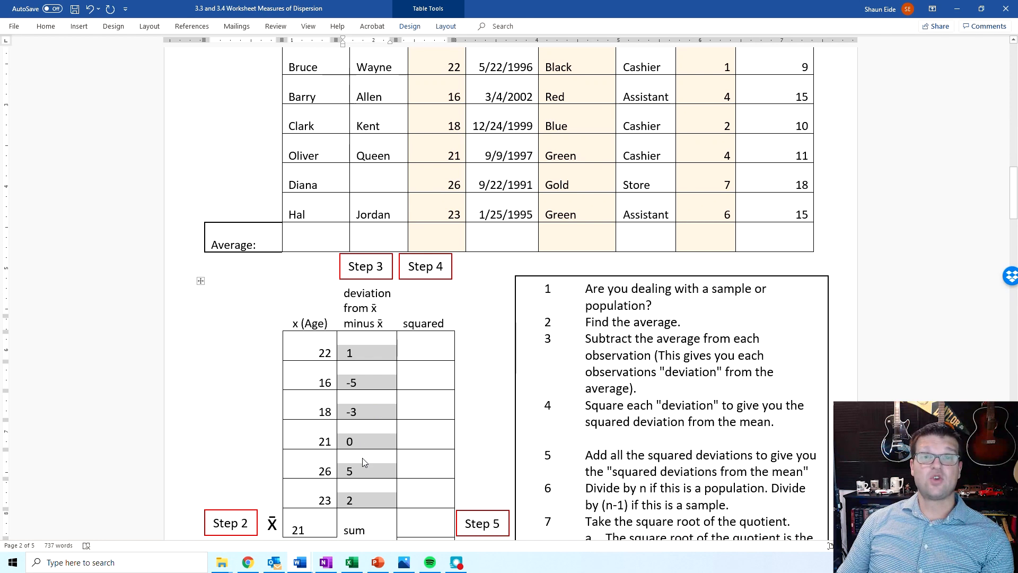
mouse_move(363, 491)
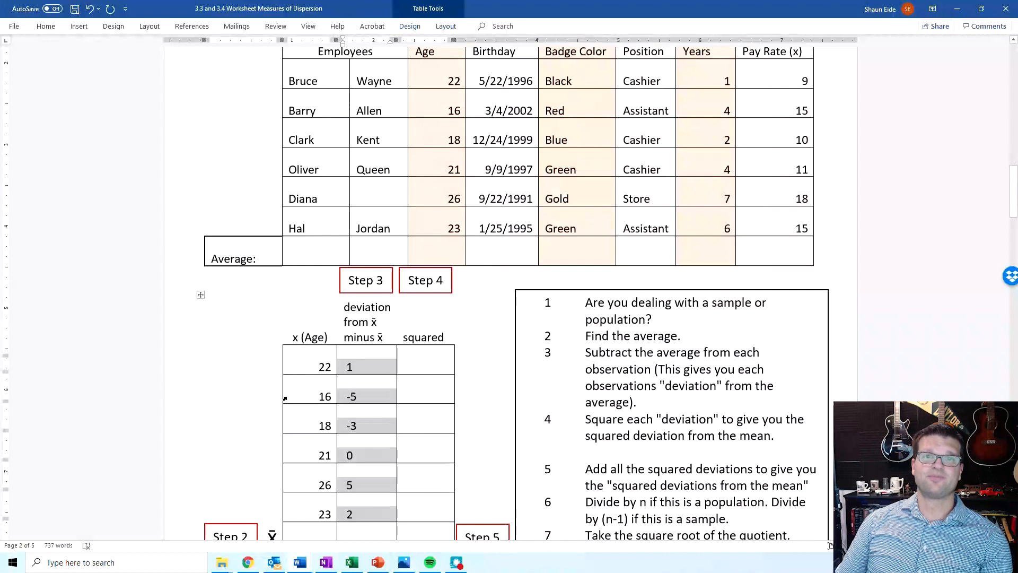
Step: Enter squared deviations 1, 25, 9, 0, 25, 4 and their sum 64 in the table
scroll(down, 3)
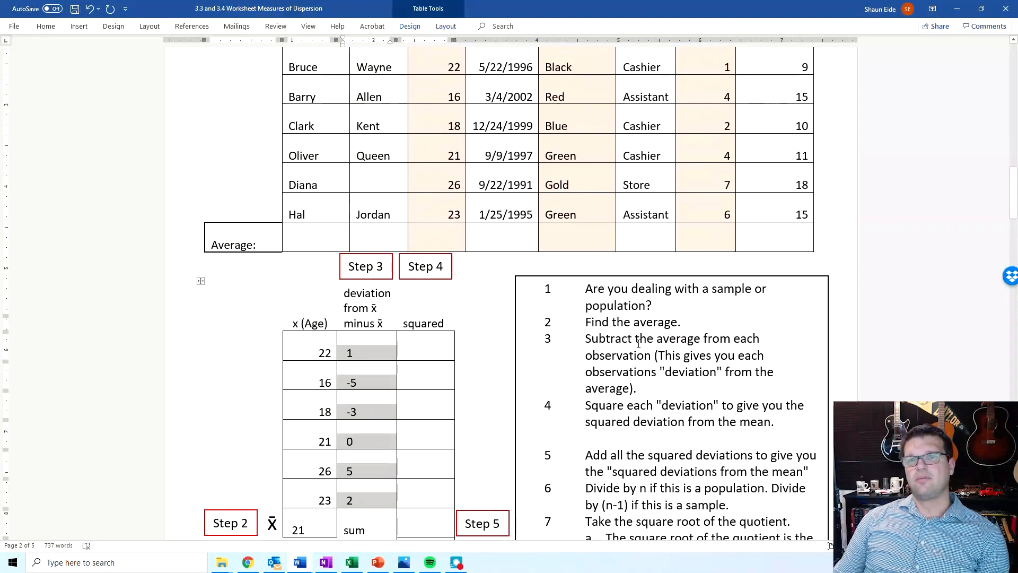
scroll(down, 3)
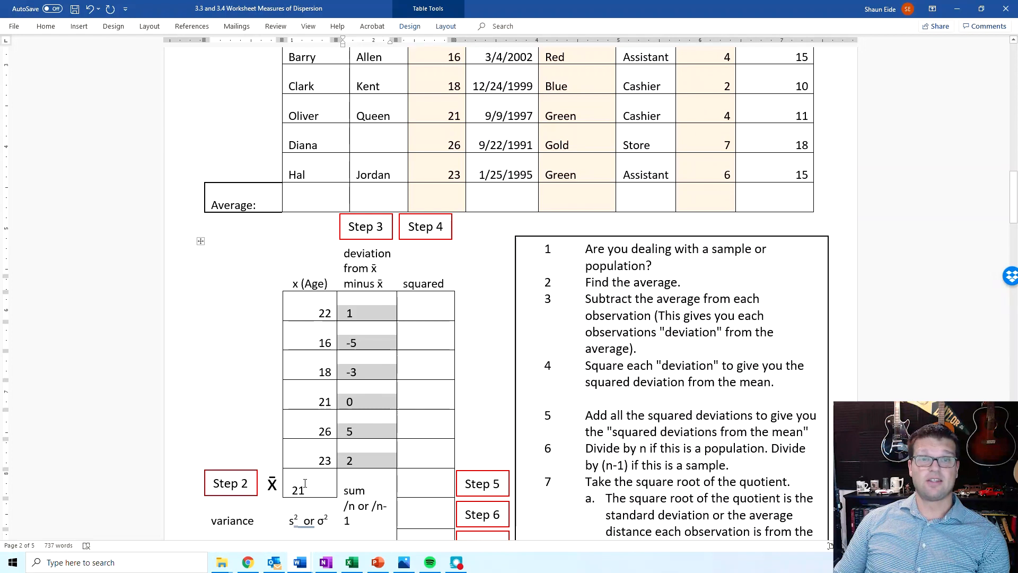
mouse_move(350, 402)
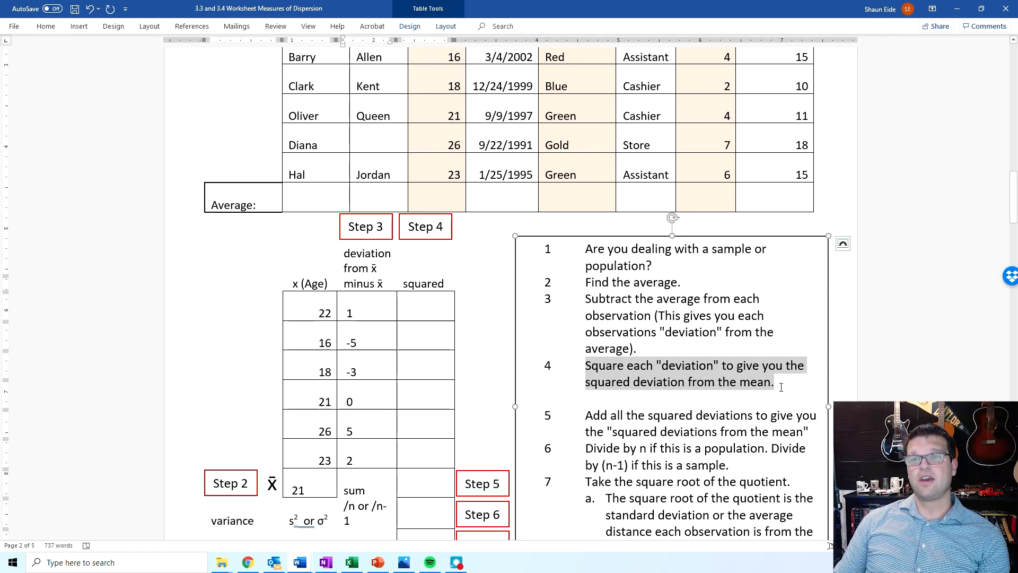
click(651, 403)
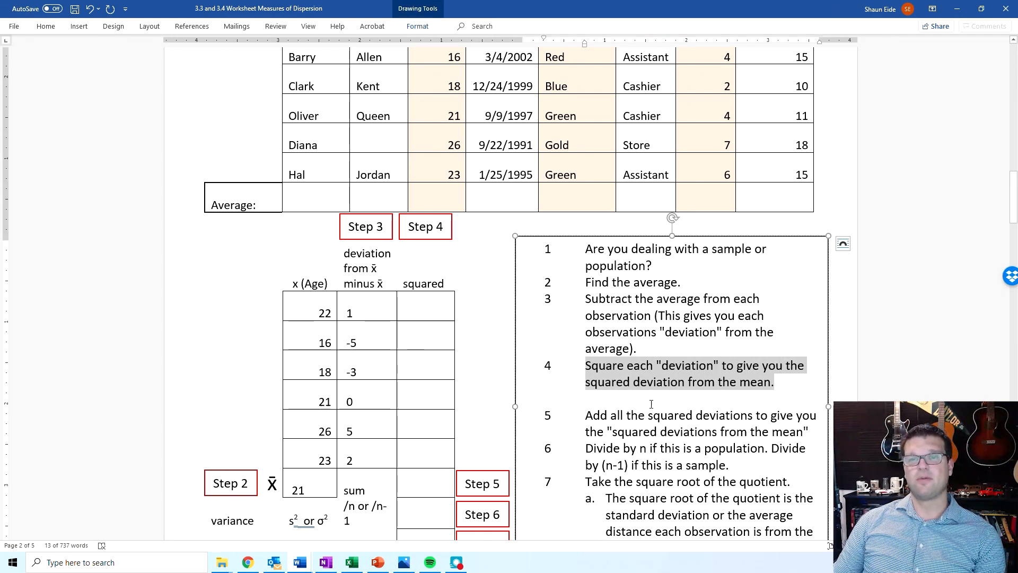
click(425, 312)
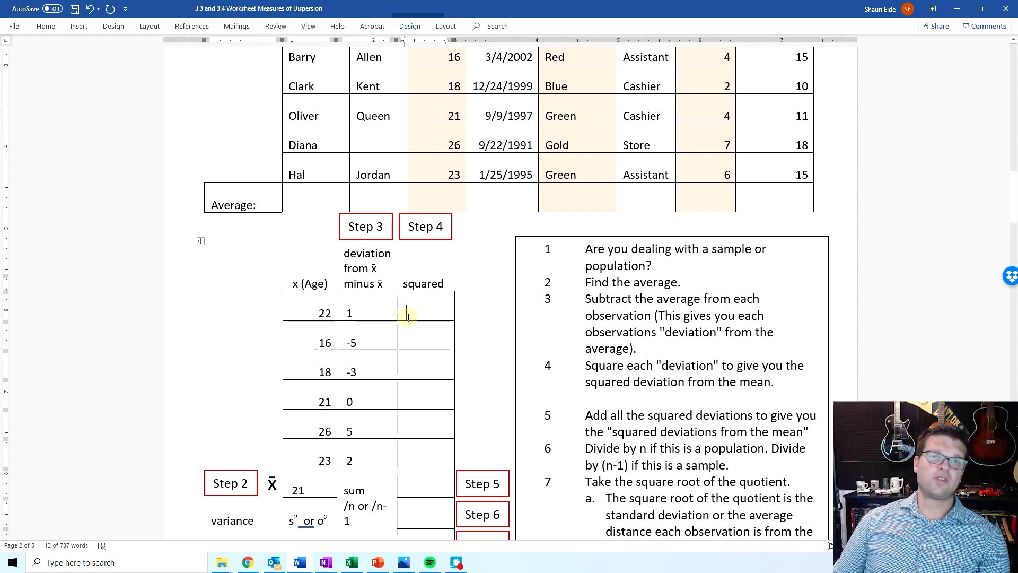
click(425, 306)
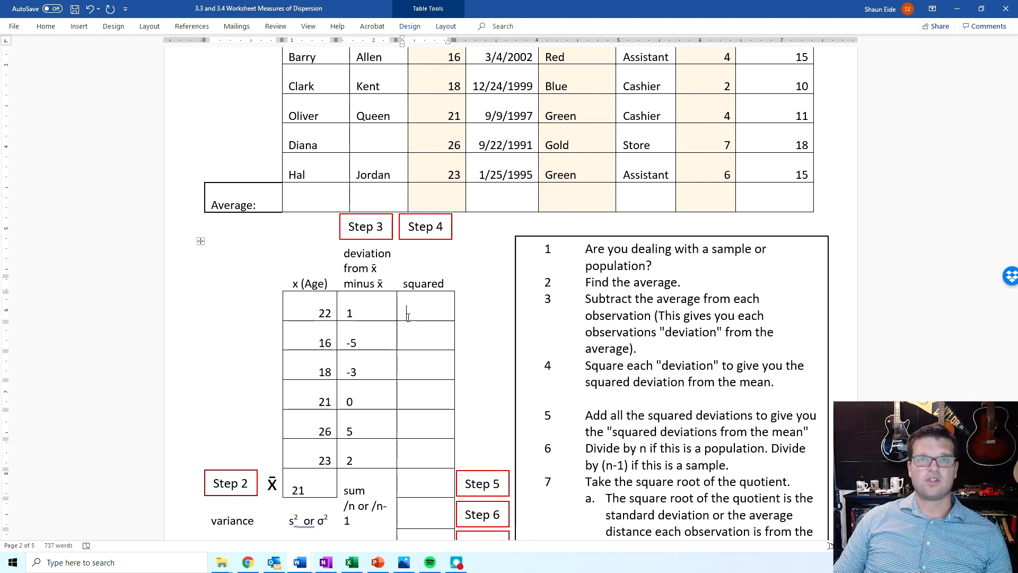
text(1)
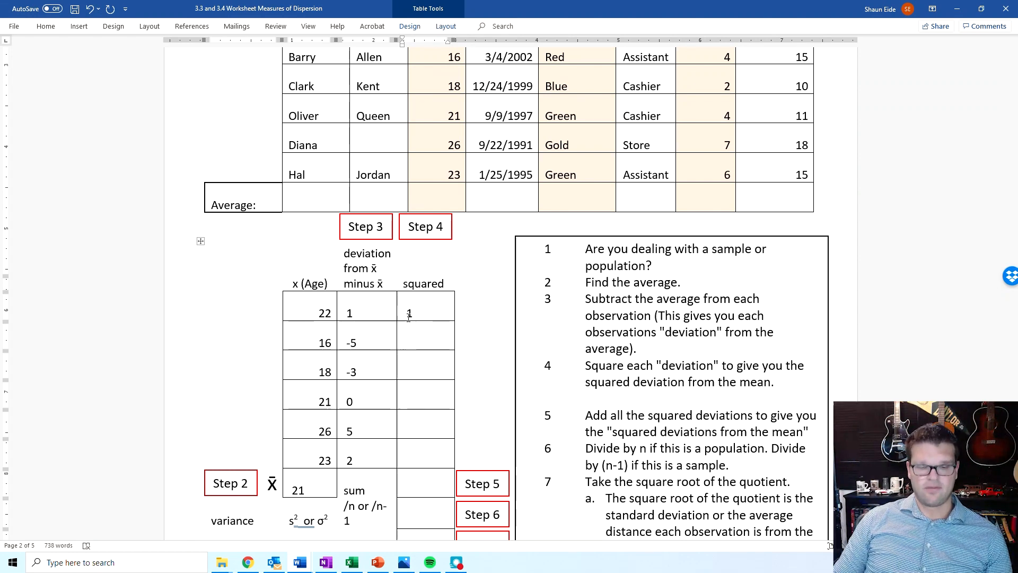
text(2)
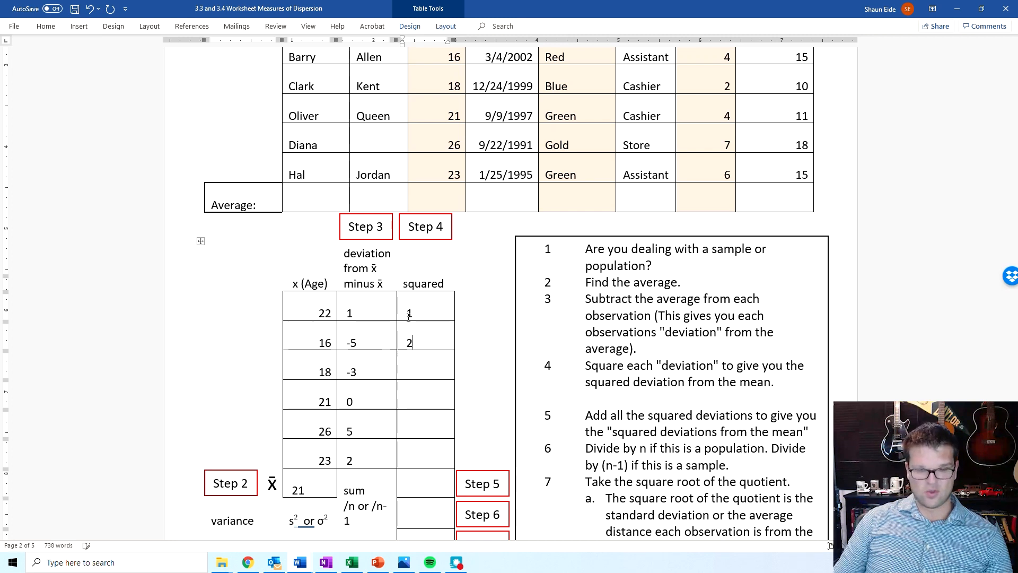
text(5)
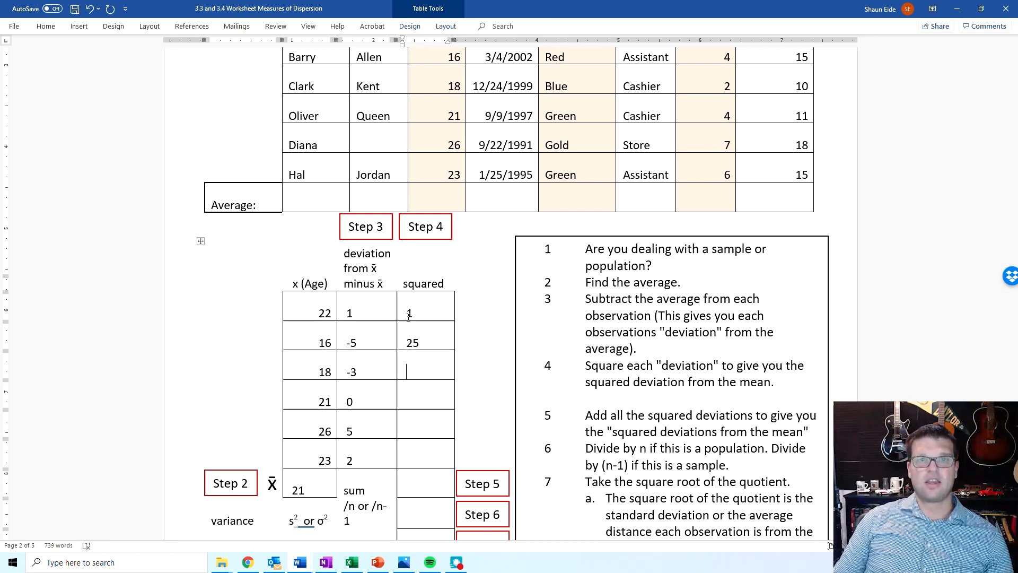
text(9)
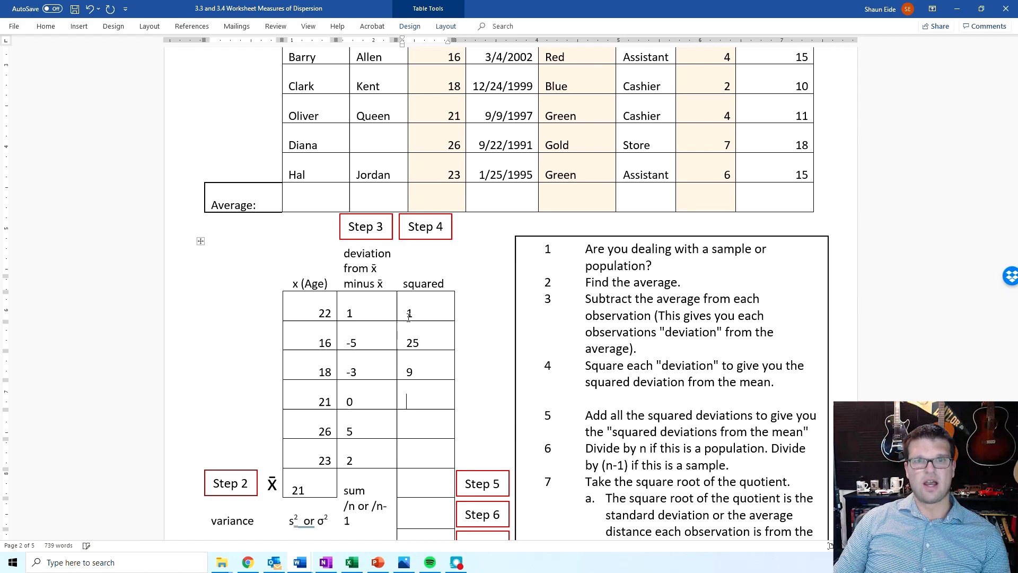
text(0)
click(426, 430)
text(25)
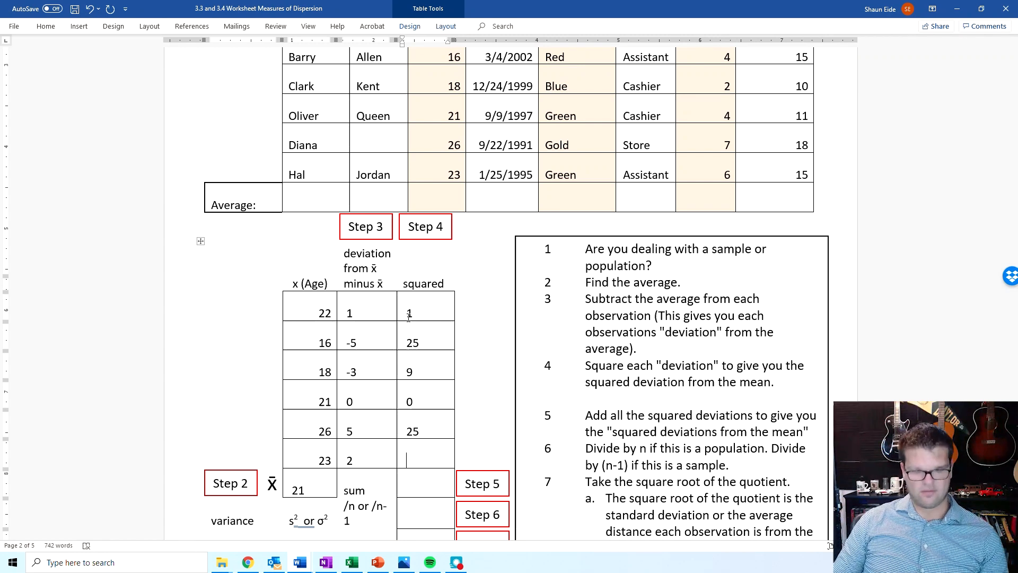
text(4)
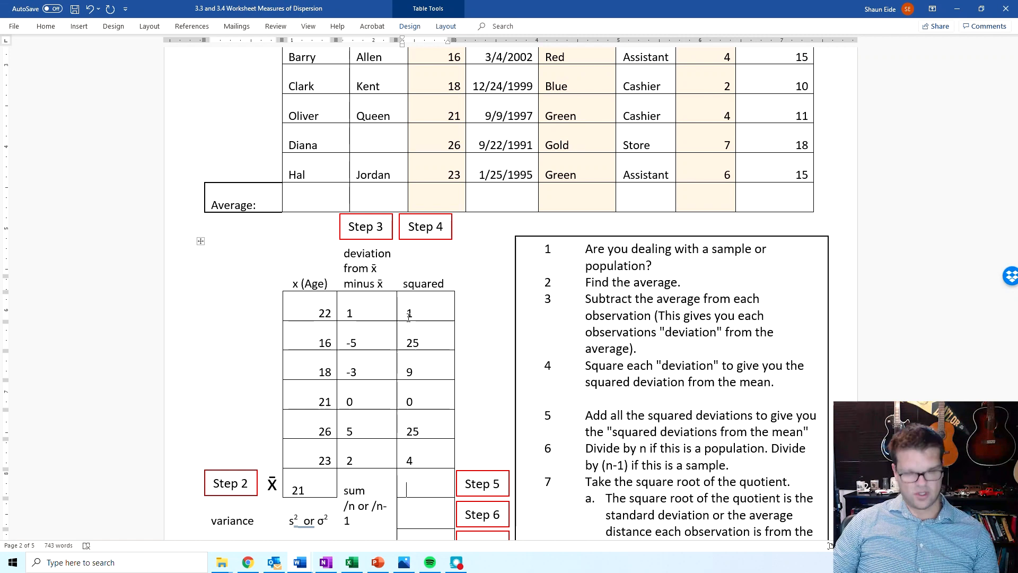
text(64)
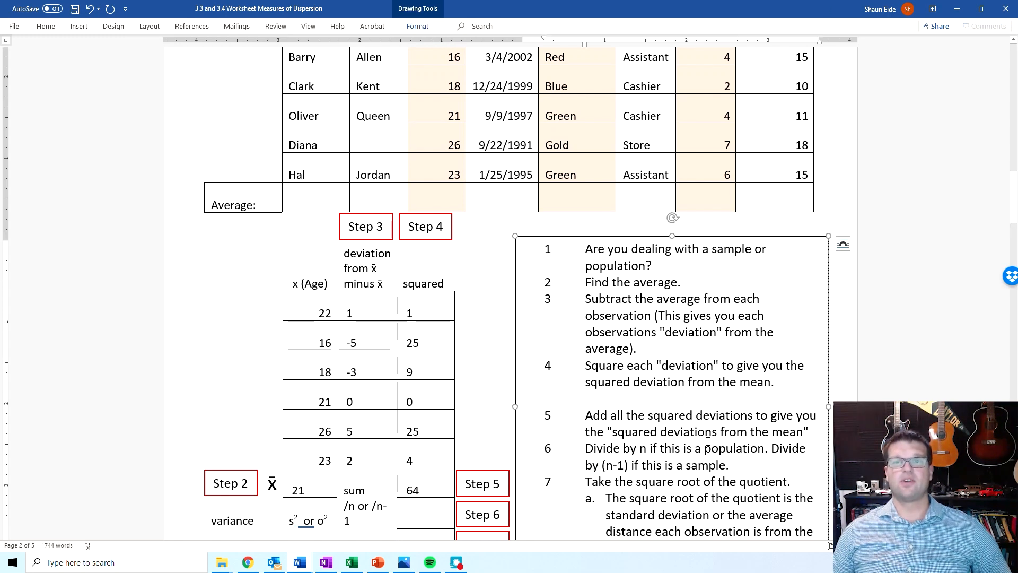
mouse_move(607, 519)
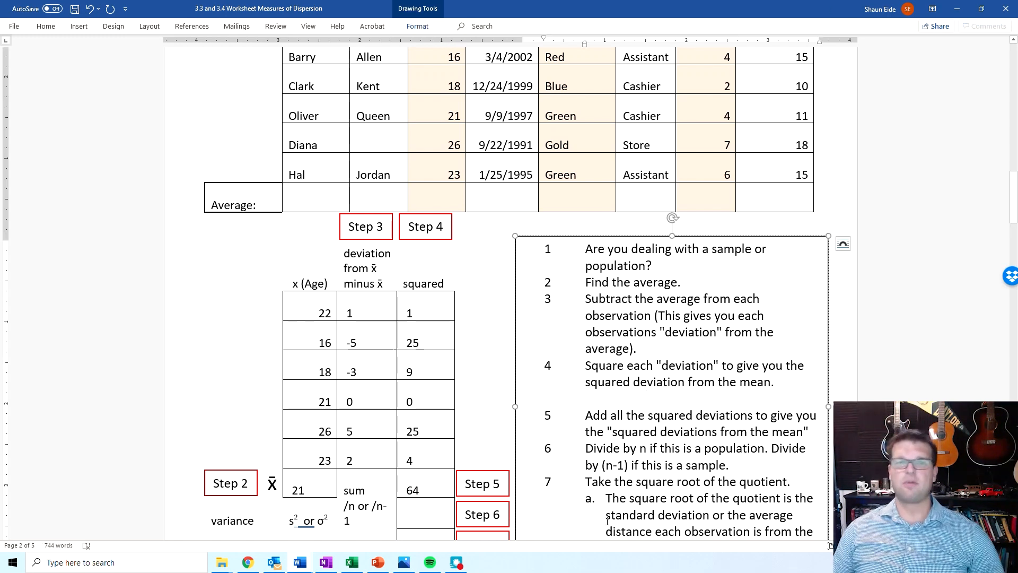
click(646, 396)
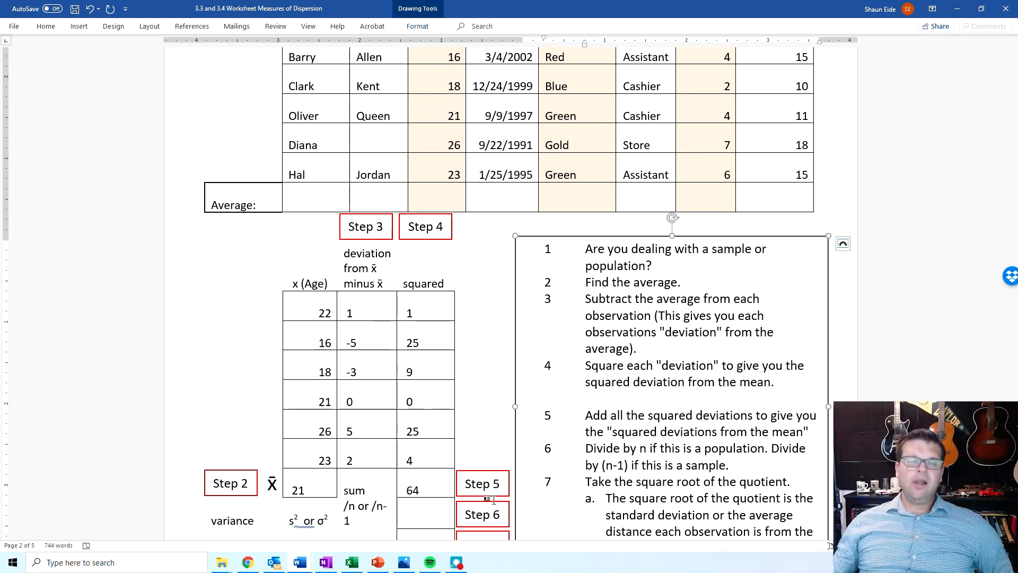
scroll(down, 3)
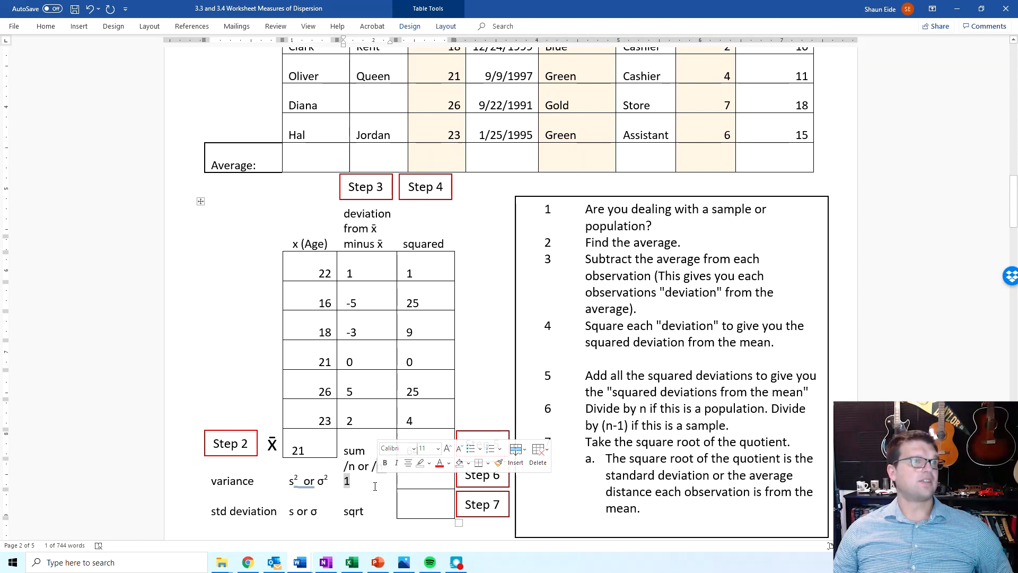
Step: Enter 12.8 in the variance cell and 3.5778 in the standard deviation cell
text(64)
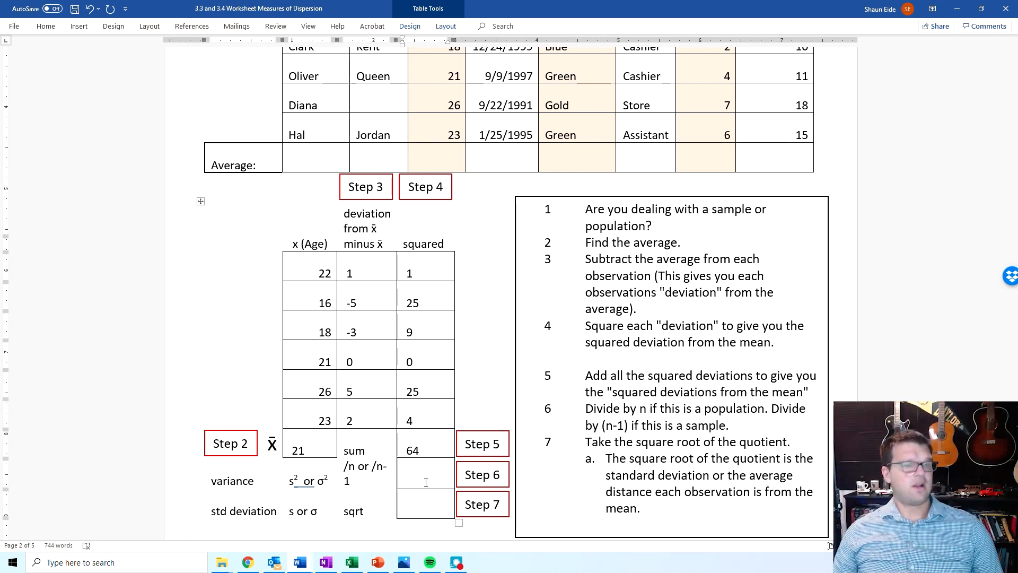
text(12.)
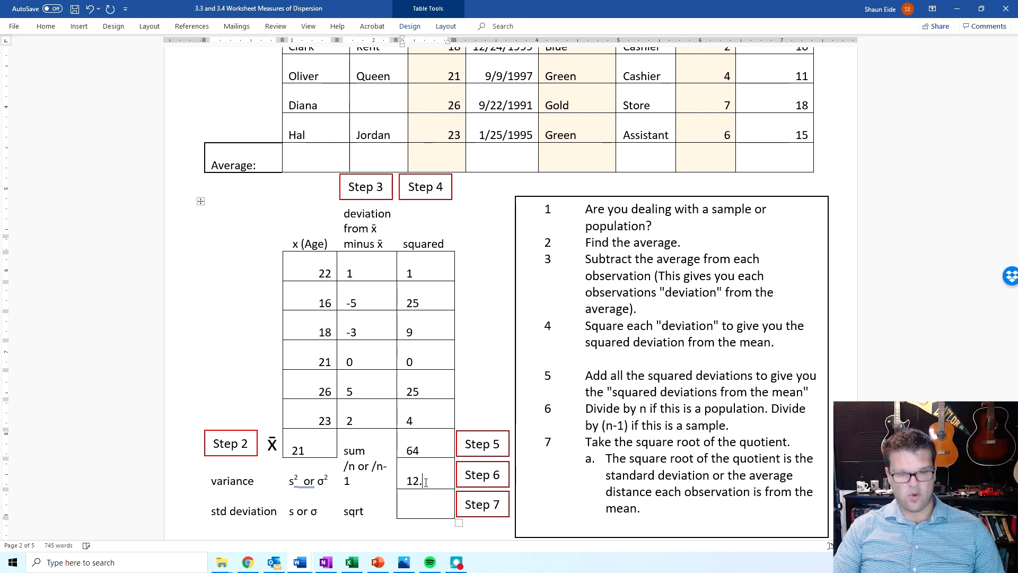
text(8)
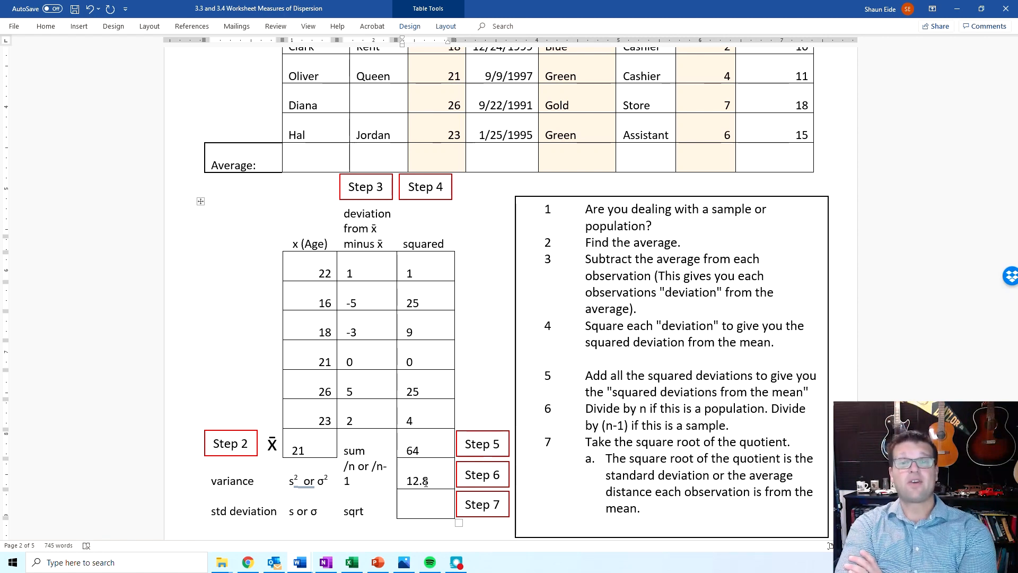
click(422, 509)
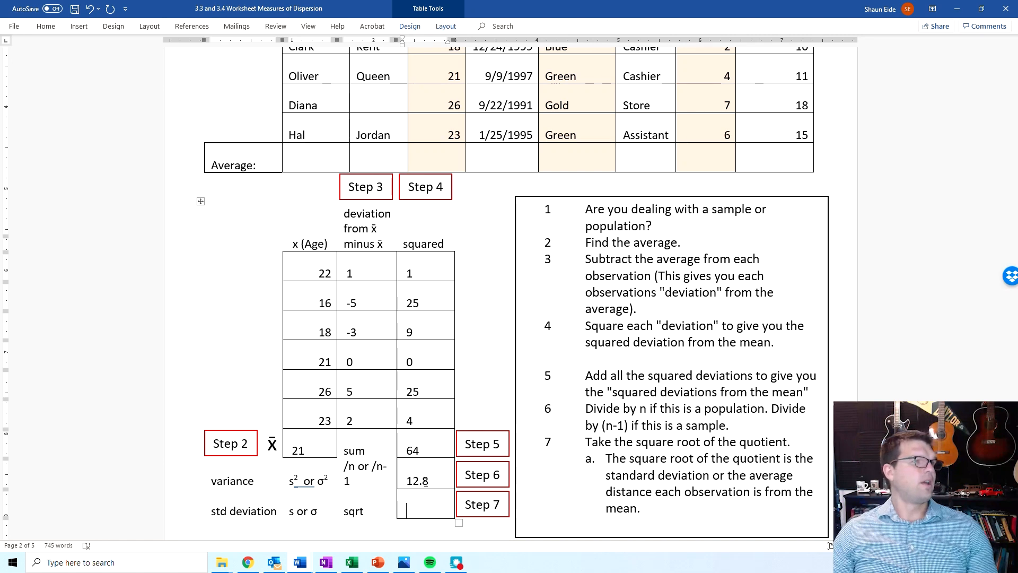
text(3)
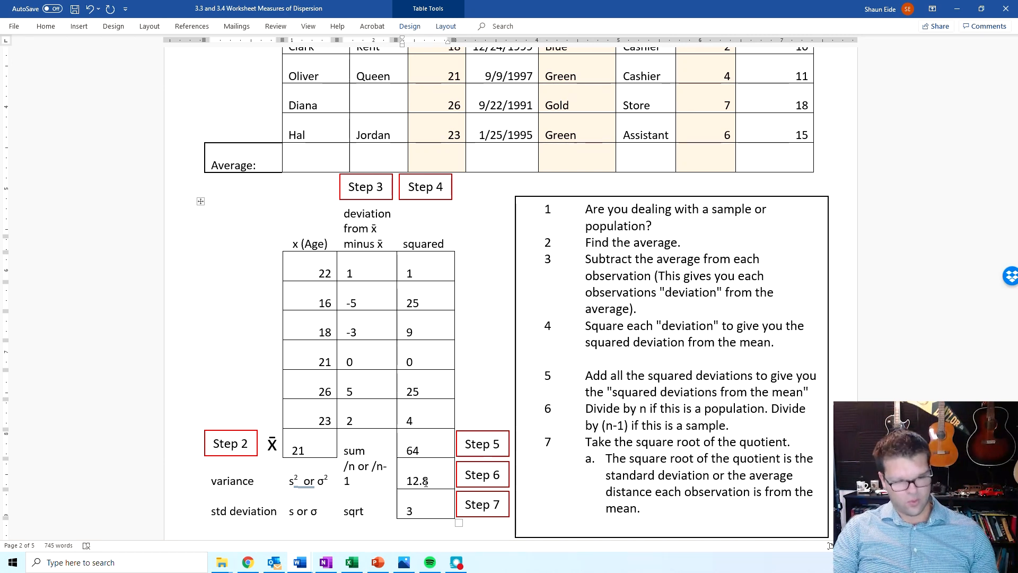
text(.5778)
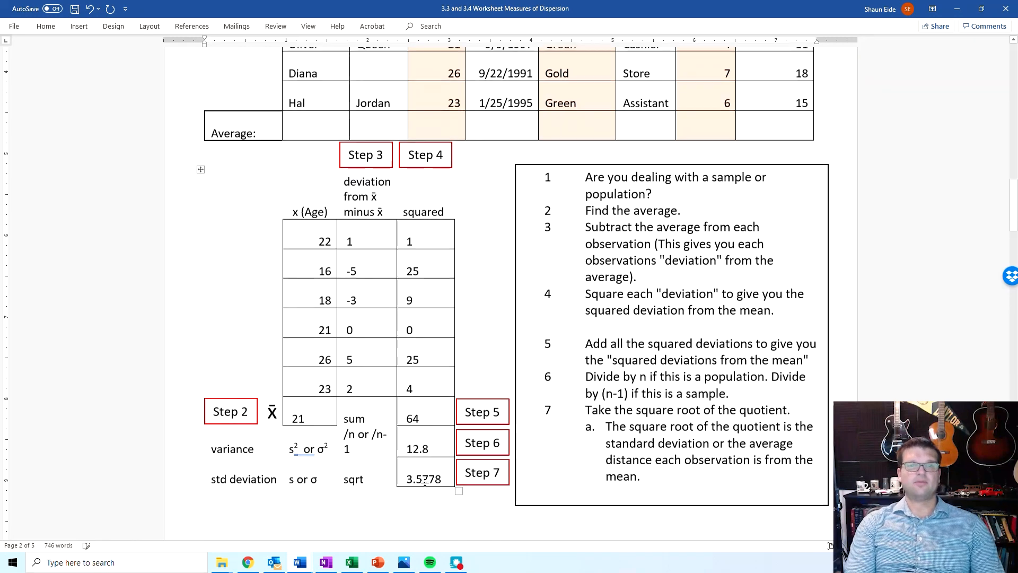
Step: Type the bold sentence 'The average age is 21 and the employees deviate from the 20 by 3.5778'
text(The av)
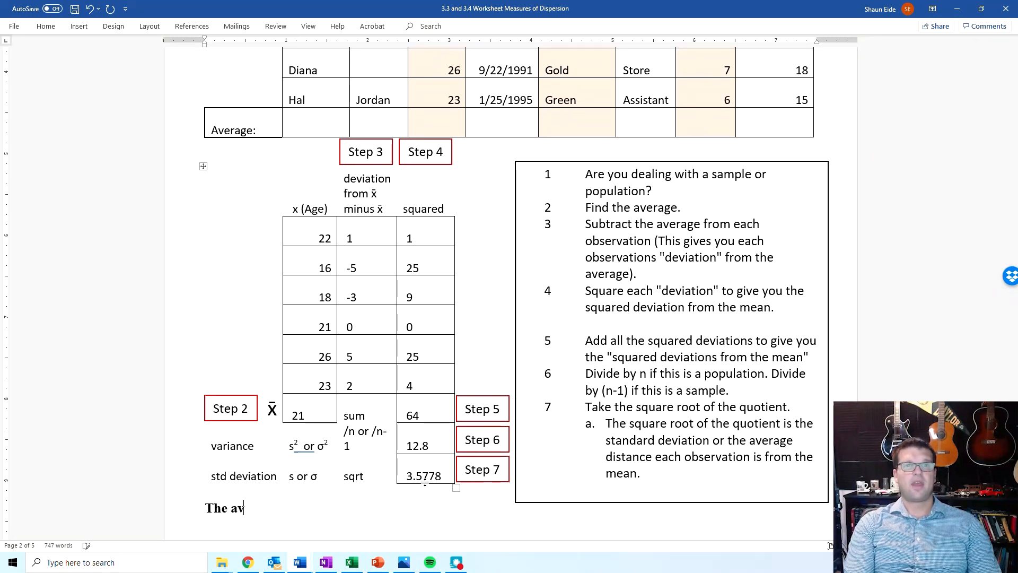
text(erage age)
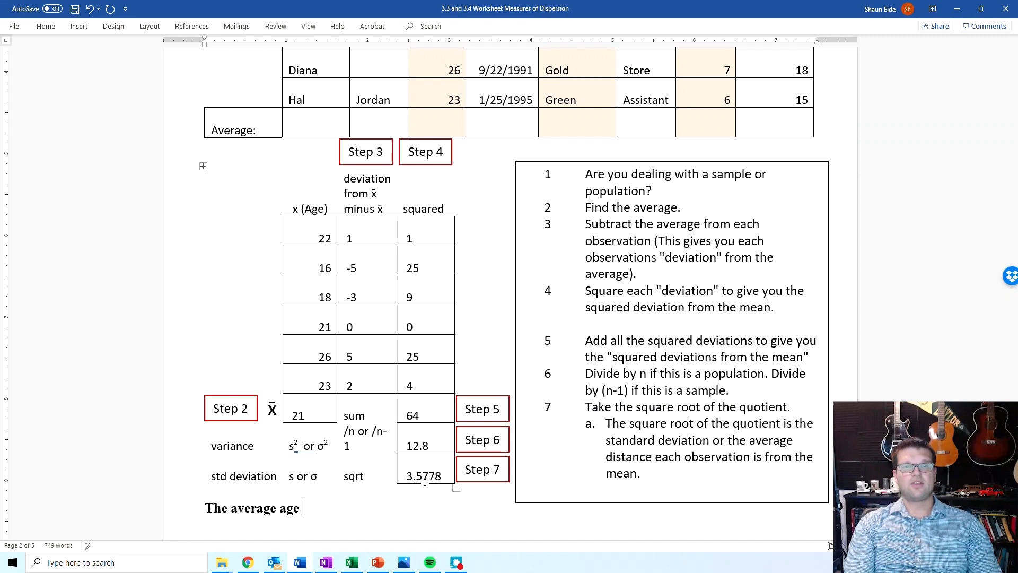
text(is 21 a)
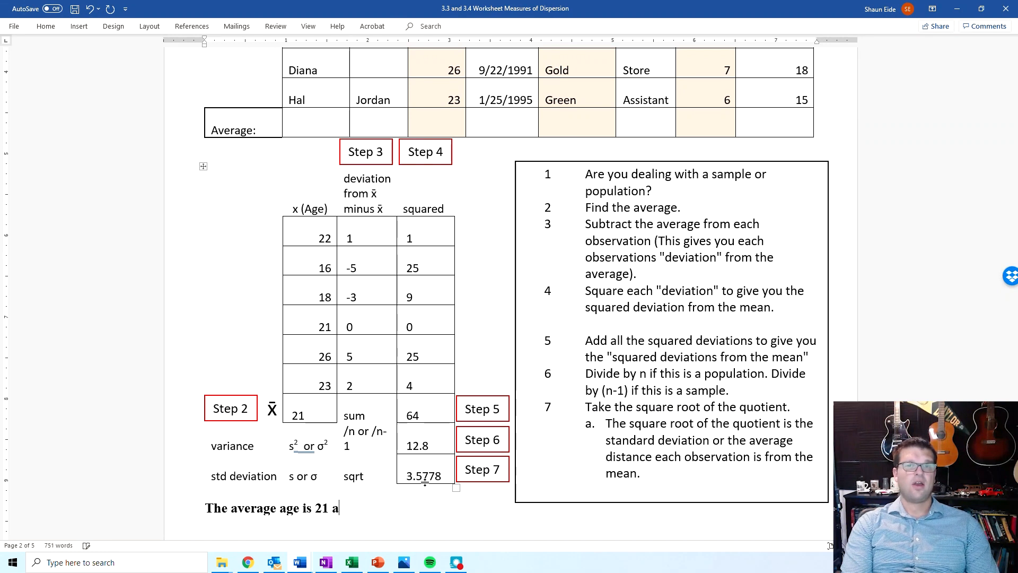
text(nd the emp)
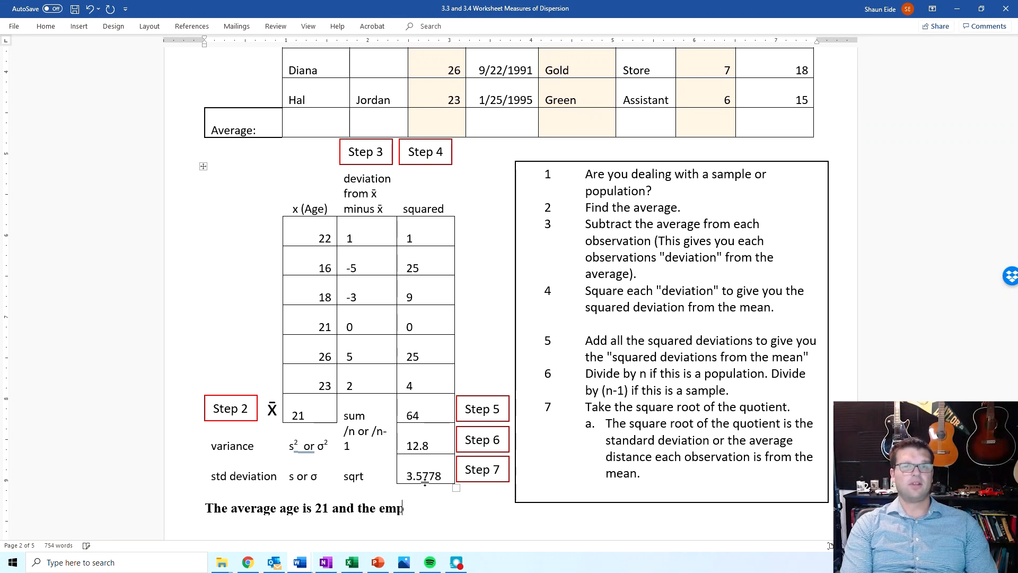
text(loyees)
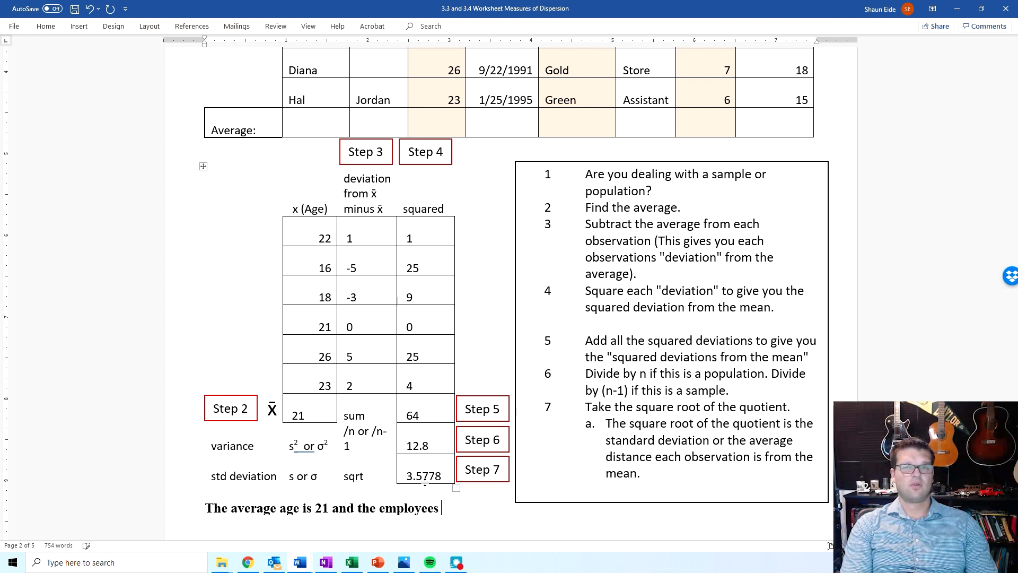
text(deviate)
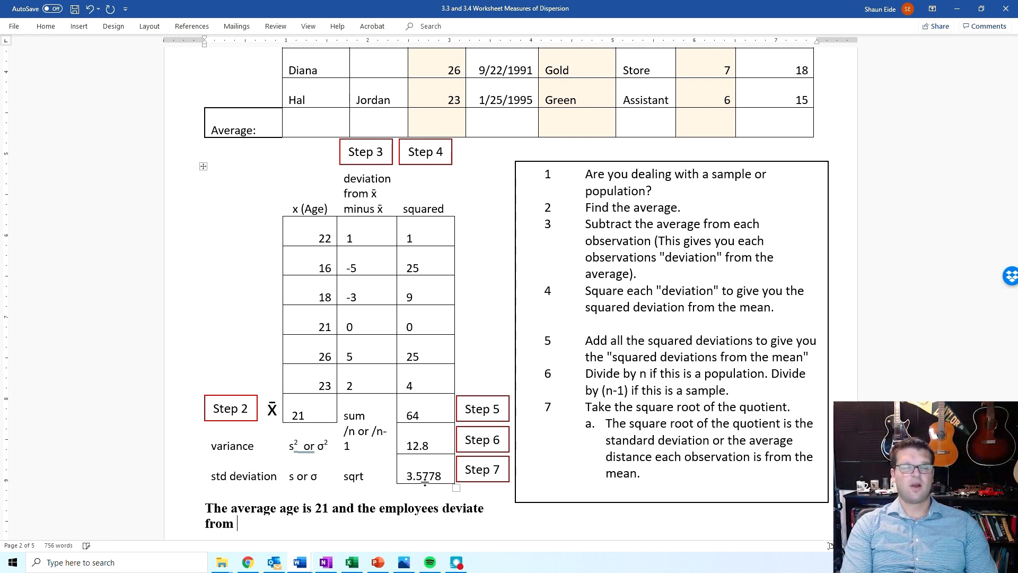
text(the 20)
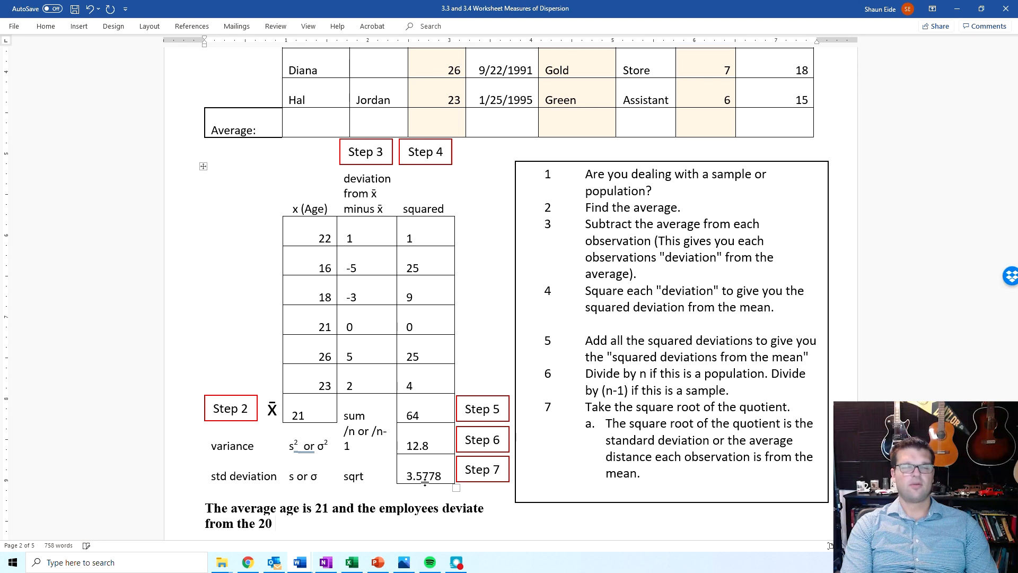
text(by)
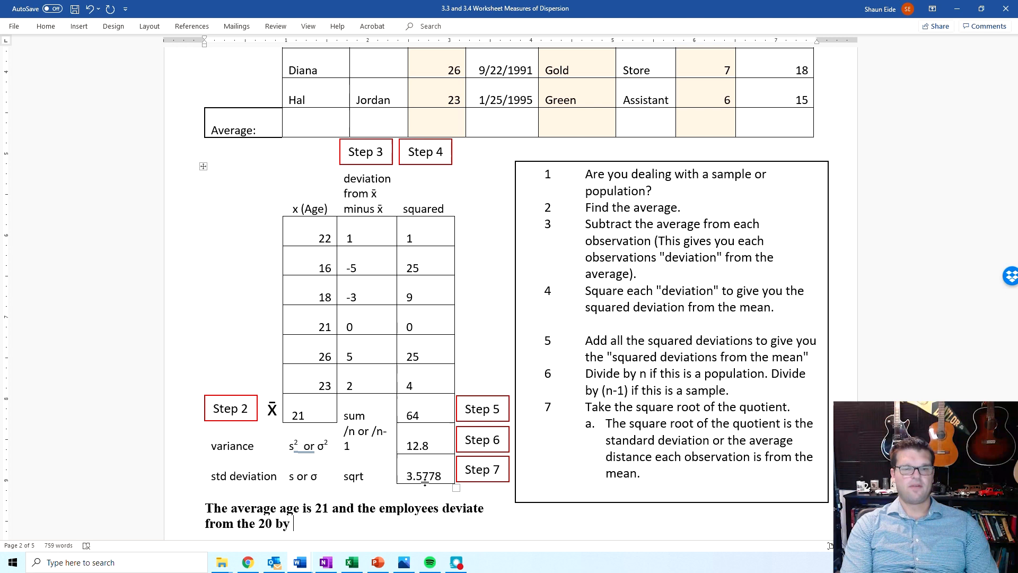
text(3.5)
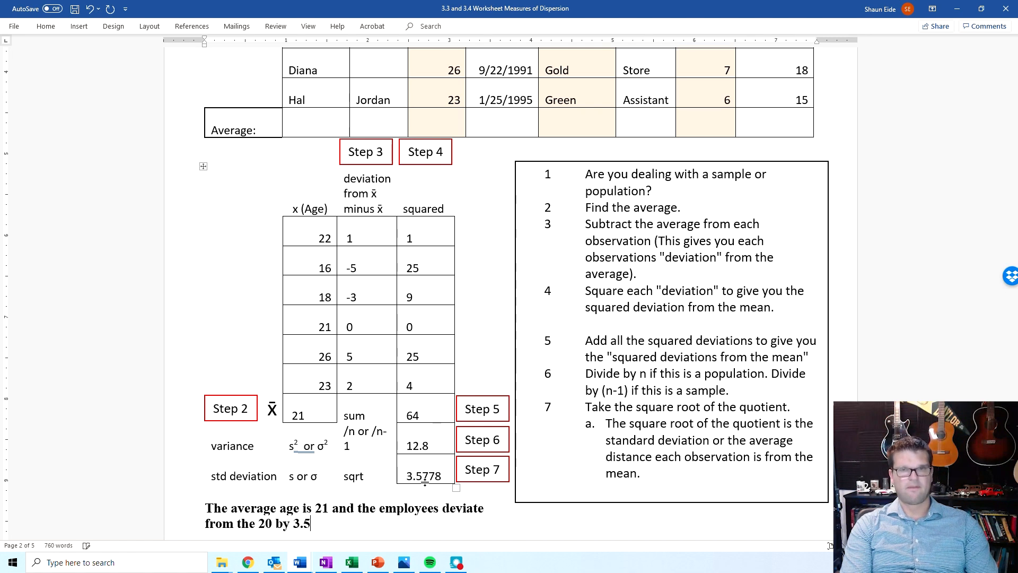
text(7787)
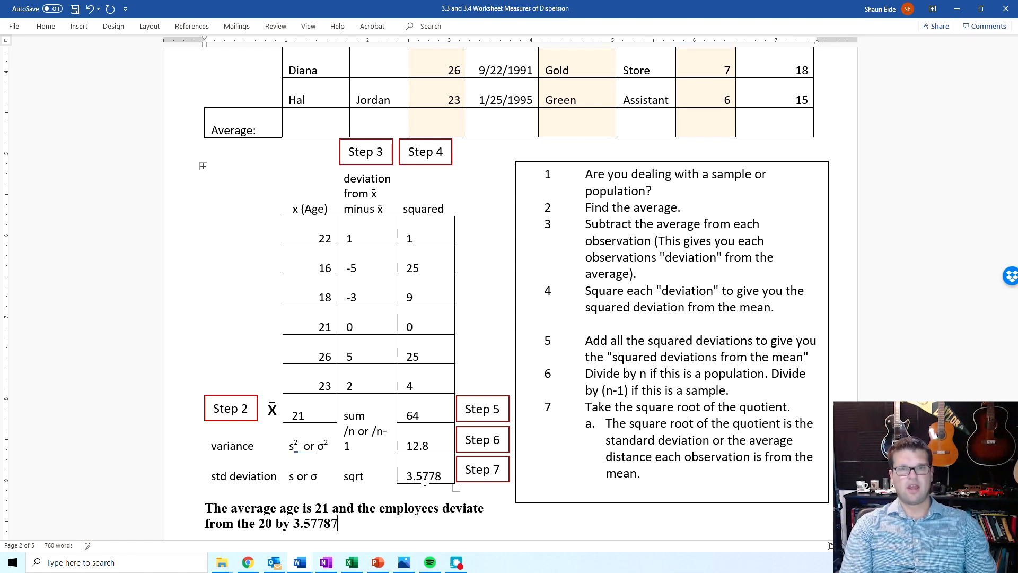
Step: Delete the extra digit, end the sentence with 'years', and correct 20 to 21
key(BackSpace)
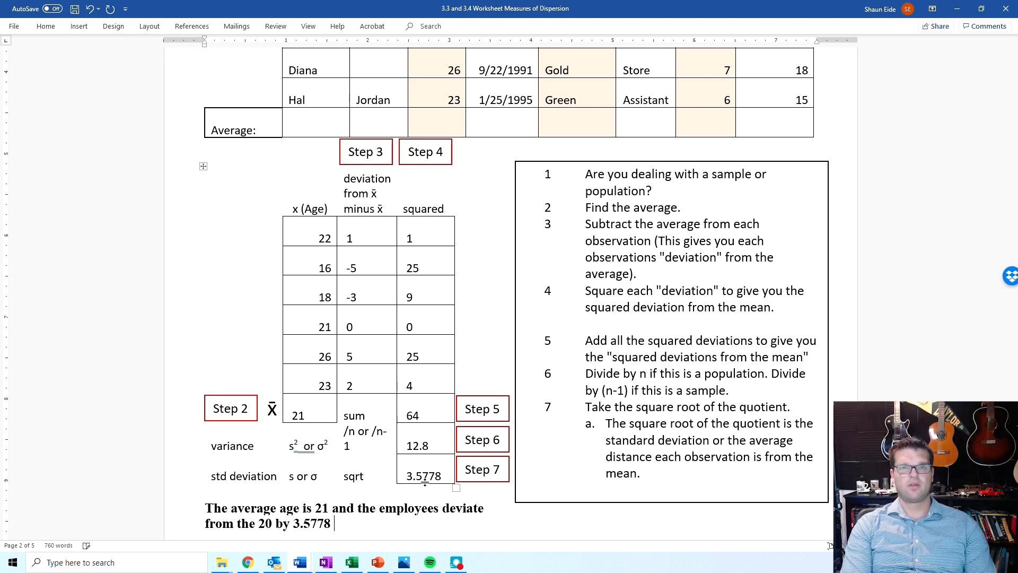
text(ye)
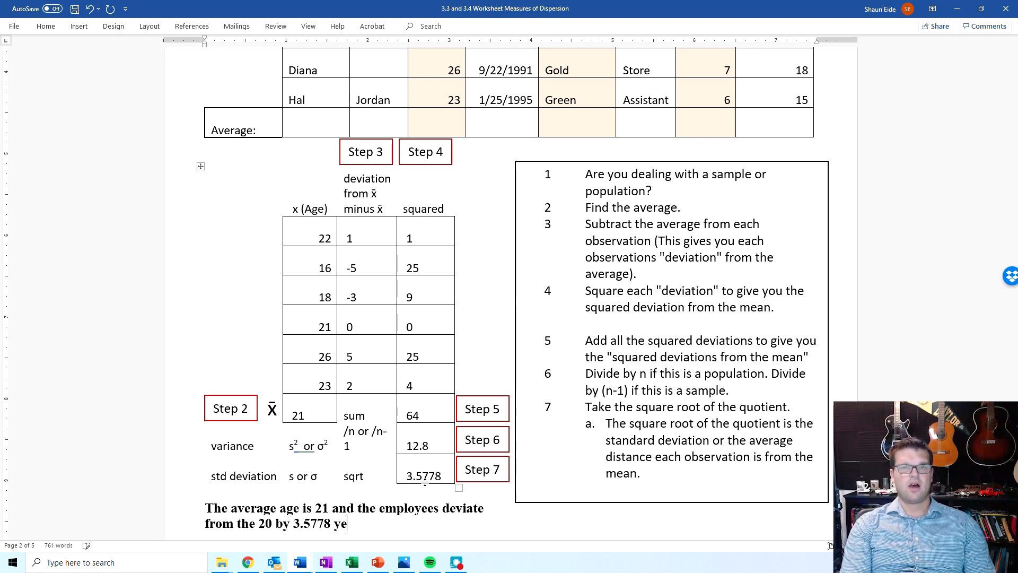
text(ars.)
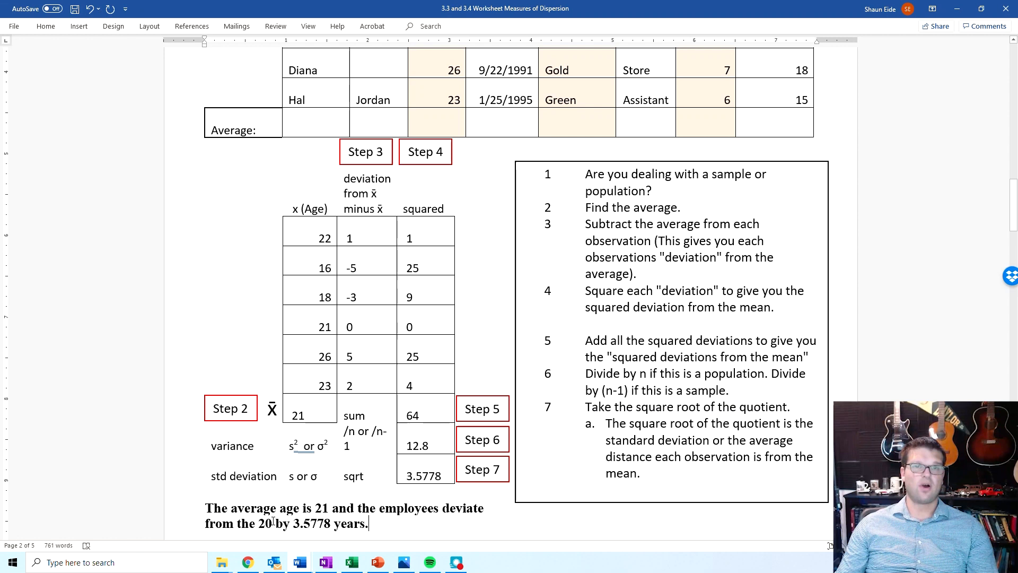
text(1)
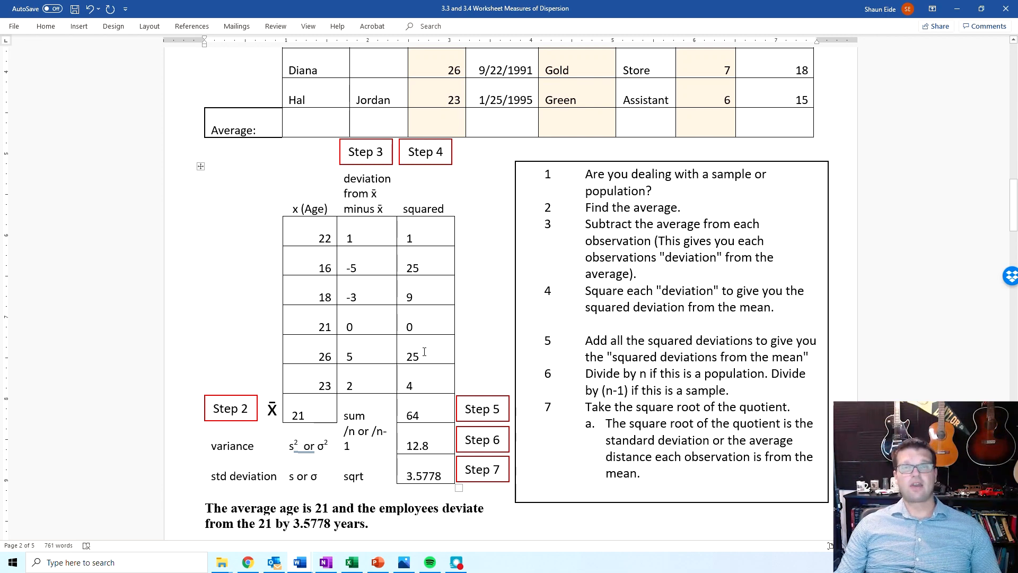
mouse_move(370, 297)
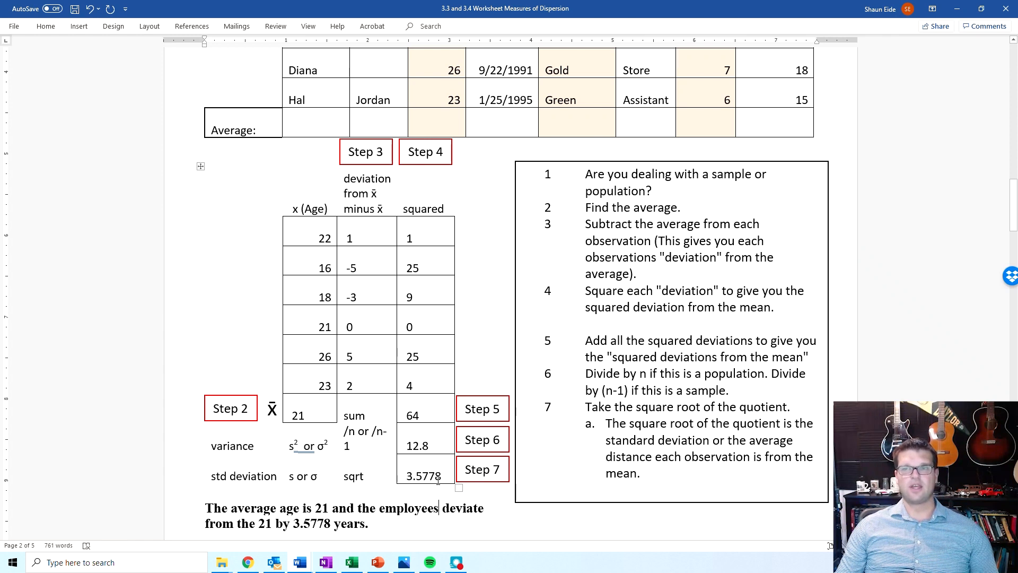
scroll(down, 3)
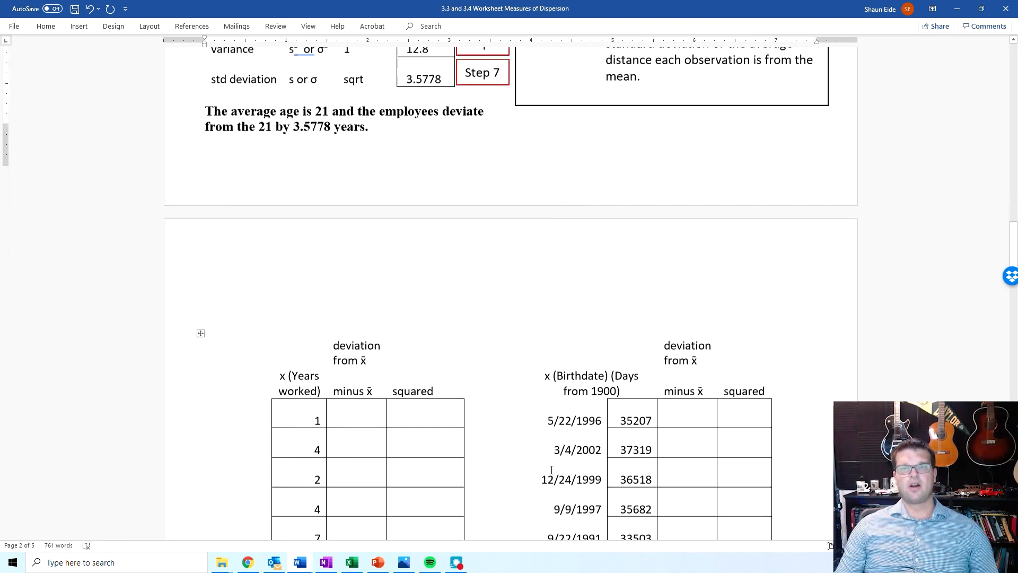
Step: Scroll down to the bed-and-breakfast practice problem and its 20-booking data table
scroll(down, 3)
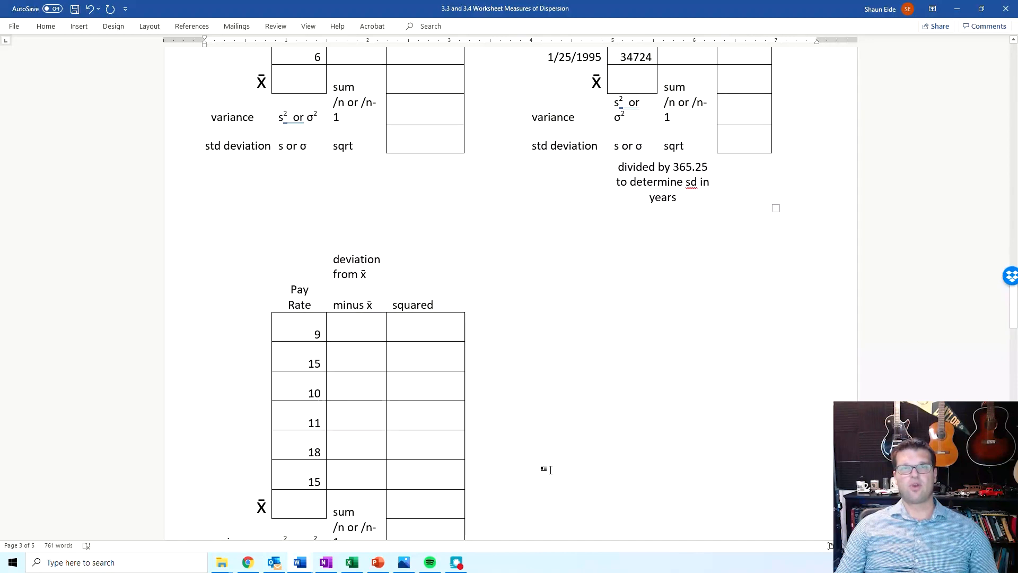
scroll(down, 3)
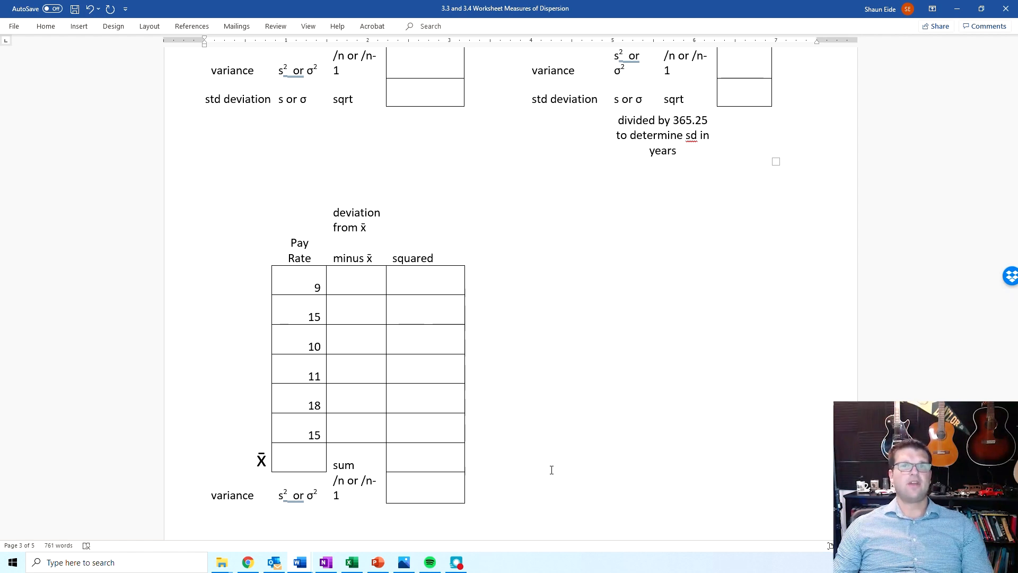
scroll(down, 3)
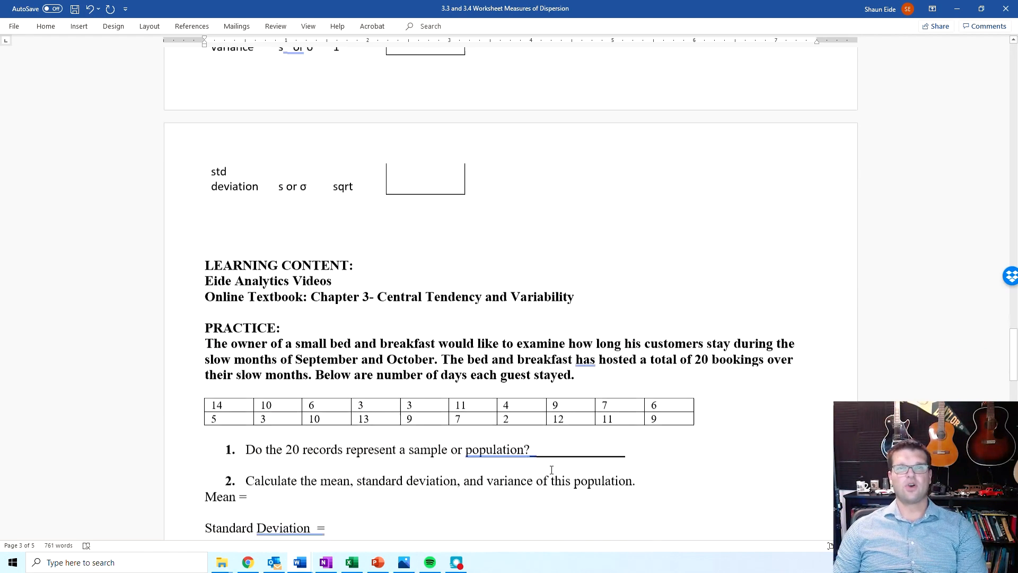
scroll(down, 3)
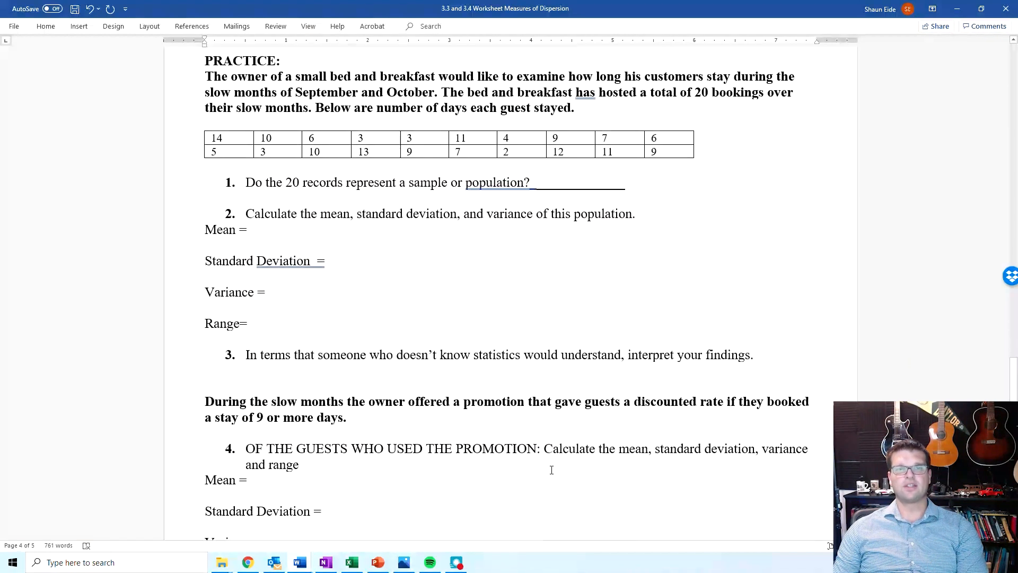
scroll(up, 3)
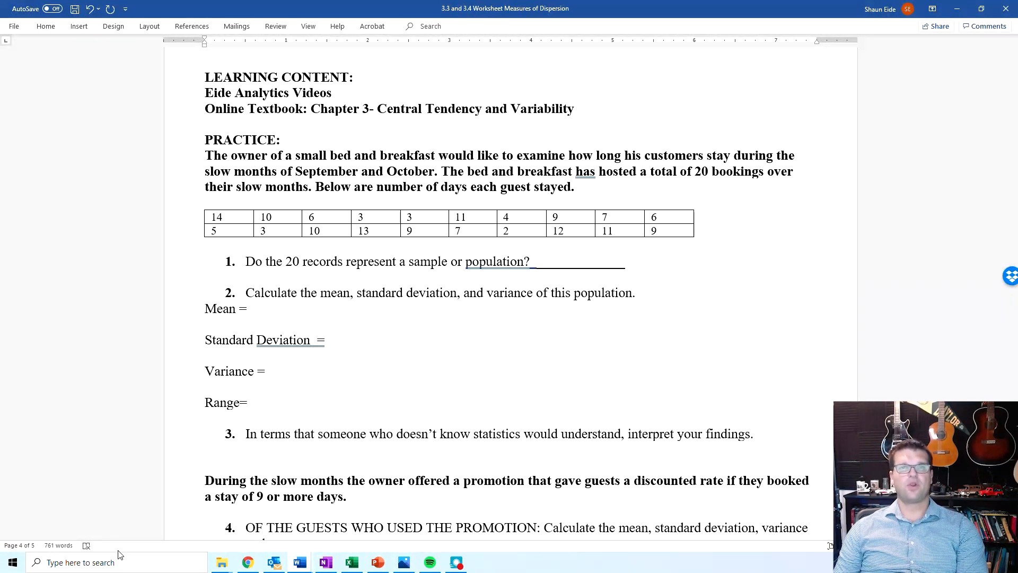
mouse_move(174, 555)
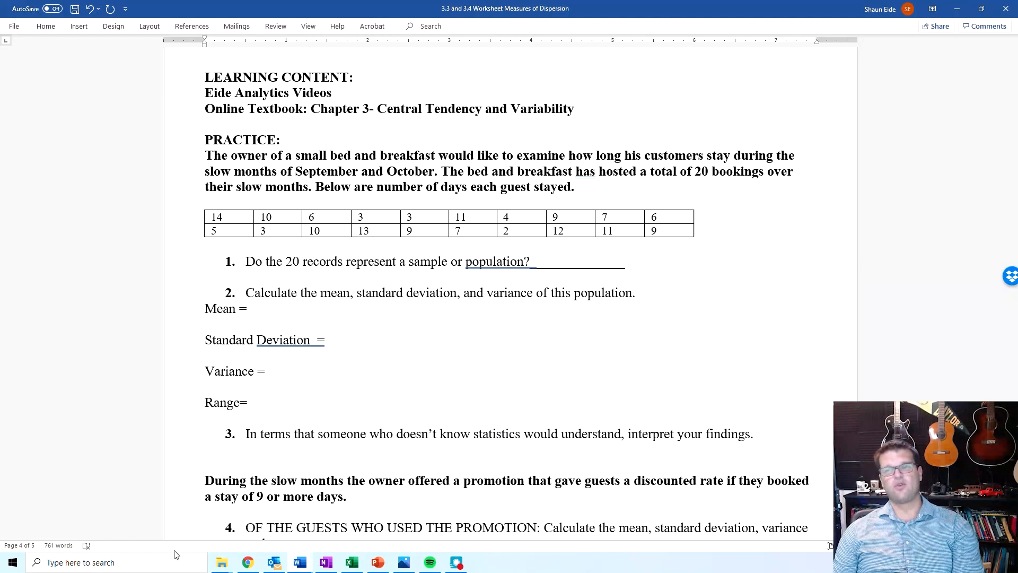